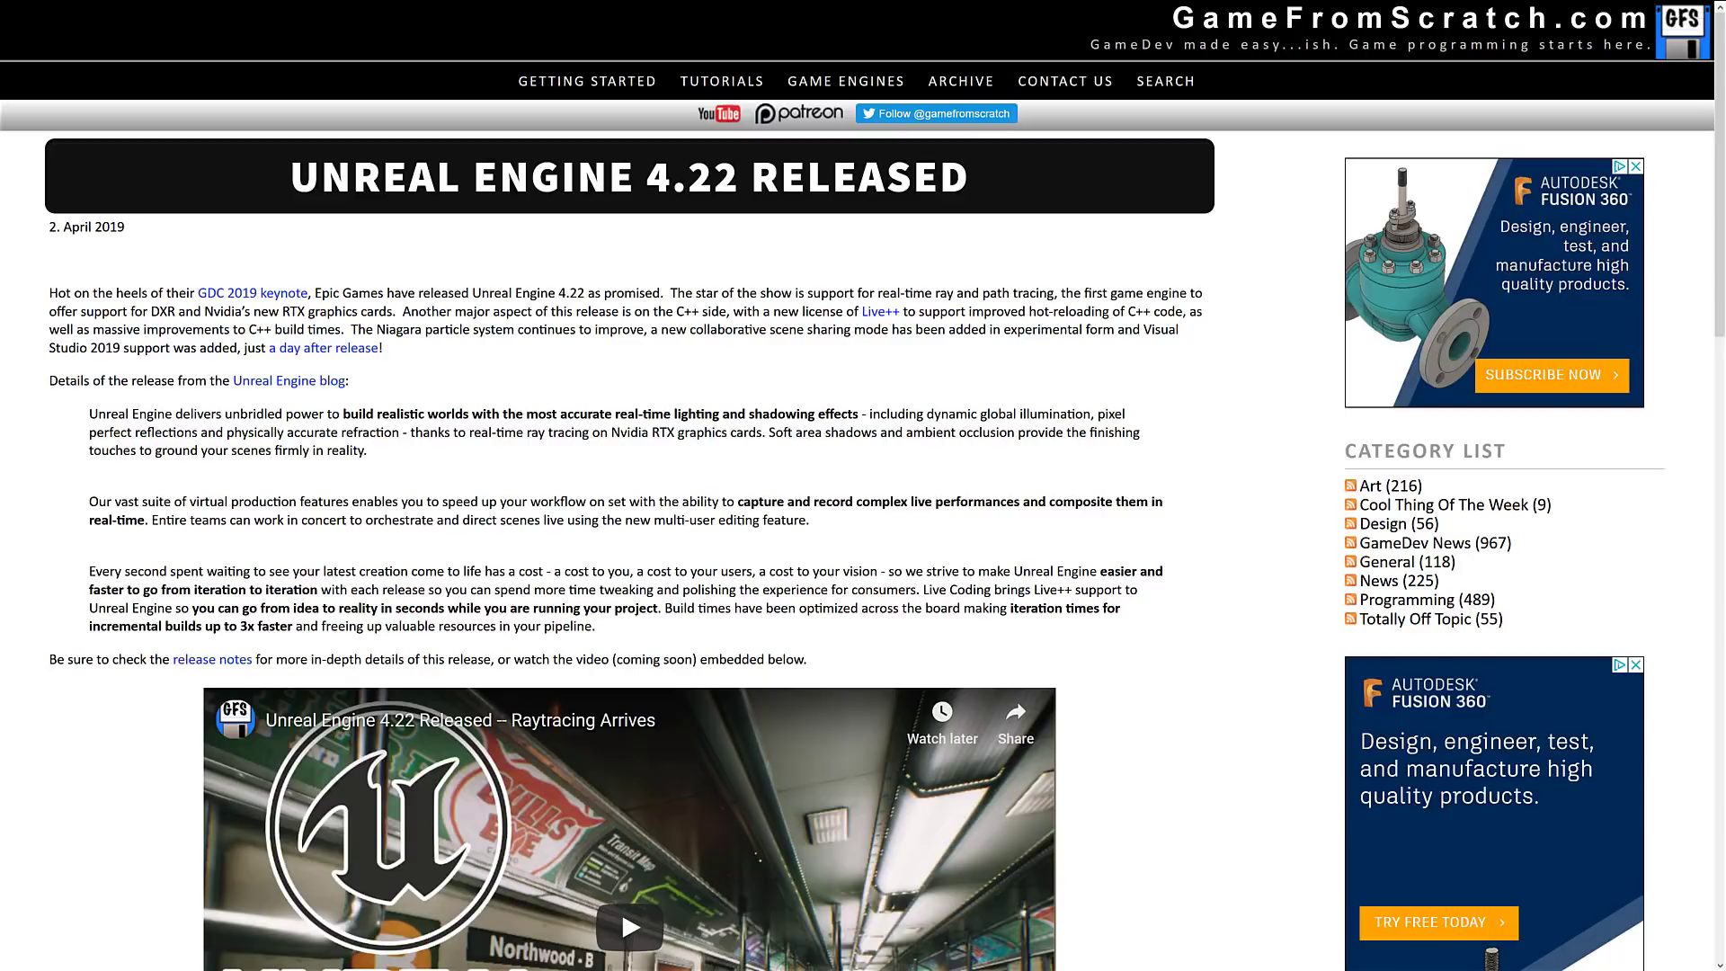
mouse_move(1007, 615)
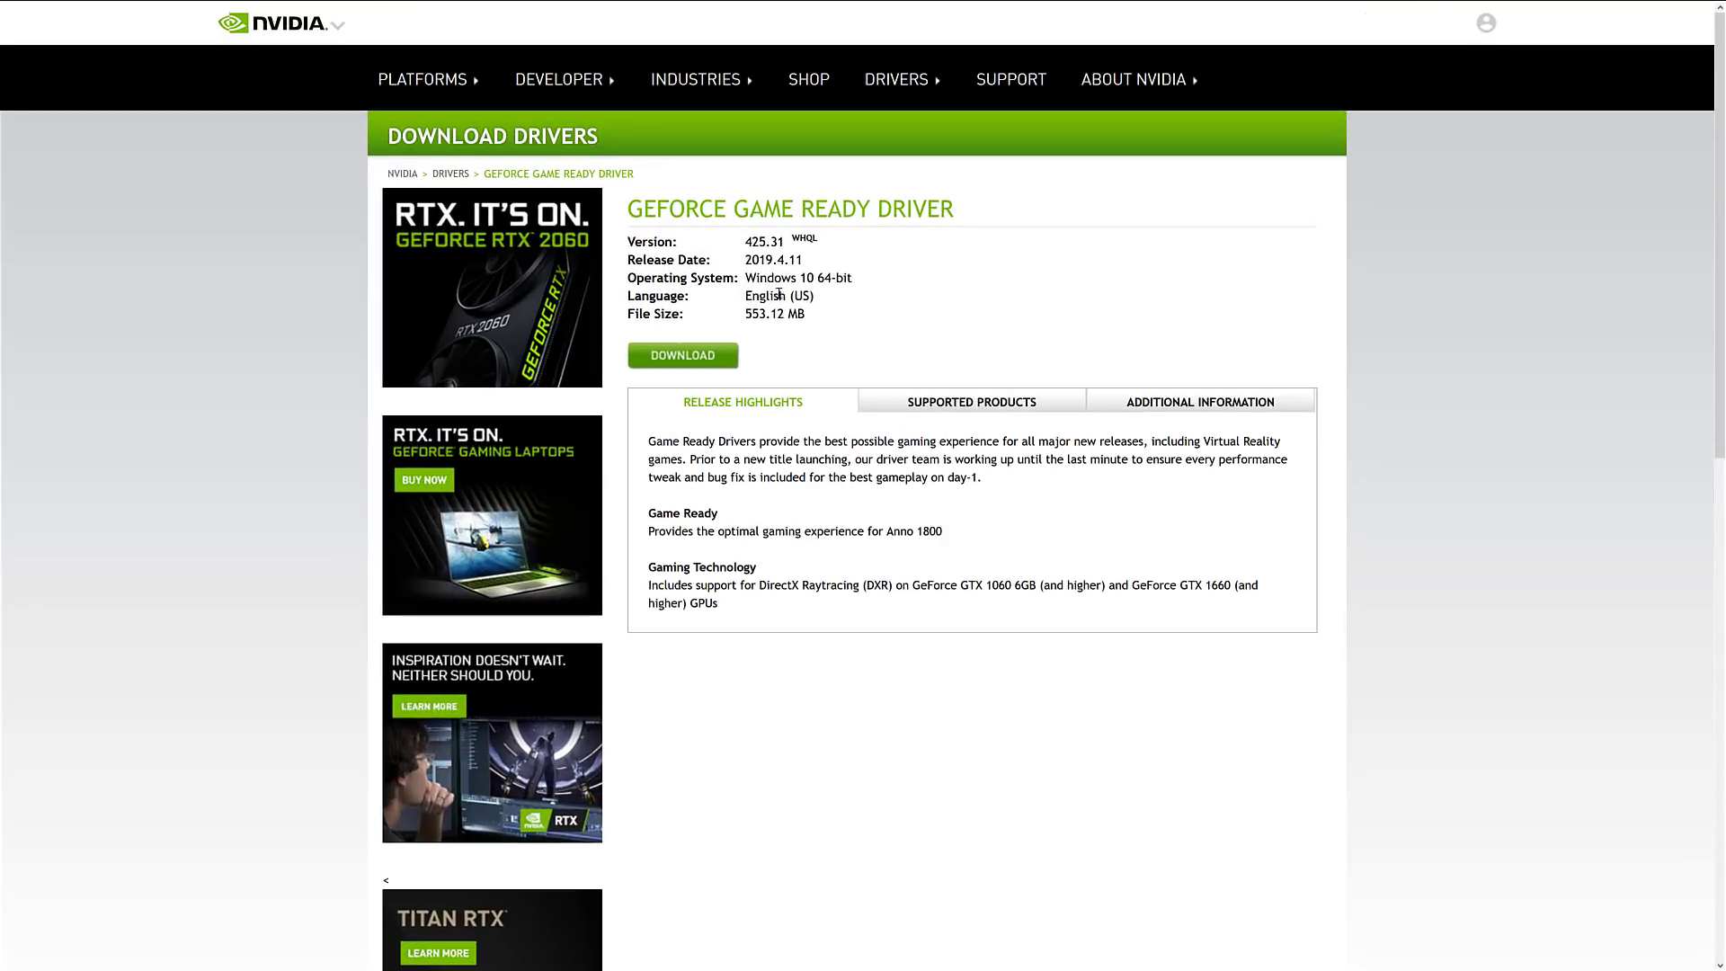
mouse_move(1041, 296)
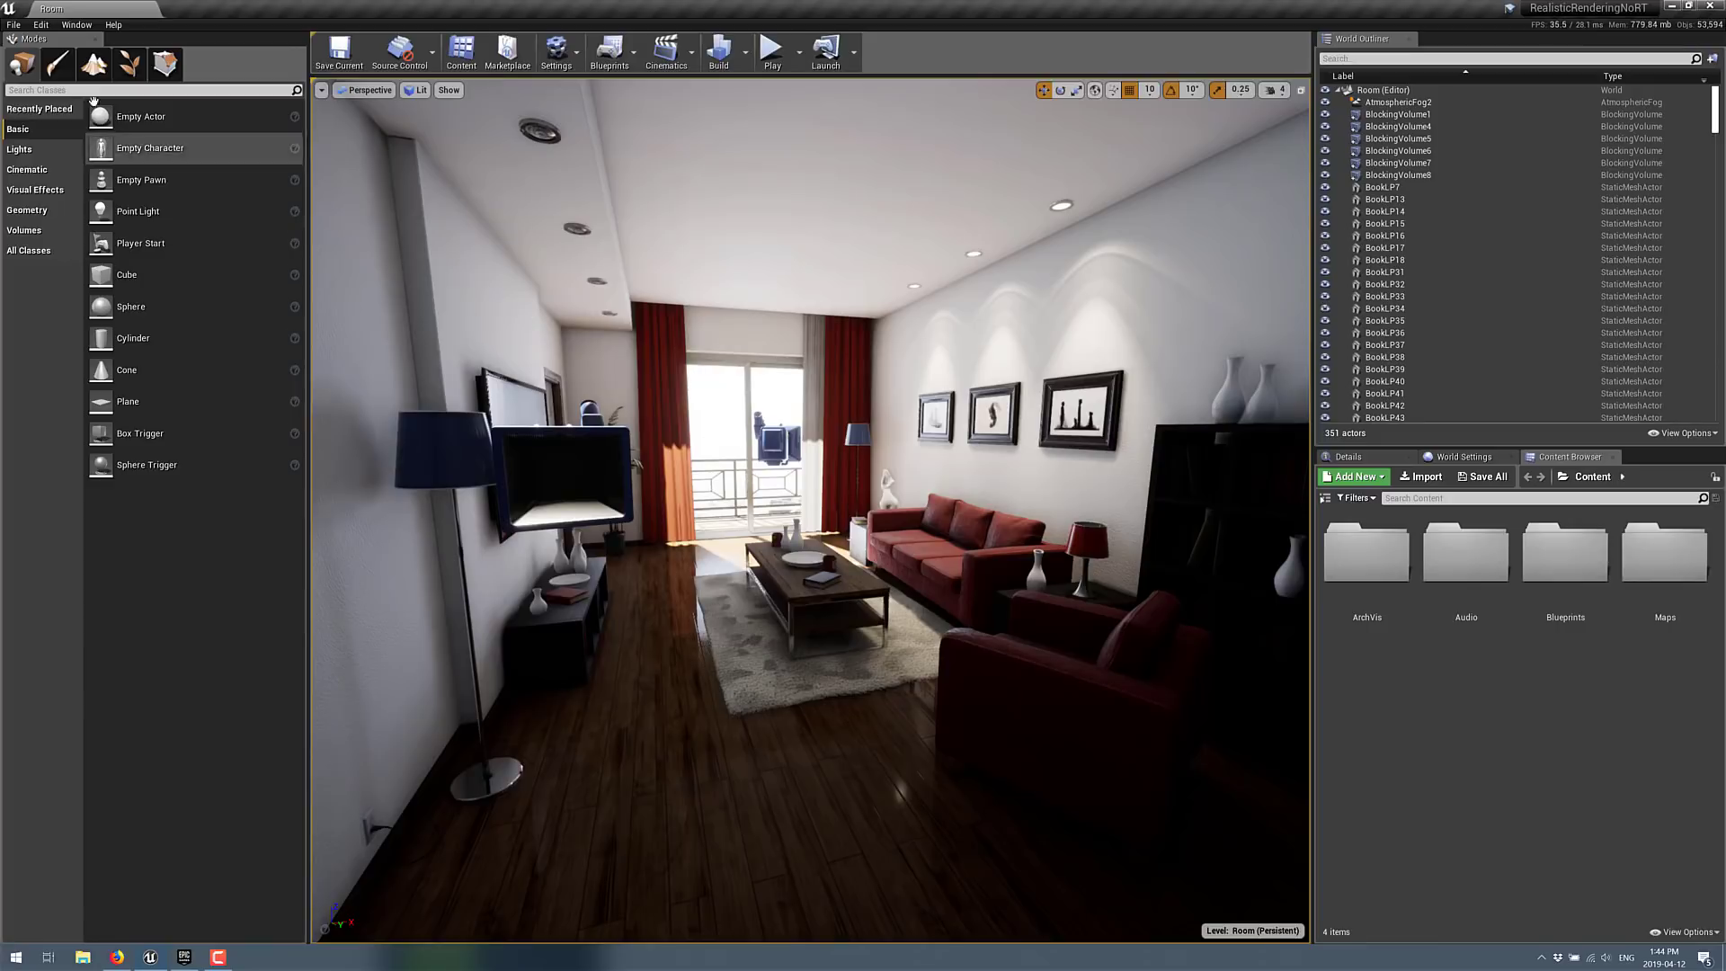
Enable Ray Tracing under Rendering in the Project Settings
left_click(41, 23)
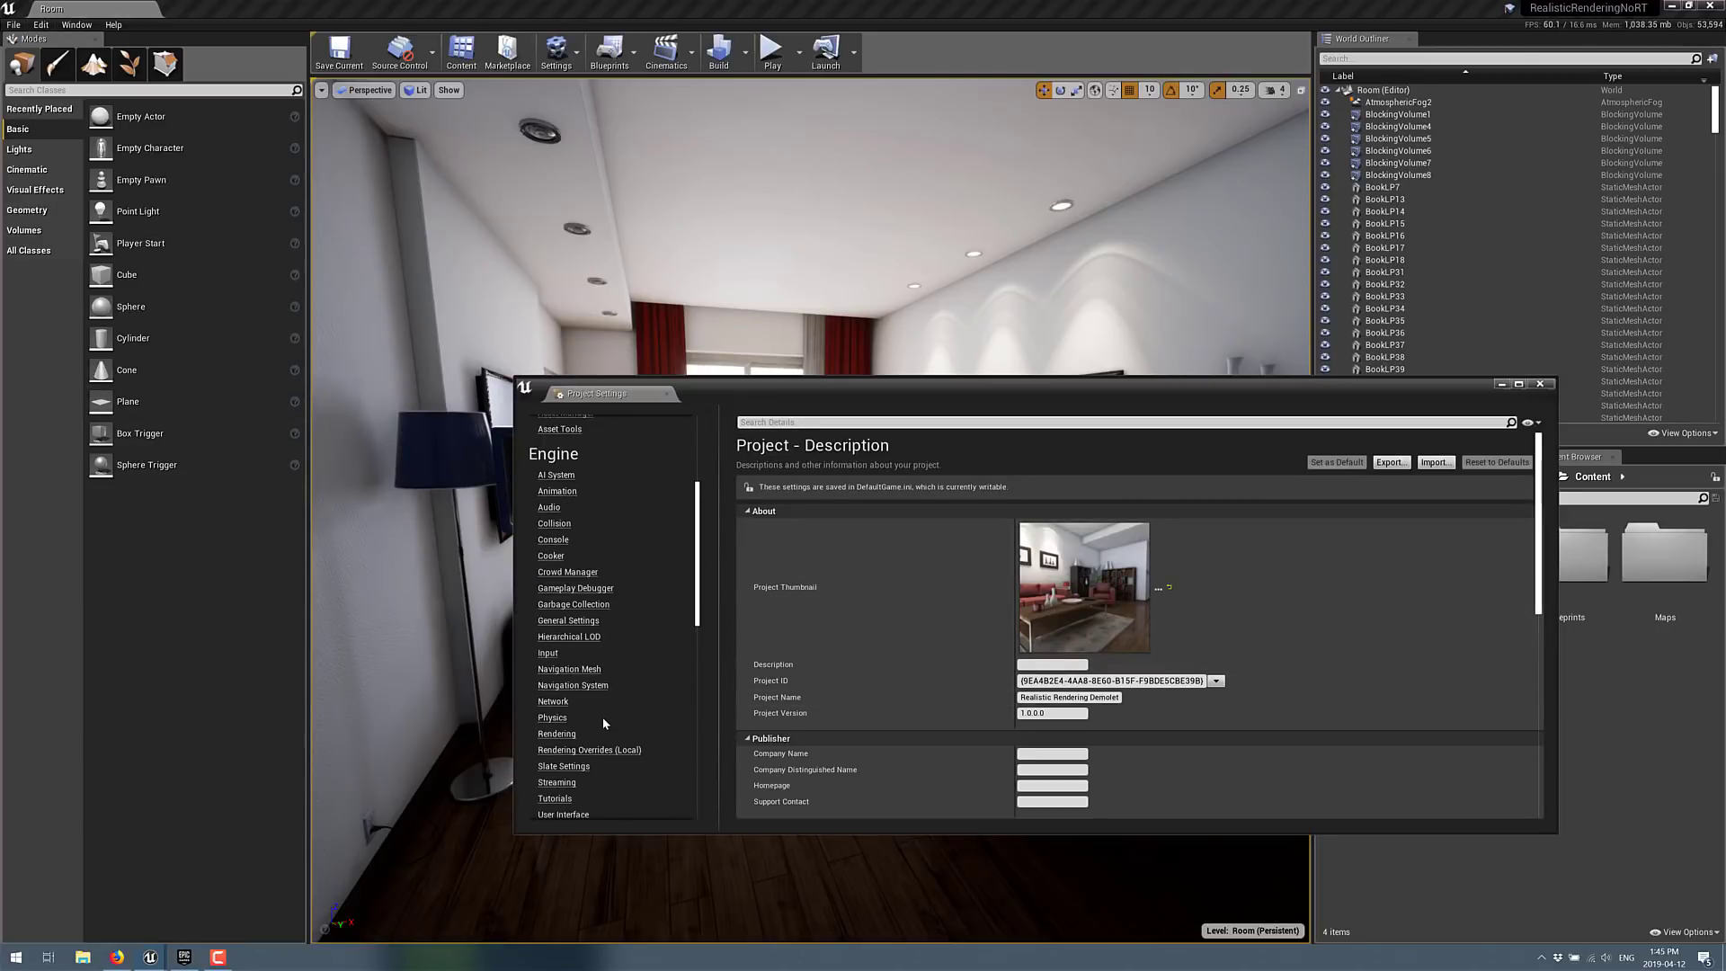
scroll("down", 3)
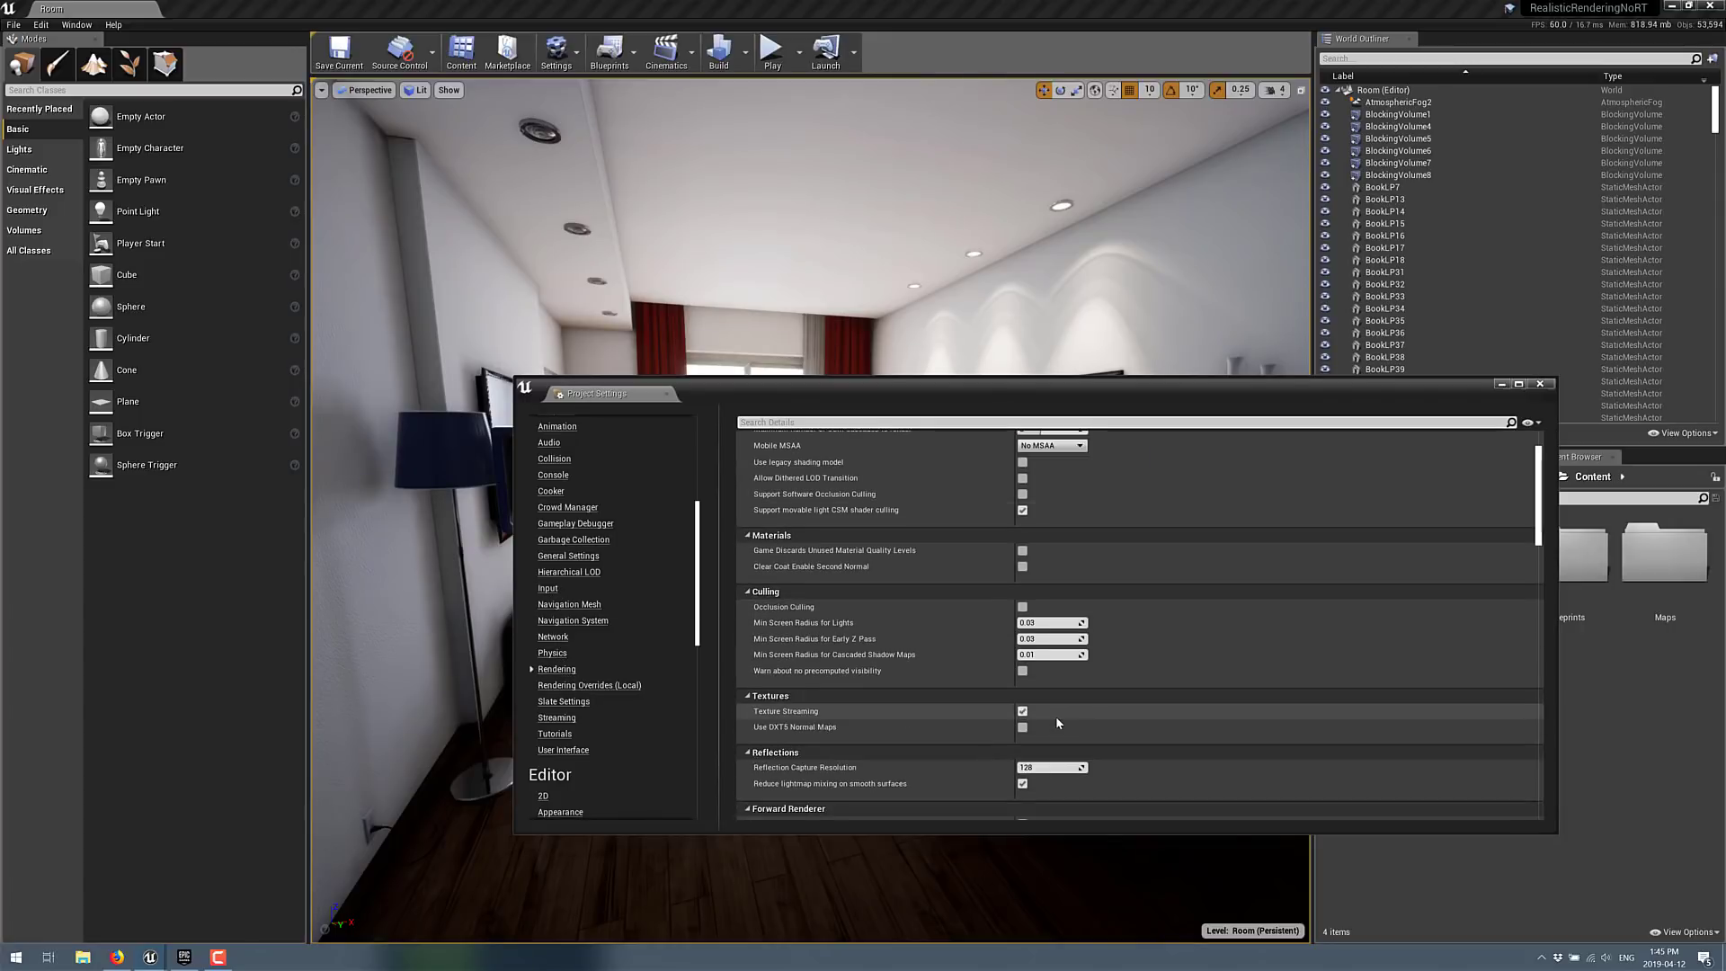
scroll("down", 3)
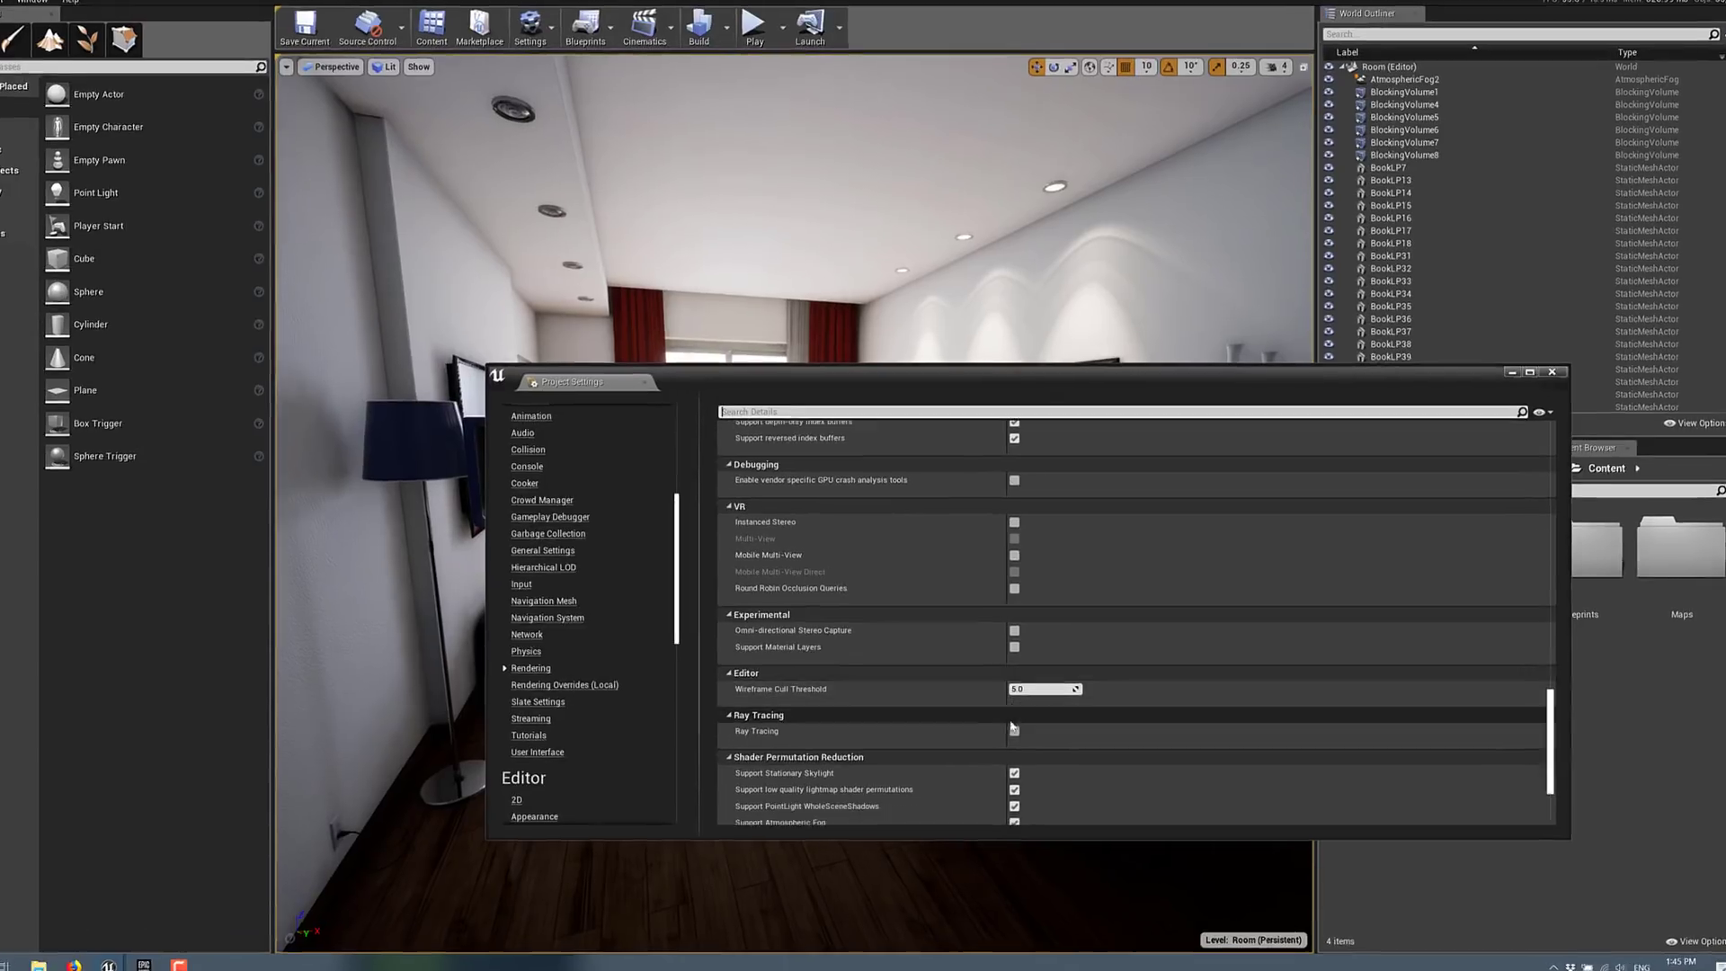
left_click(1014, 730)
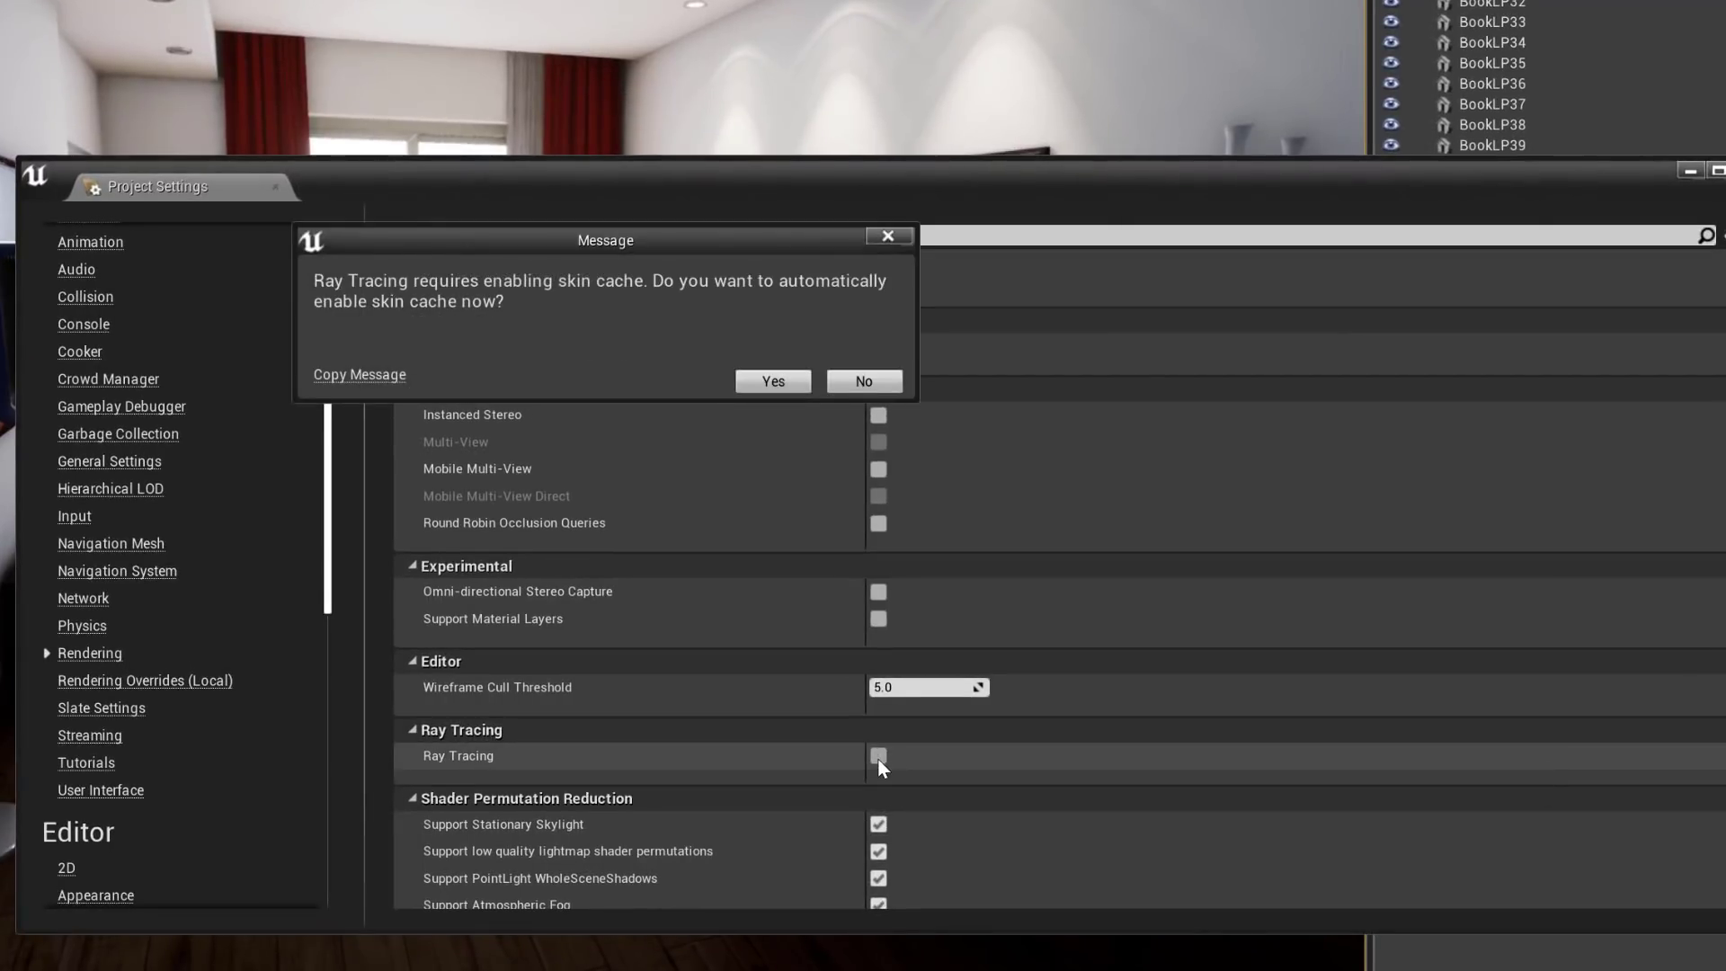
mouse_move(663, 386)
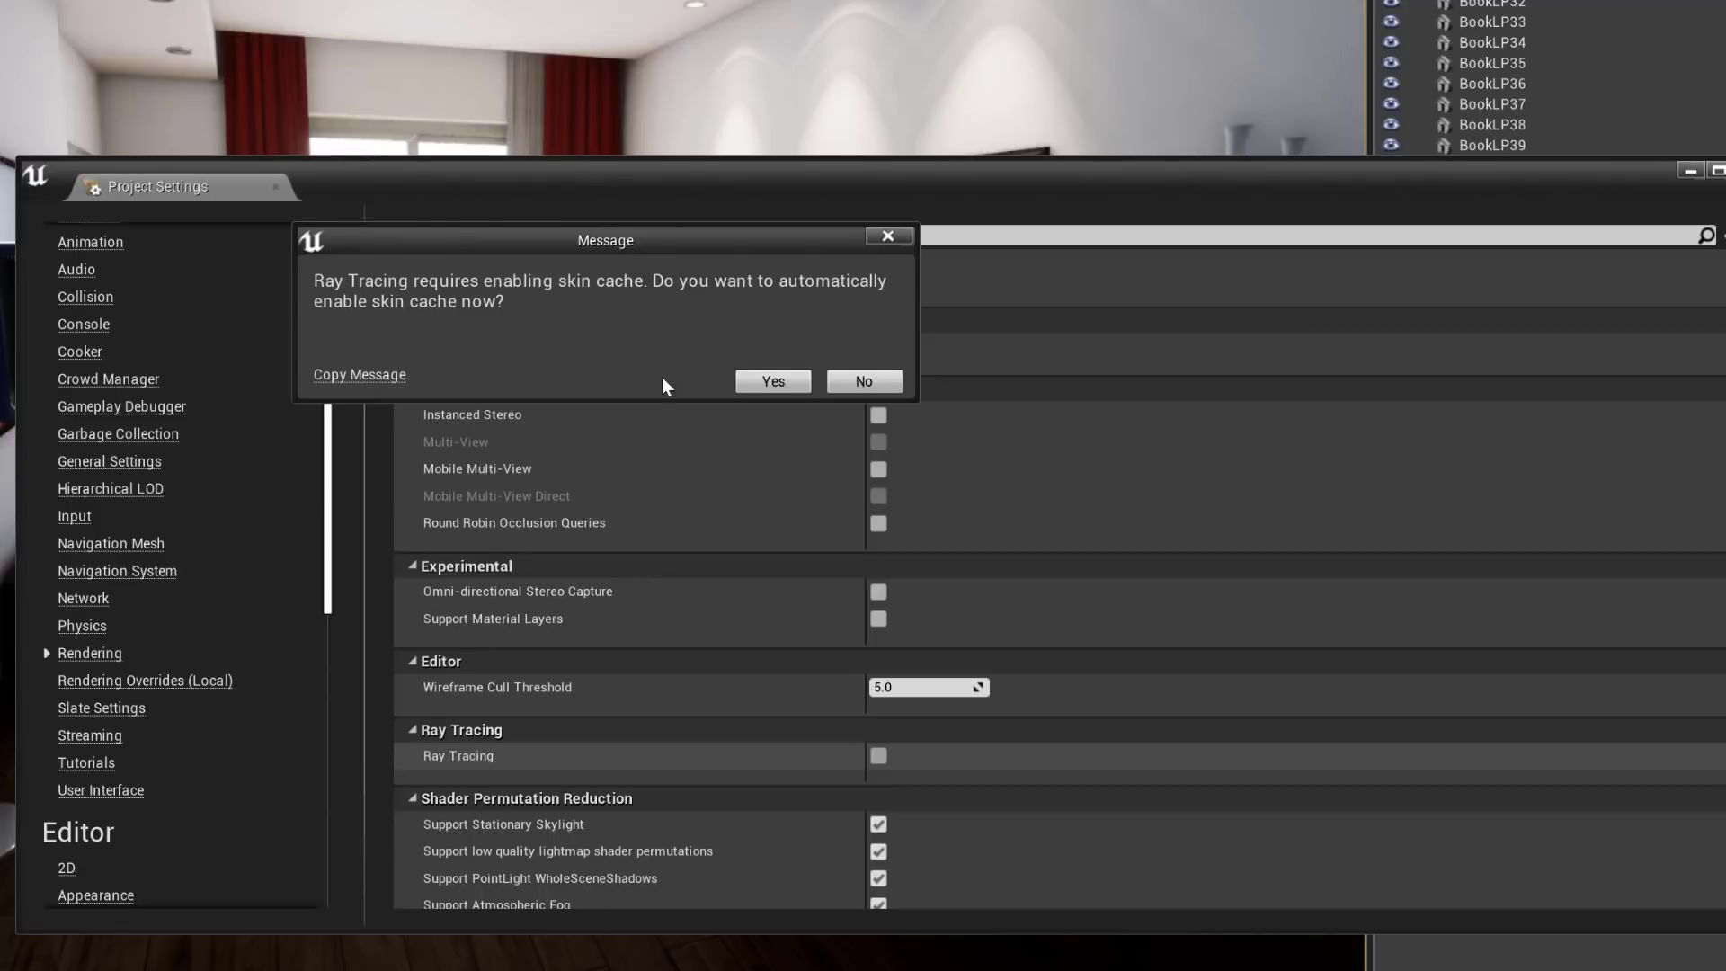
Accept enabling the skin cache automatically and dismiss the restart-required notice
left_click(771, 381)
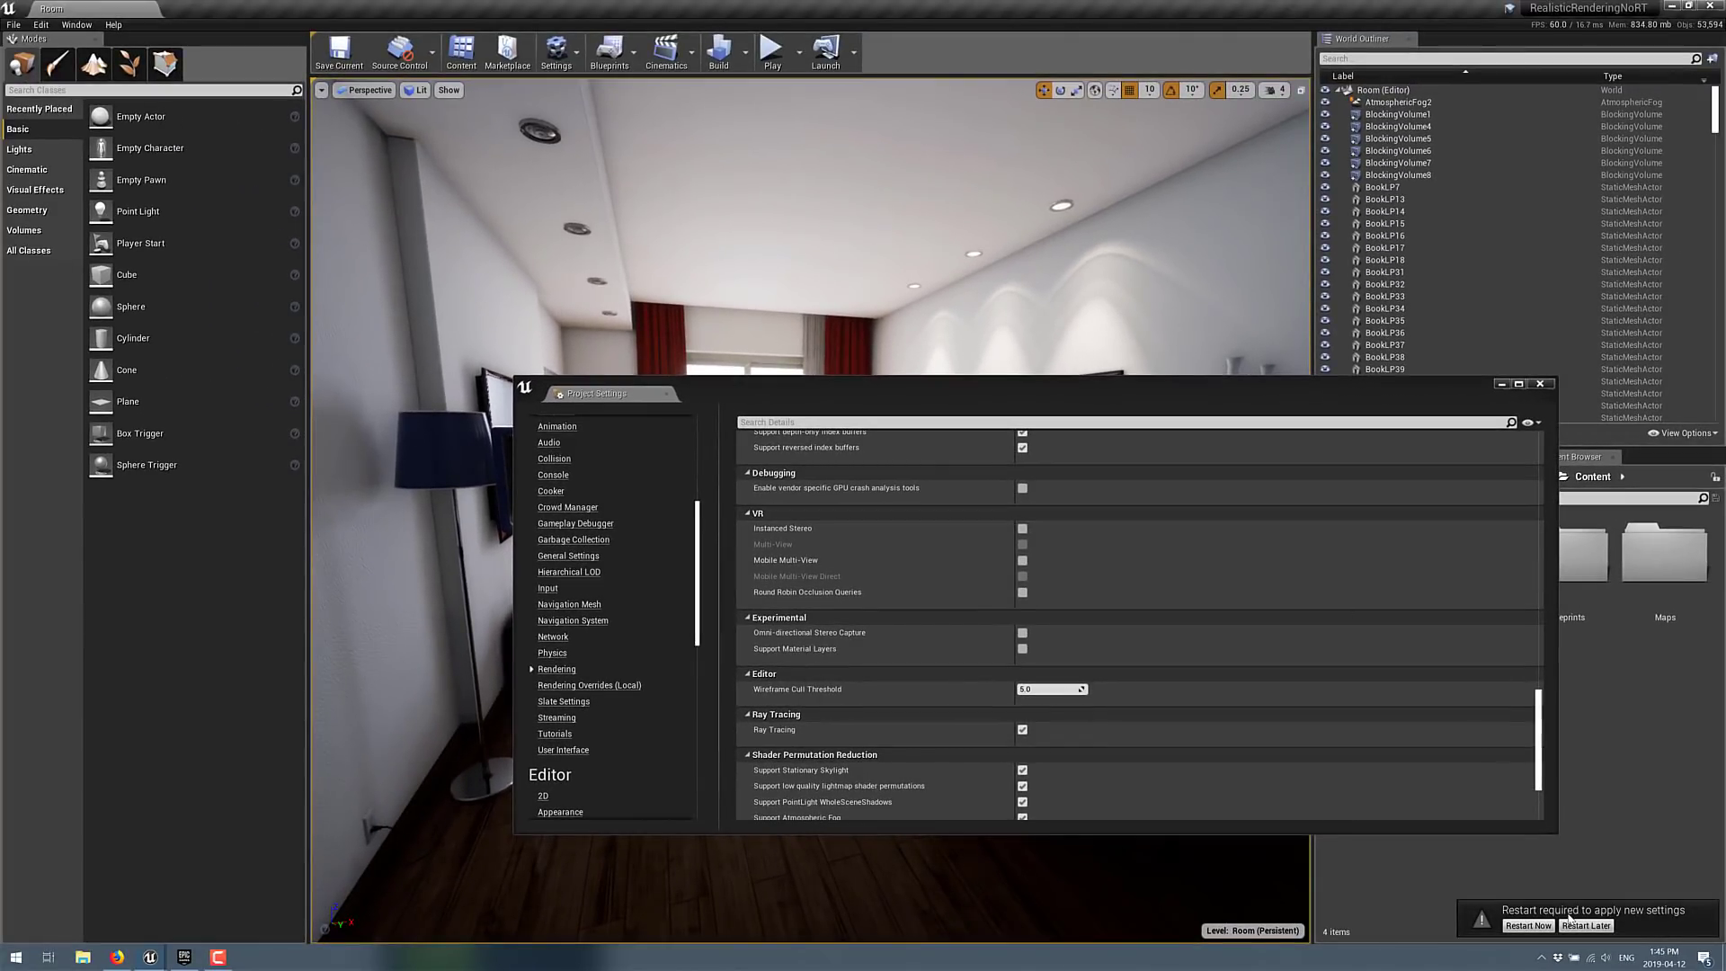
left_click(1585, 924)
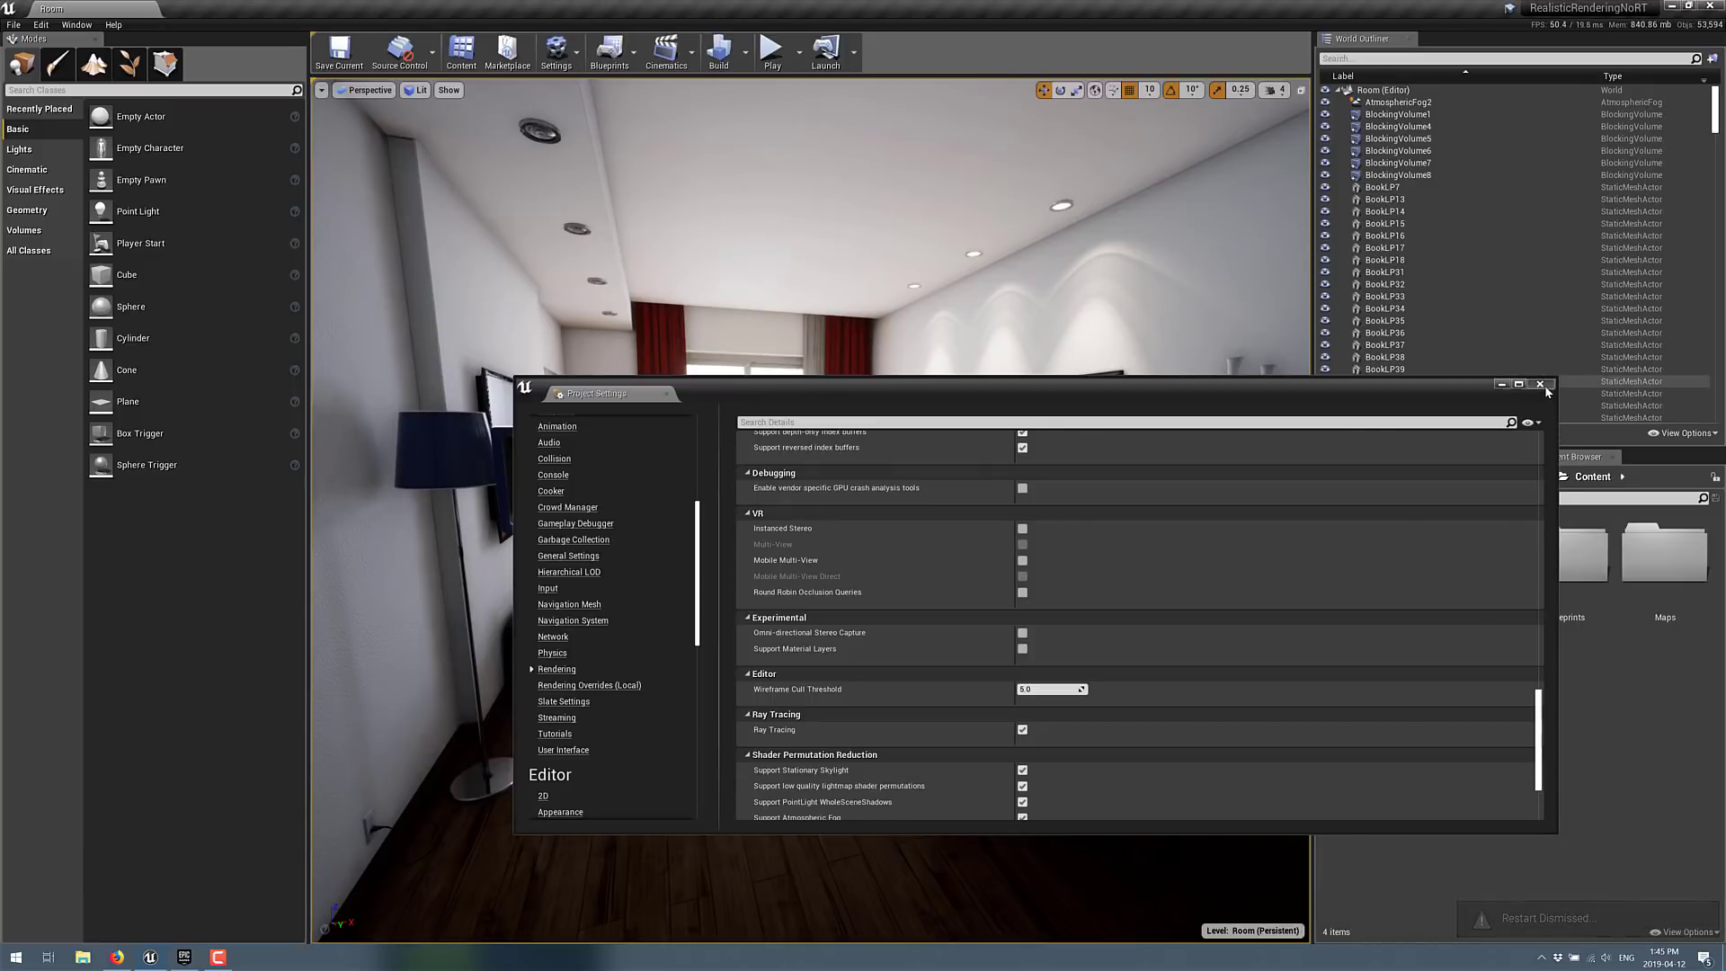
left_click(1540, 385)
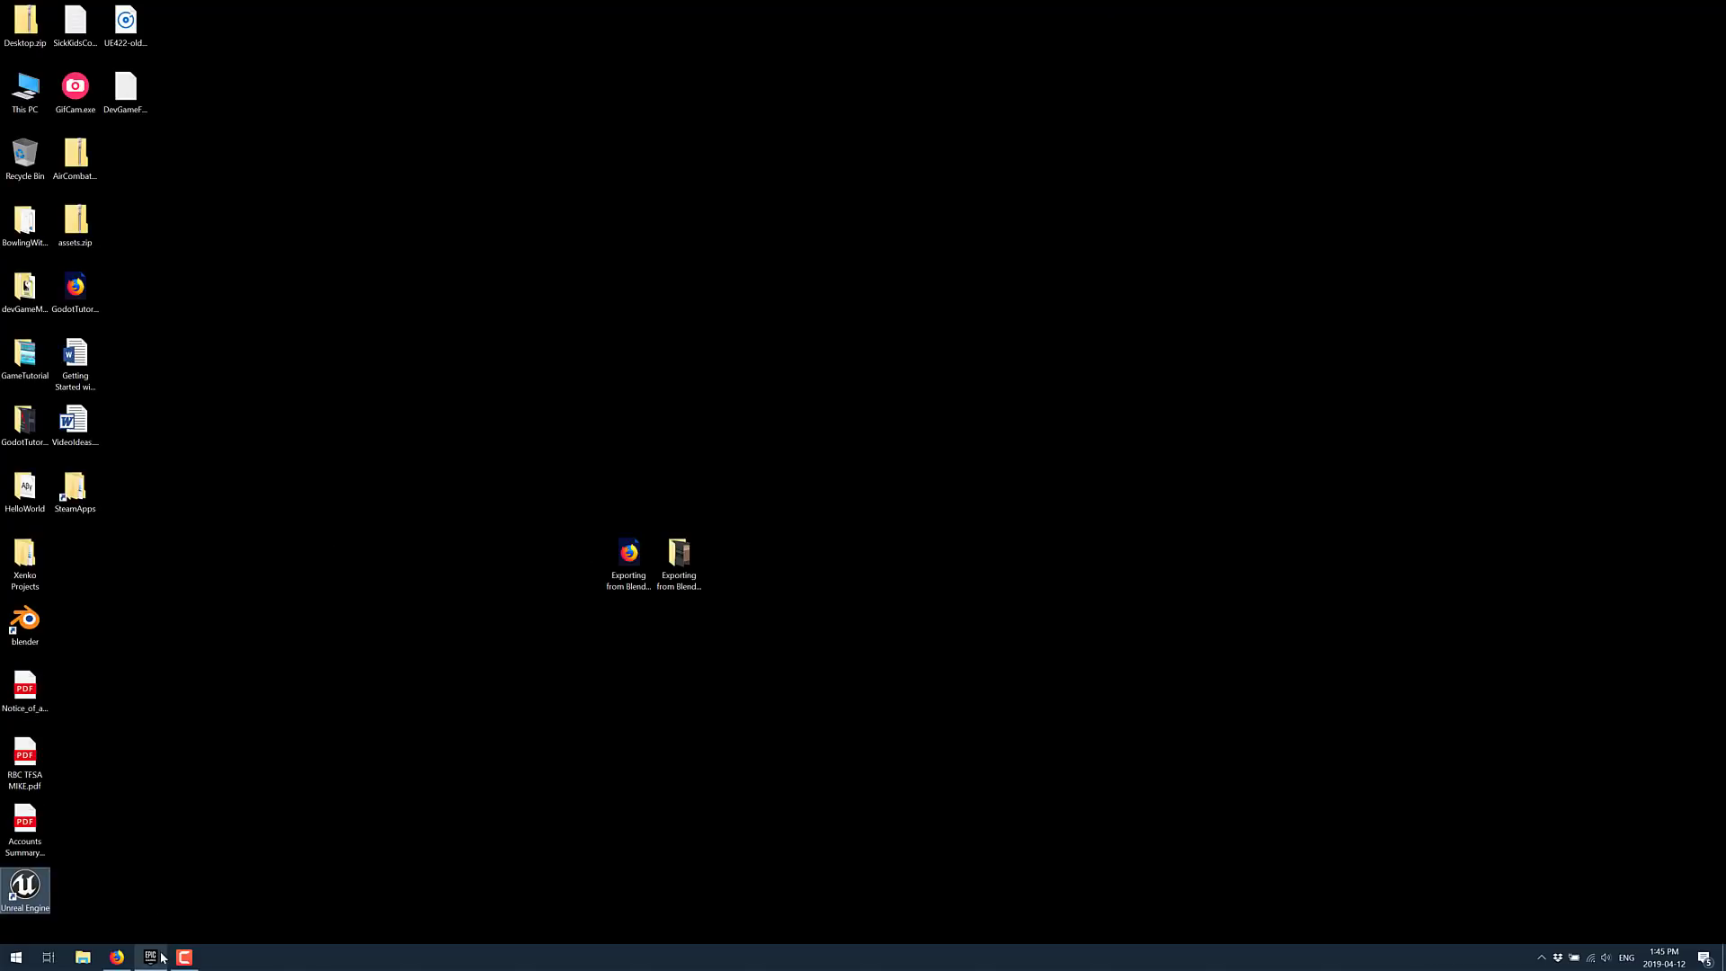
Show the Epic Games Launcher library listing engine 4.22.0 and the projects
left_click(149, 956)
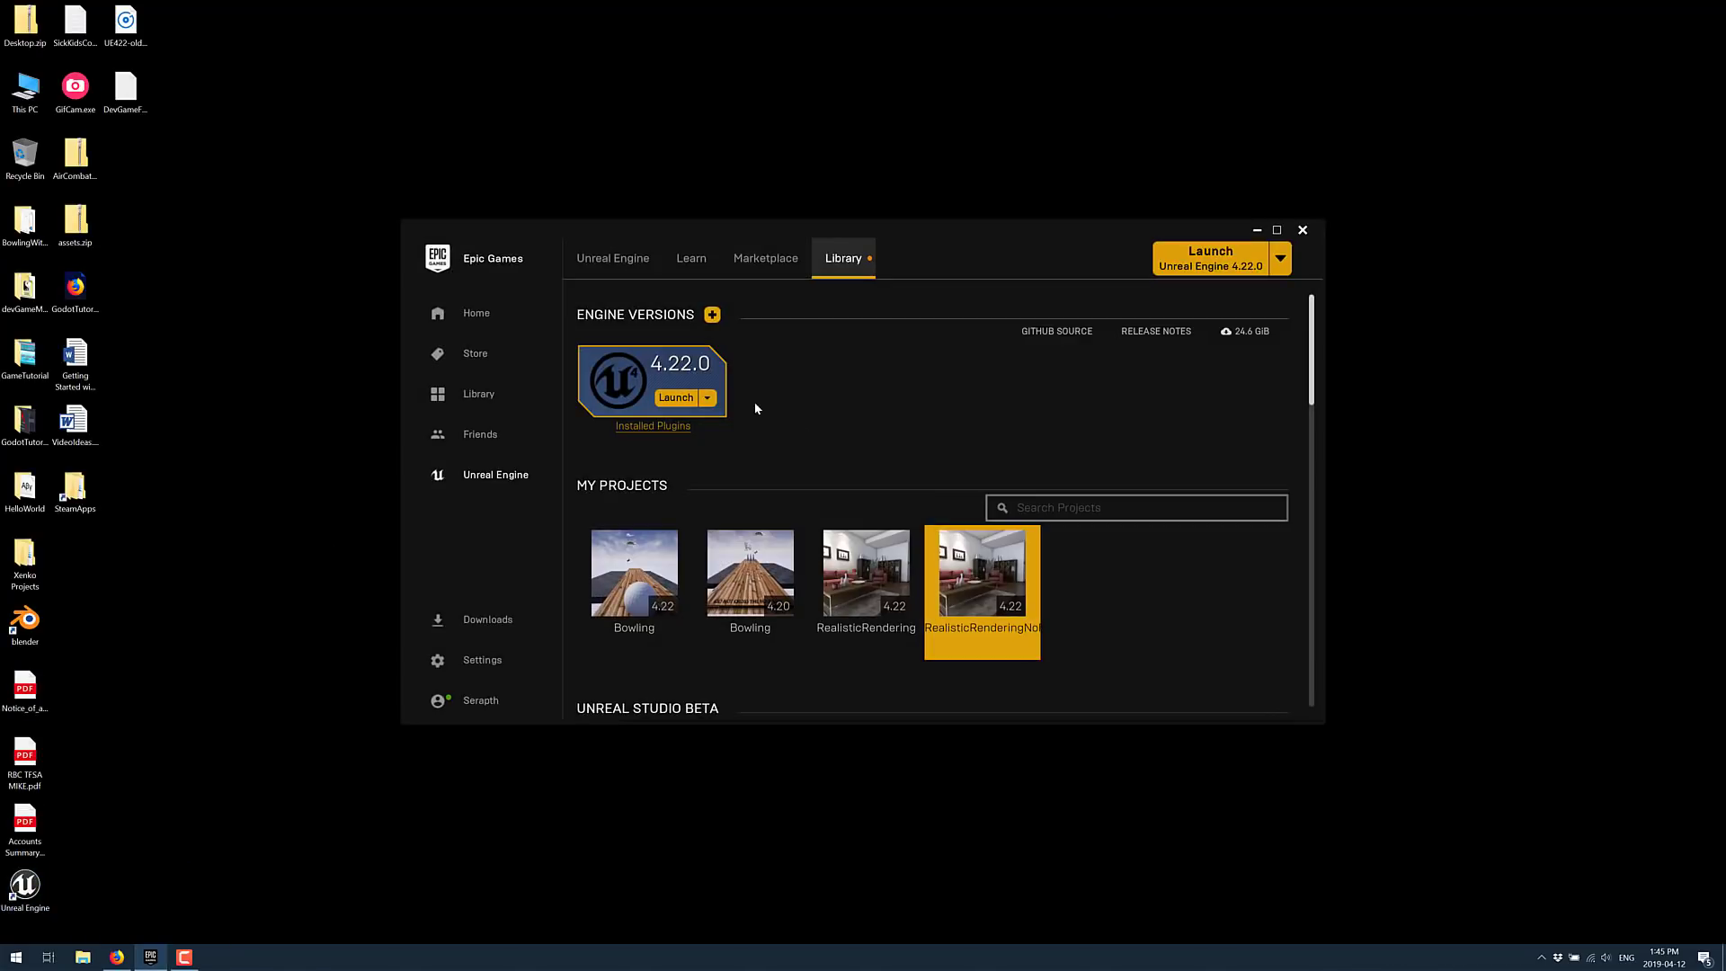
left_click(1277, 230)
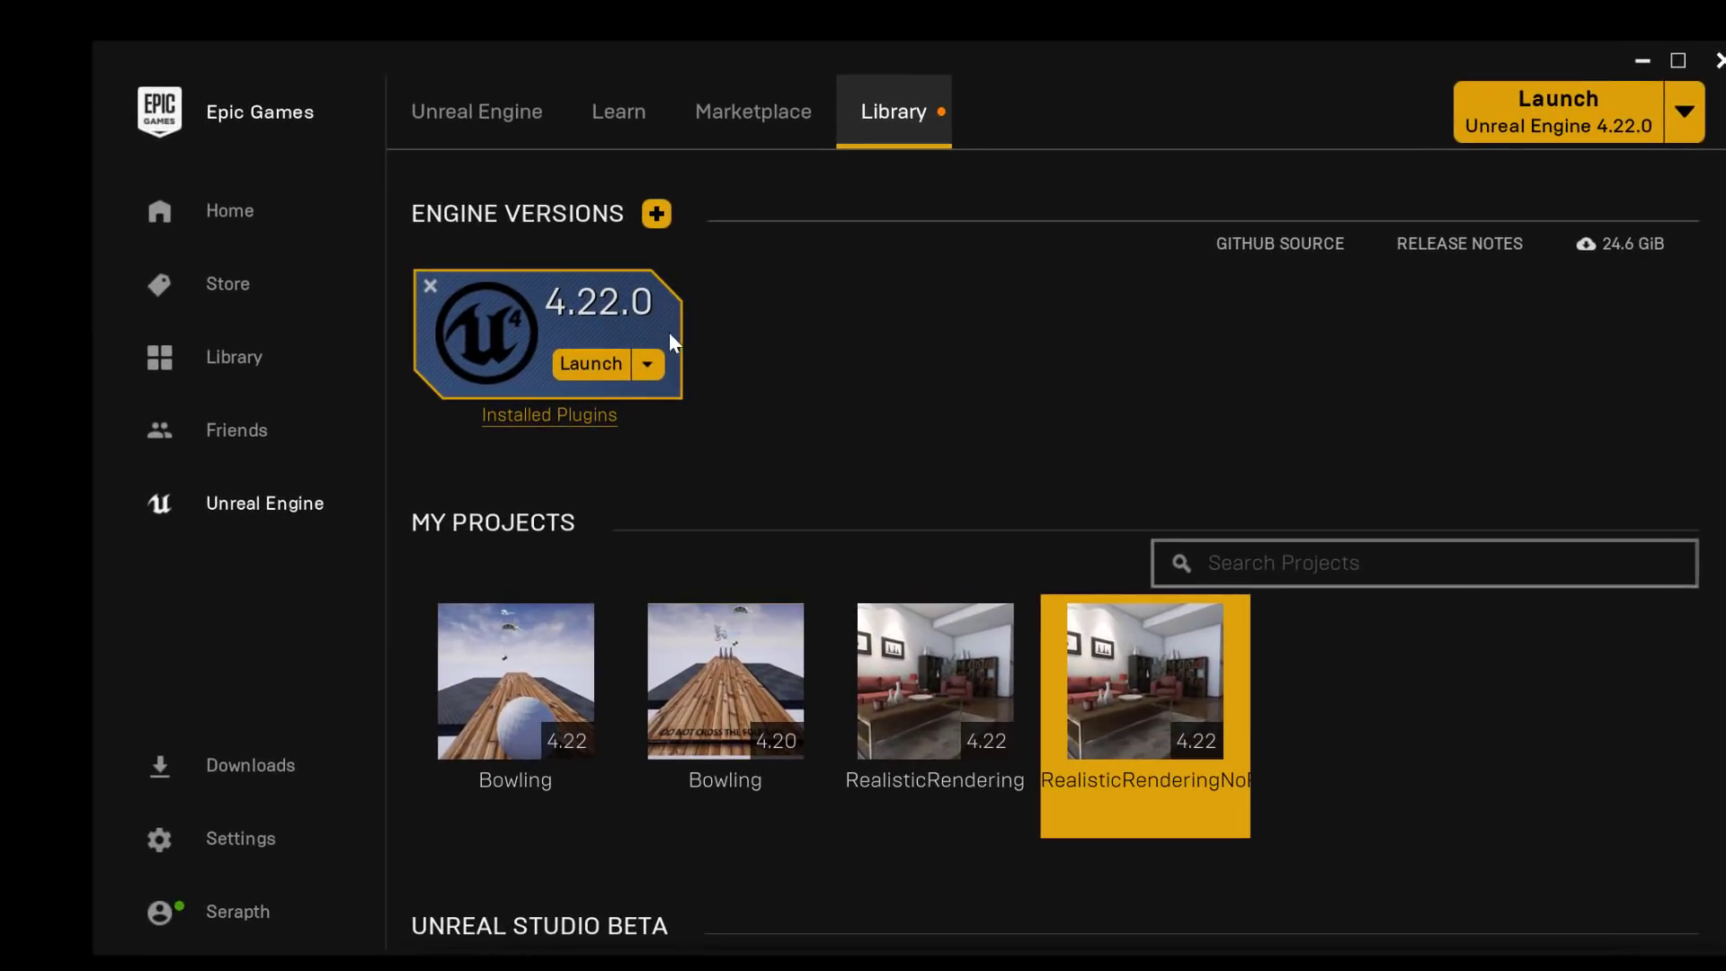
left_click(645, 363)
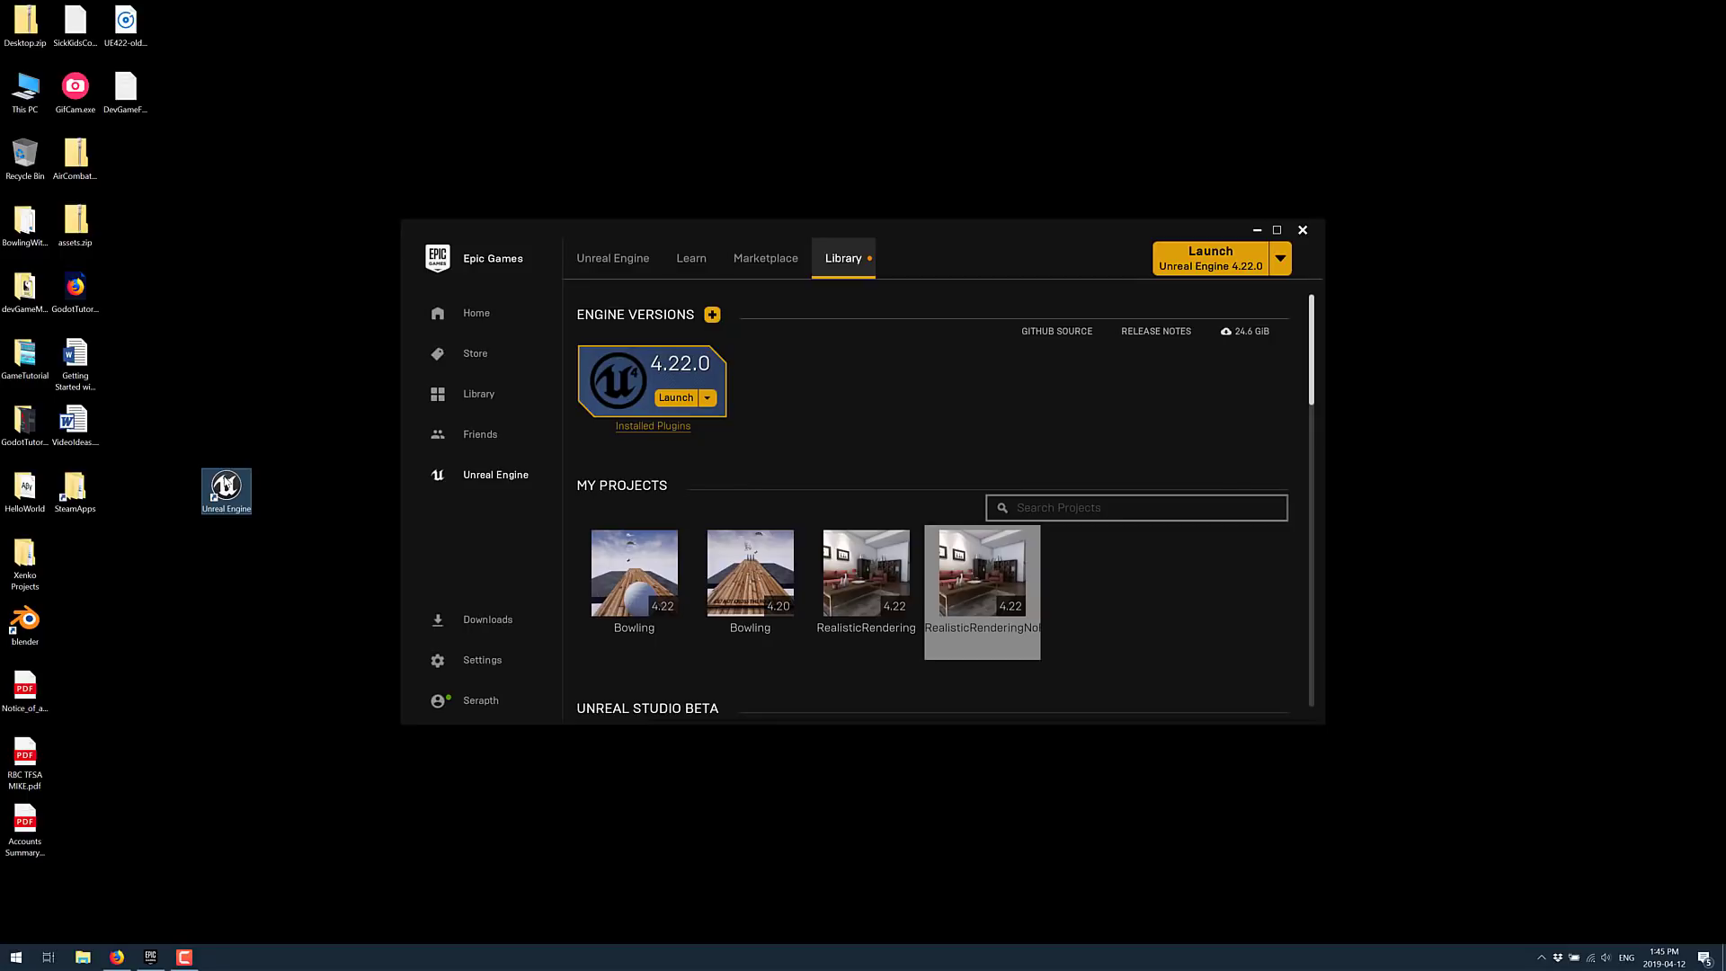
Check the Unreal Engine shortcut's Properties target ends with -dx12
right_click(227, 492)
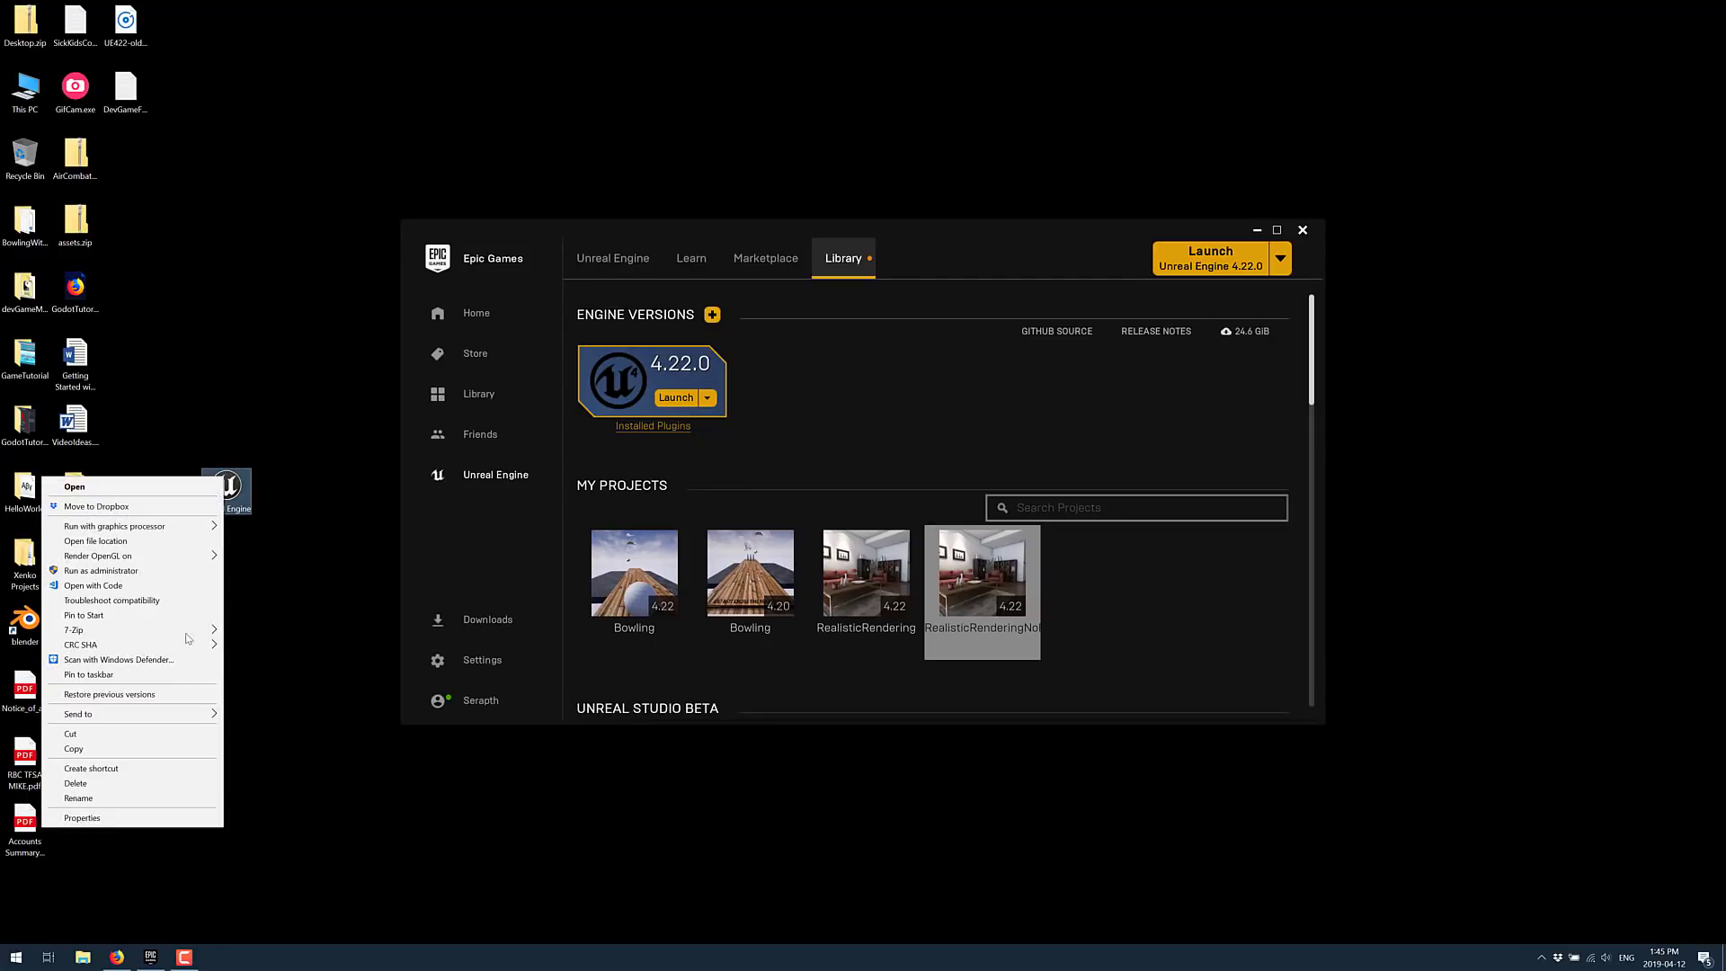
left_click(83, 816)
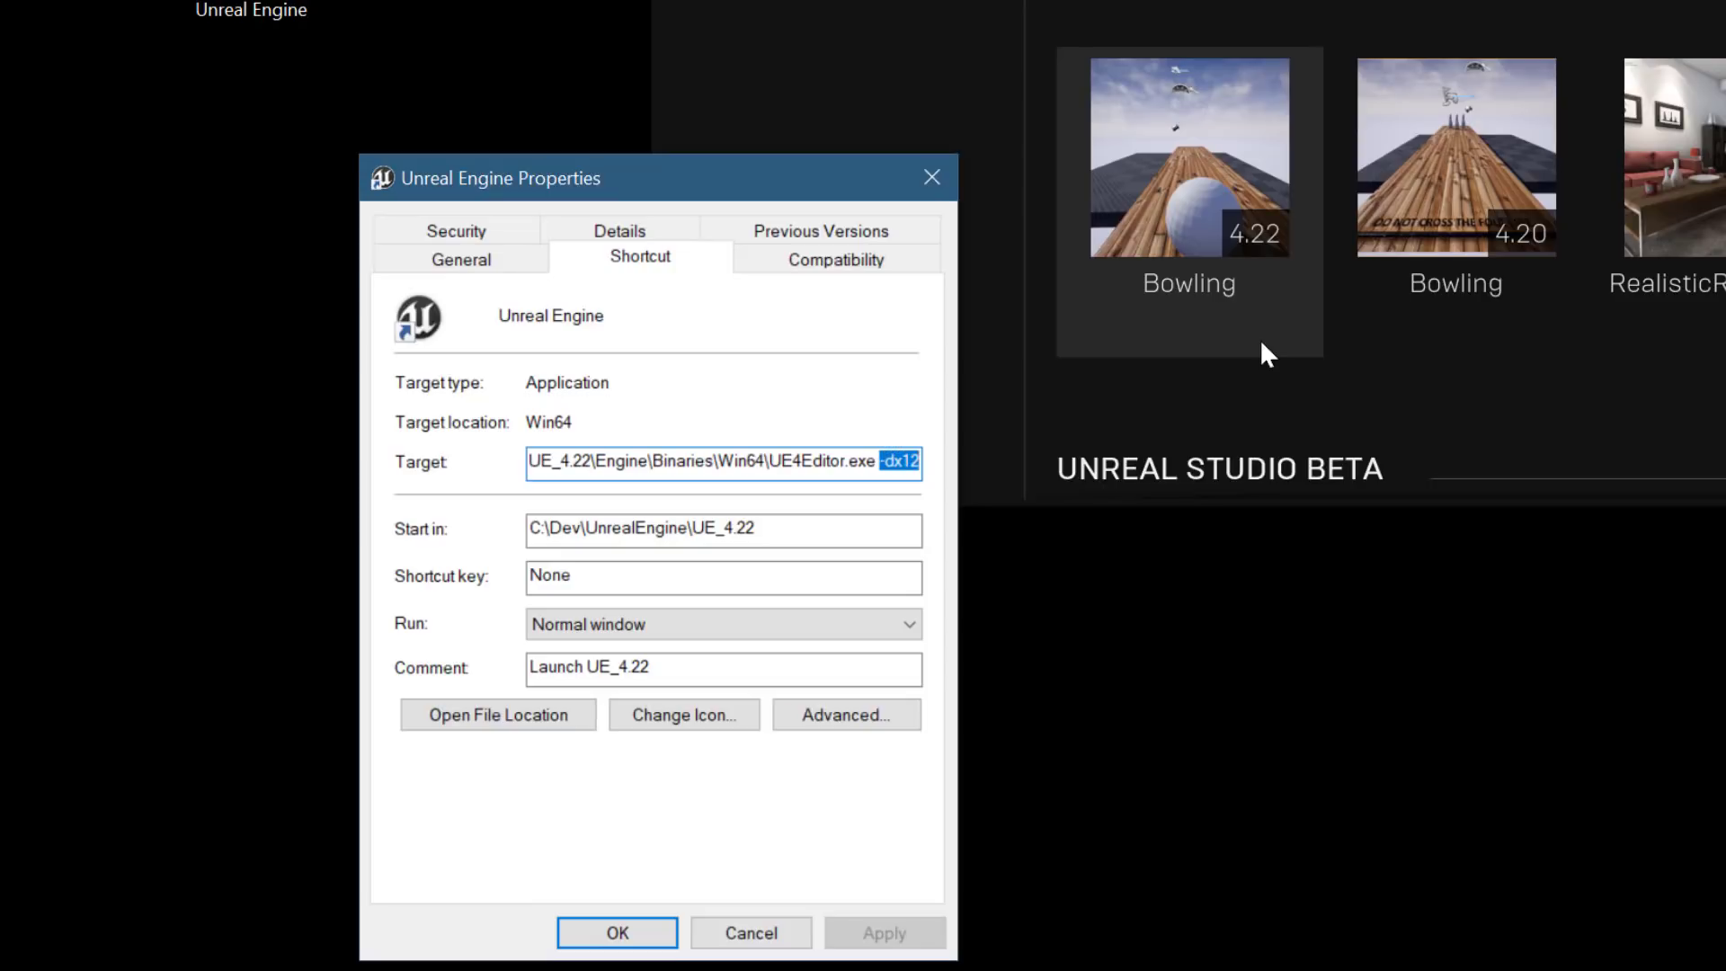
left_click(616, 933)
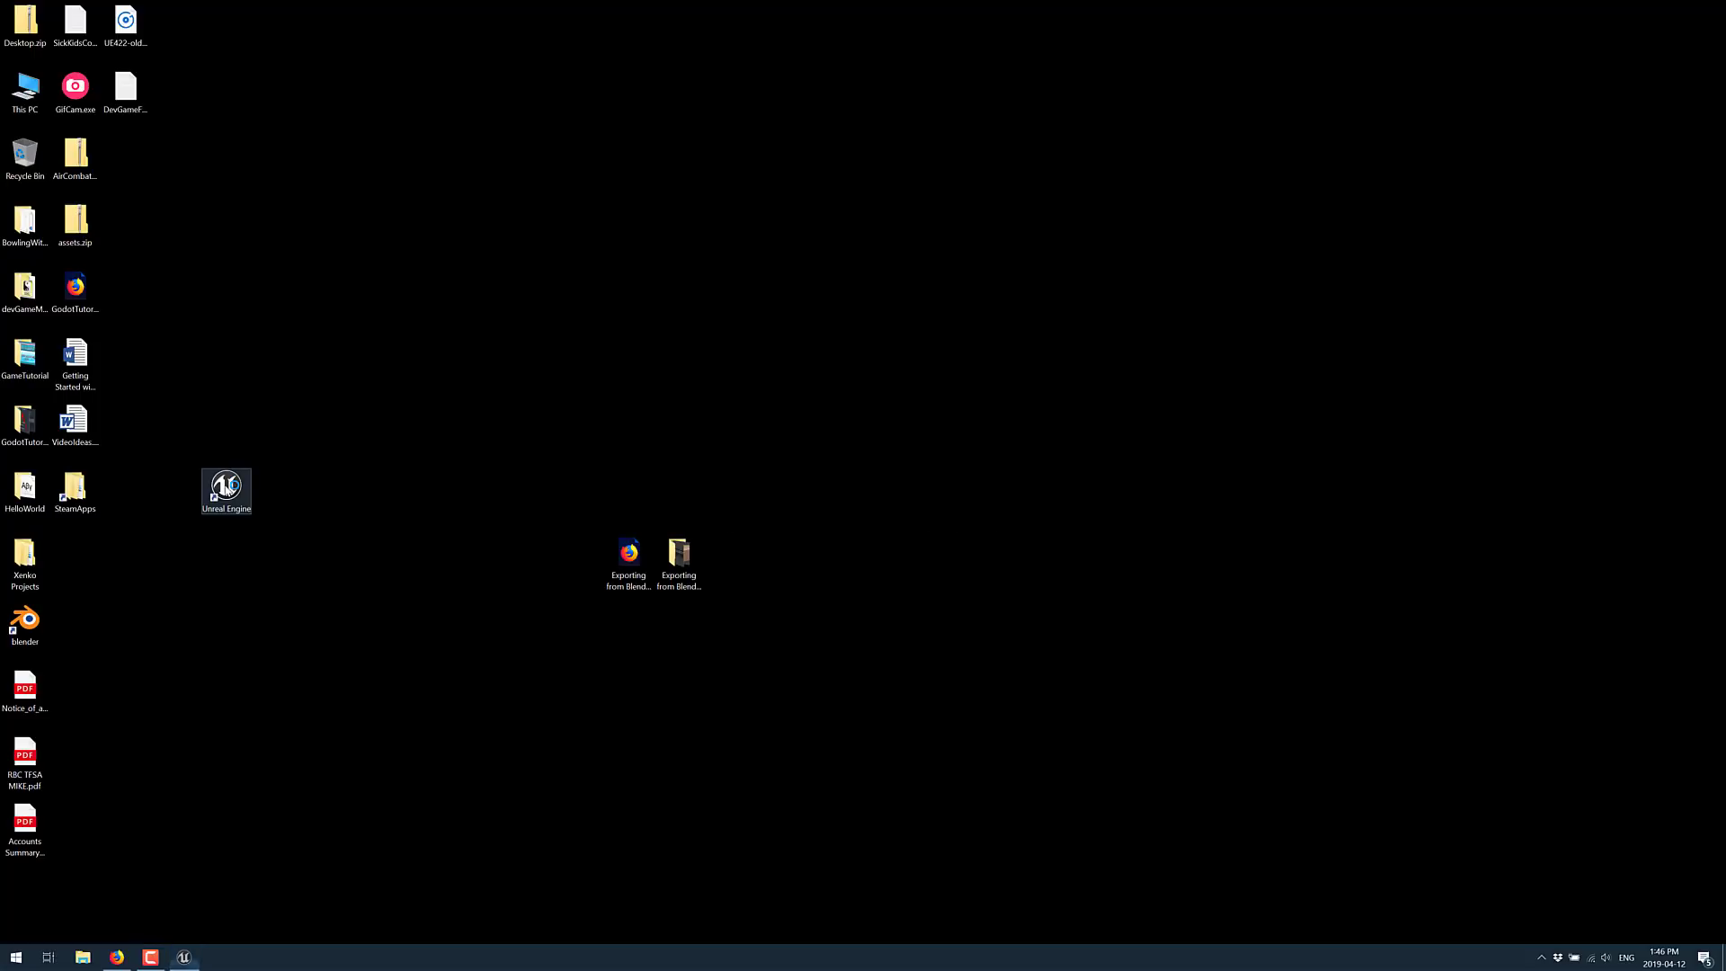
Launch Unreal Engine from the -dx12 shortcut and open the RealisticRenderingNoRT project
double_click(226, 489)
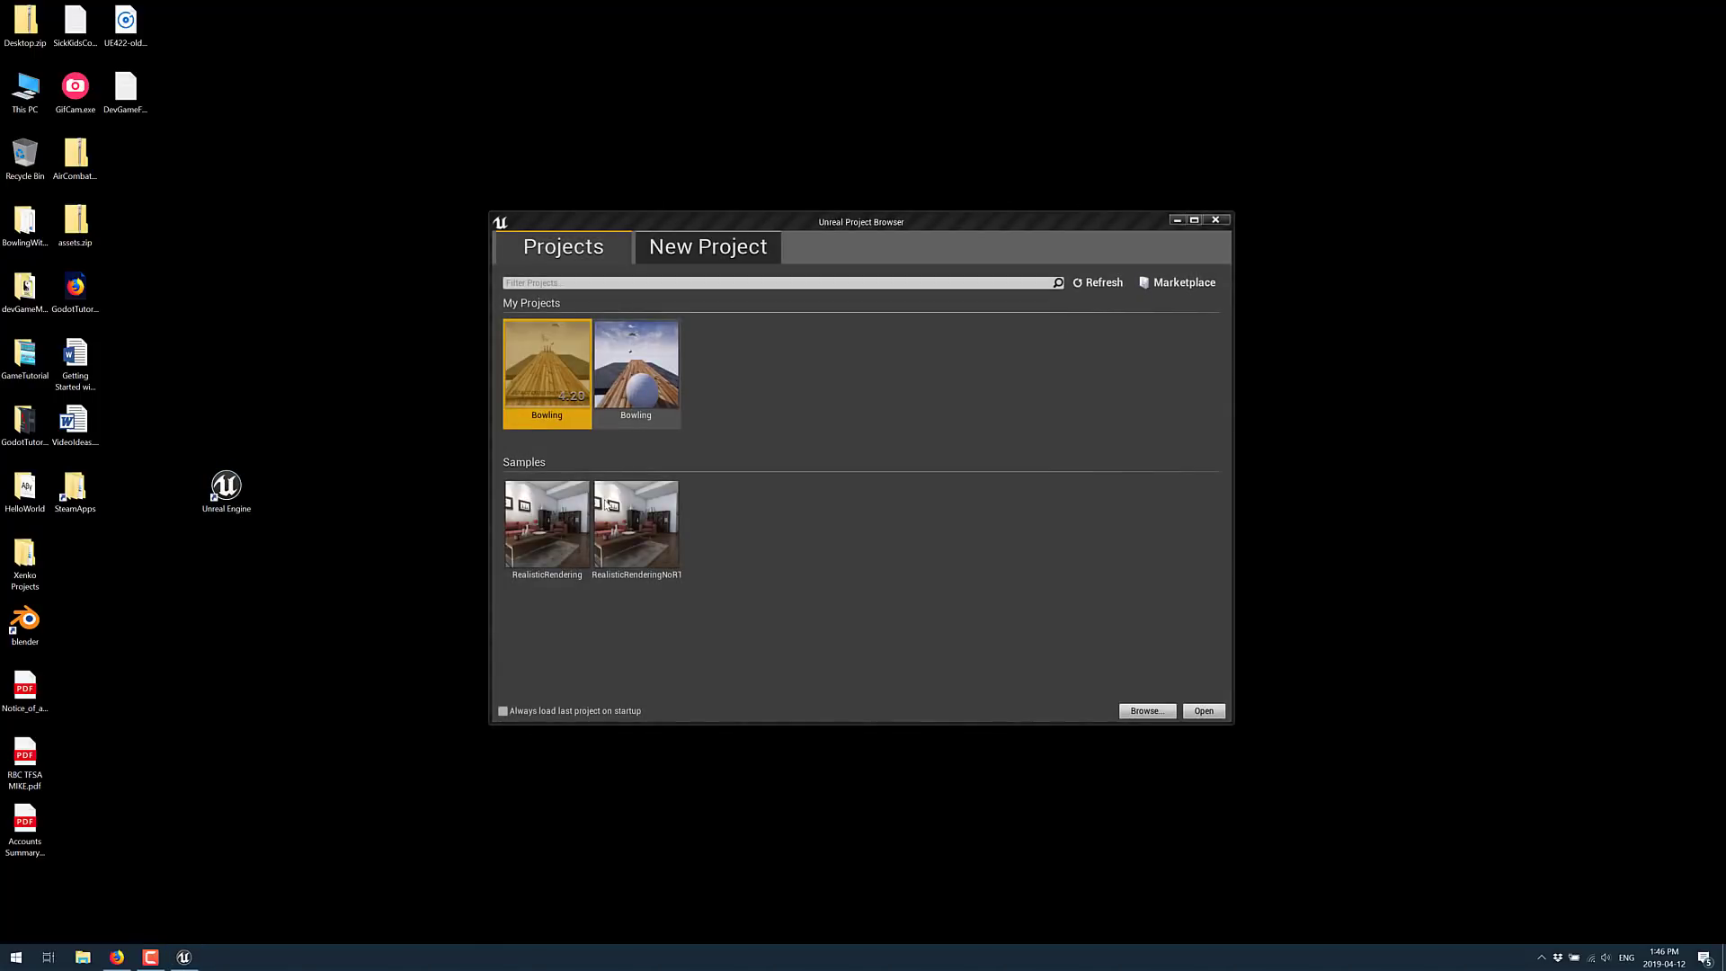
mouse_move(635, 523)
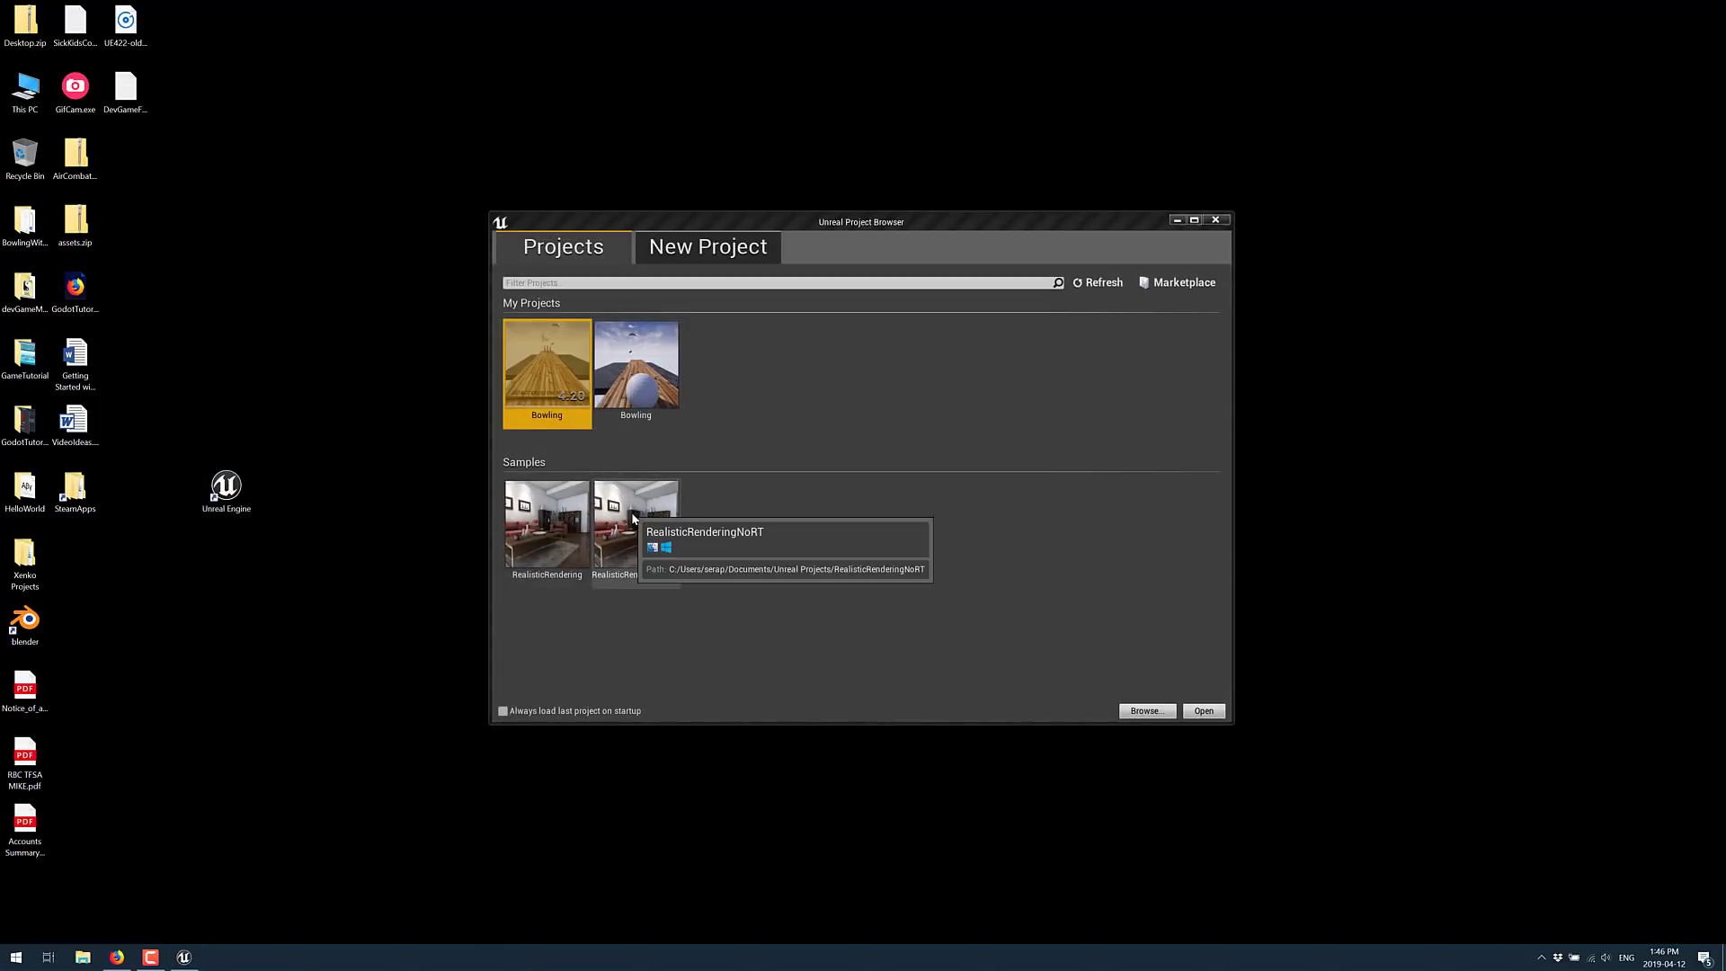
left_click(1217, 220)
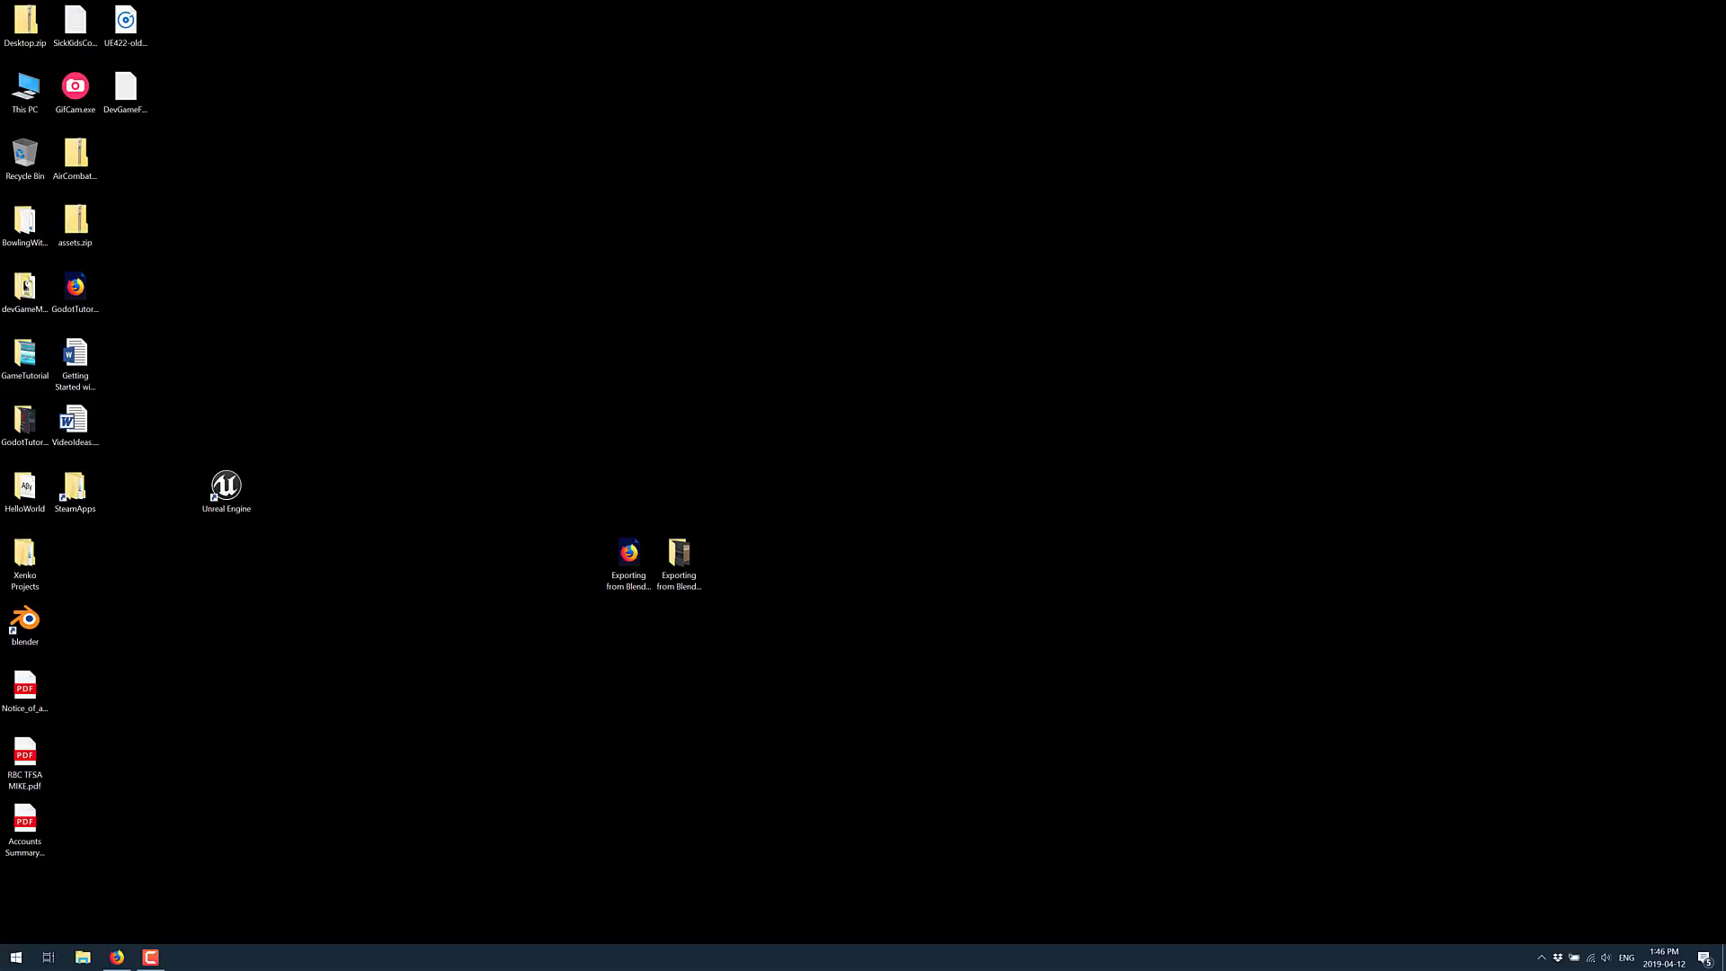
double_click(226, 483)
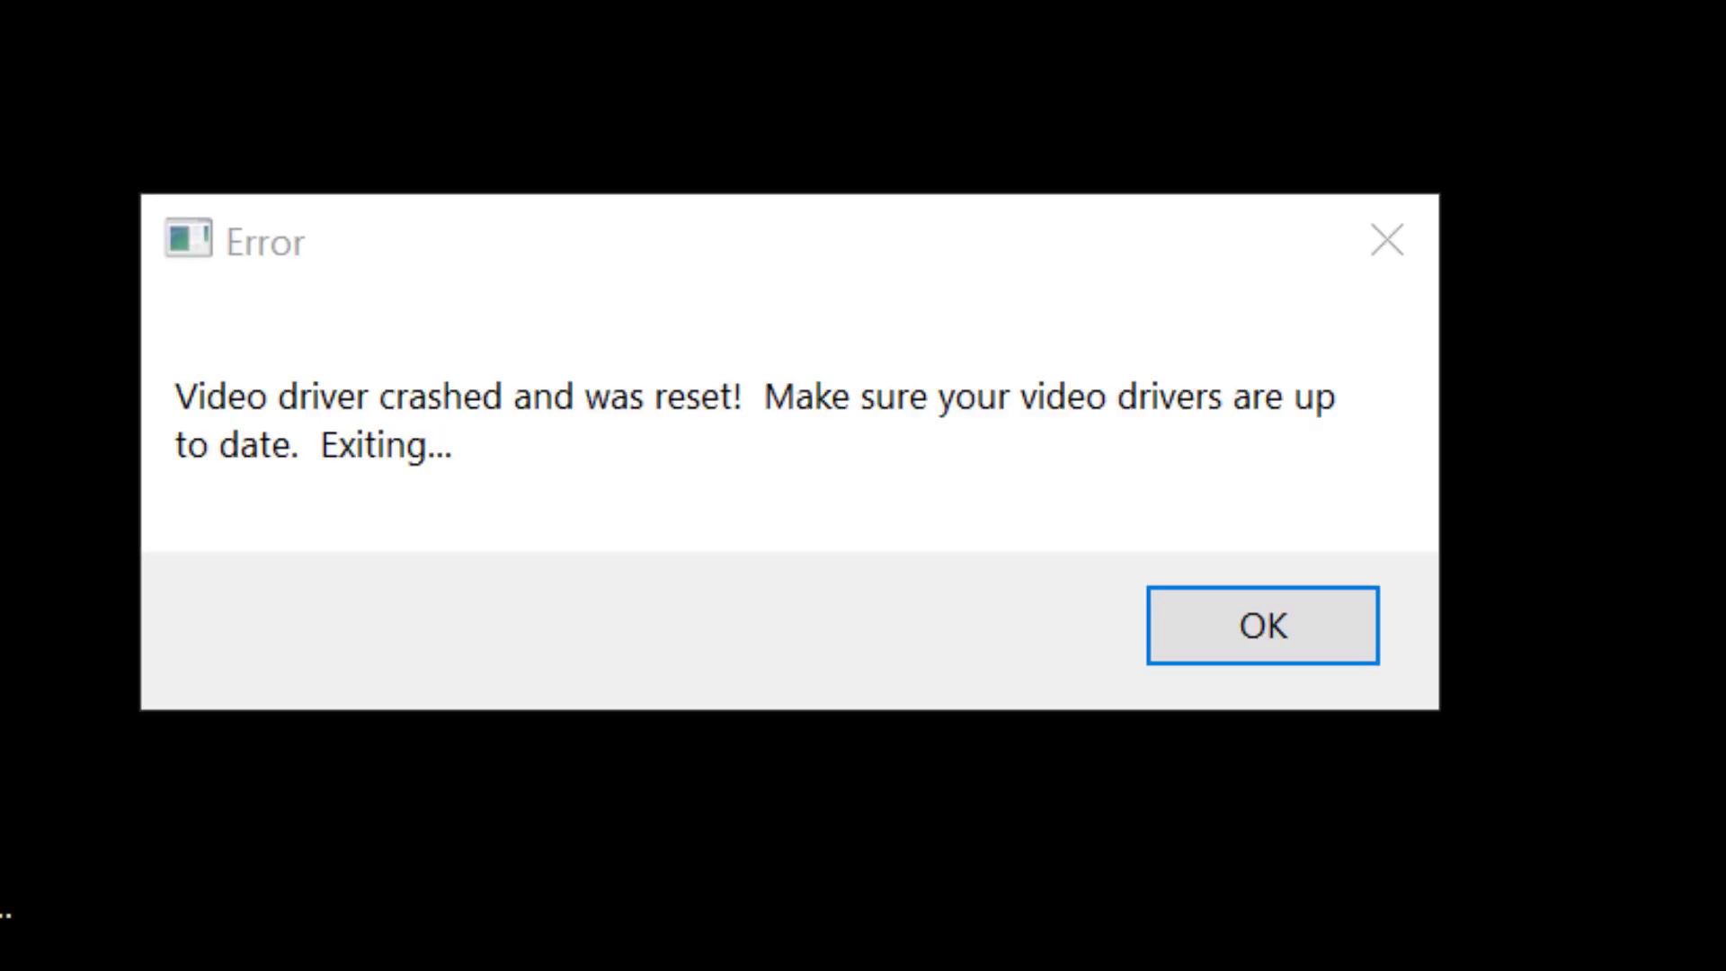
mouse_move(1262, 628)
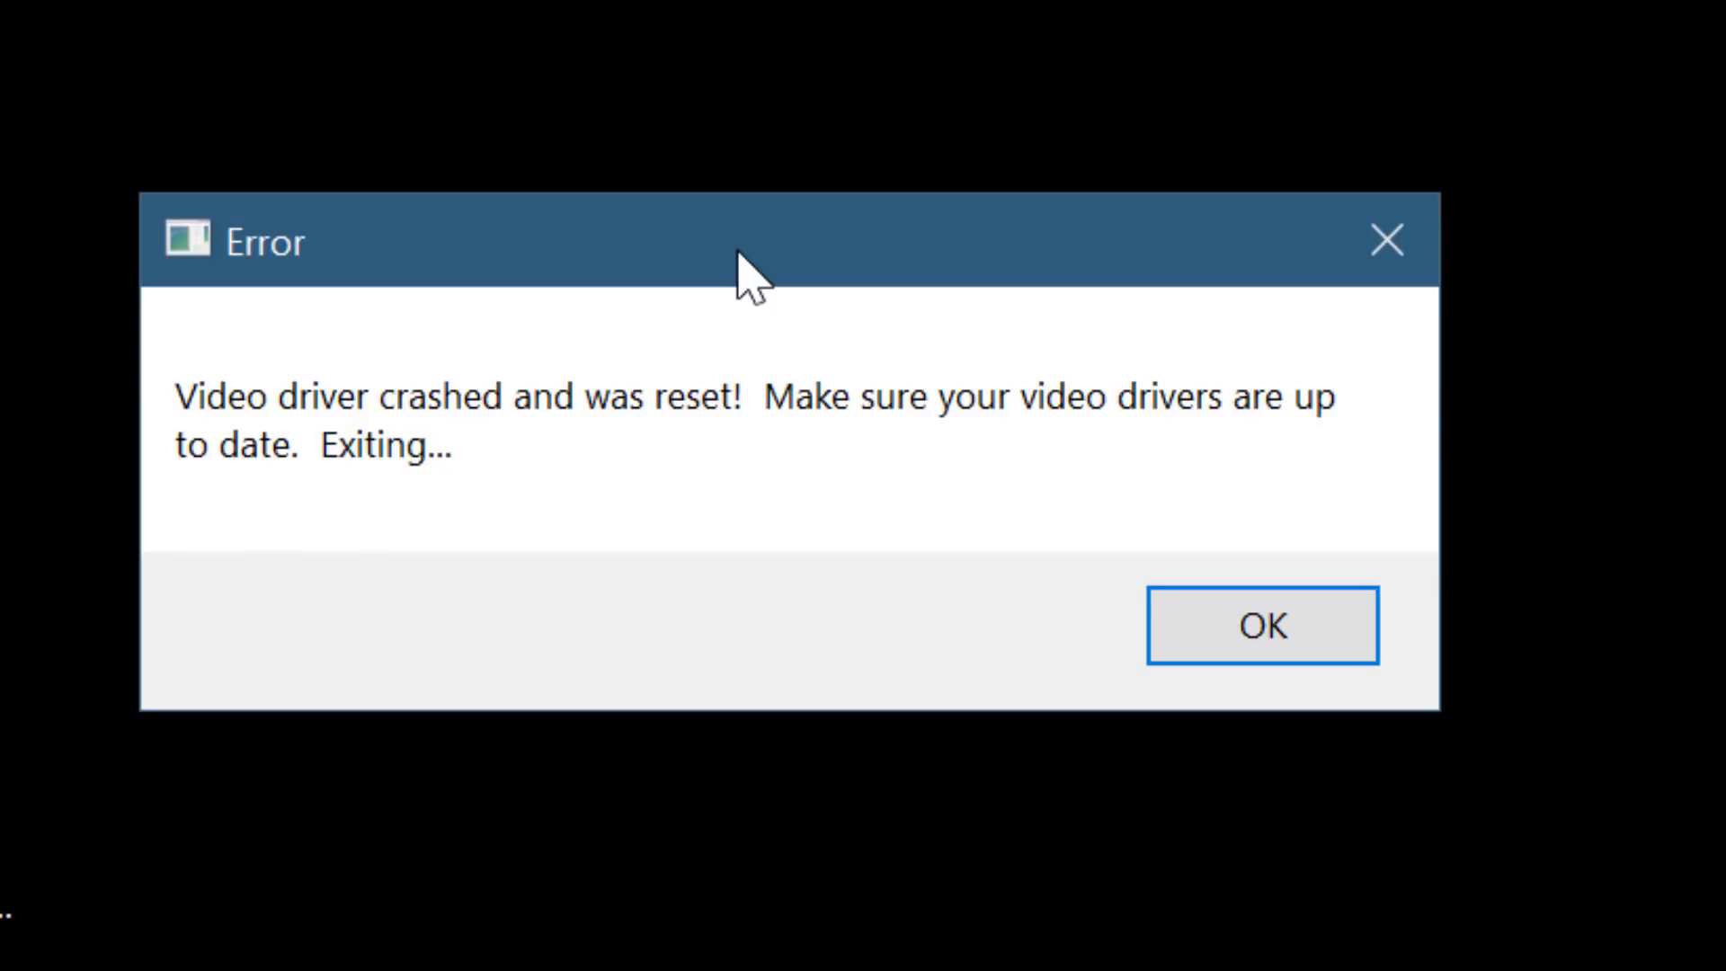
mouse_move(1297, 523)
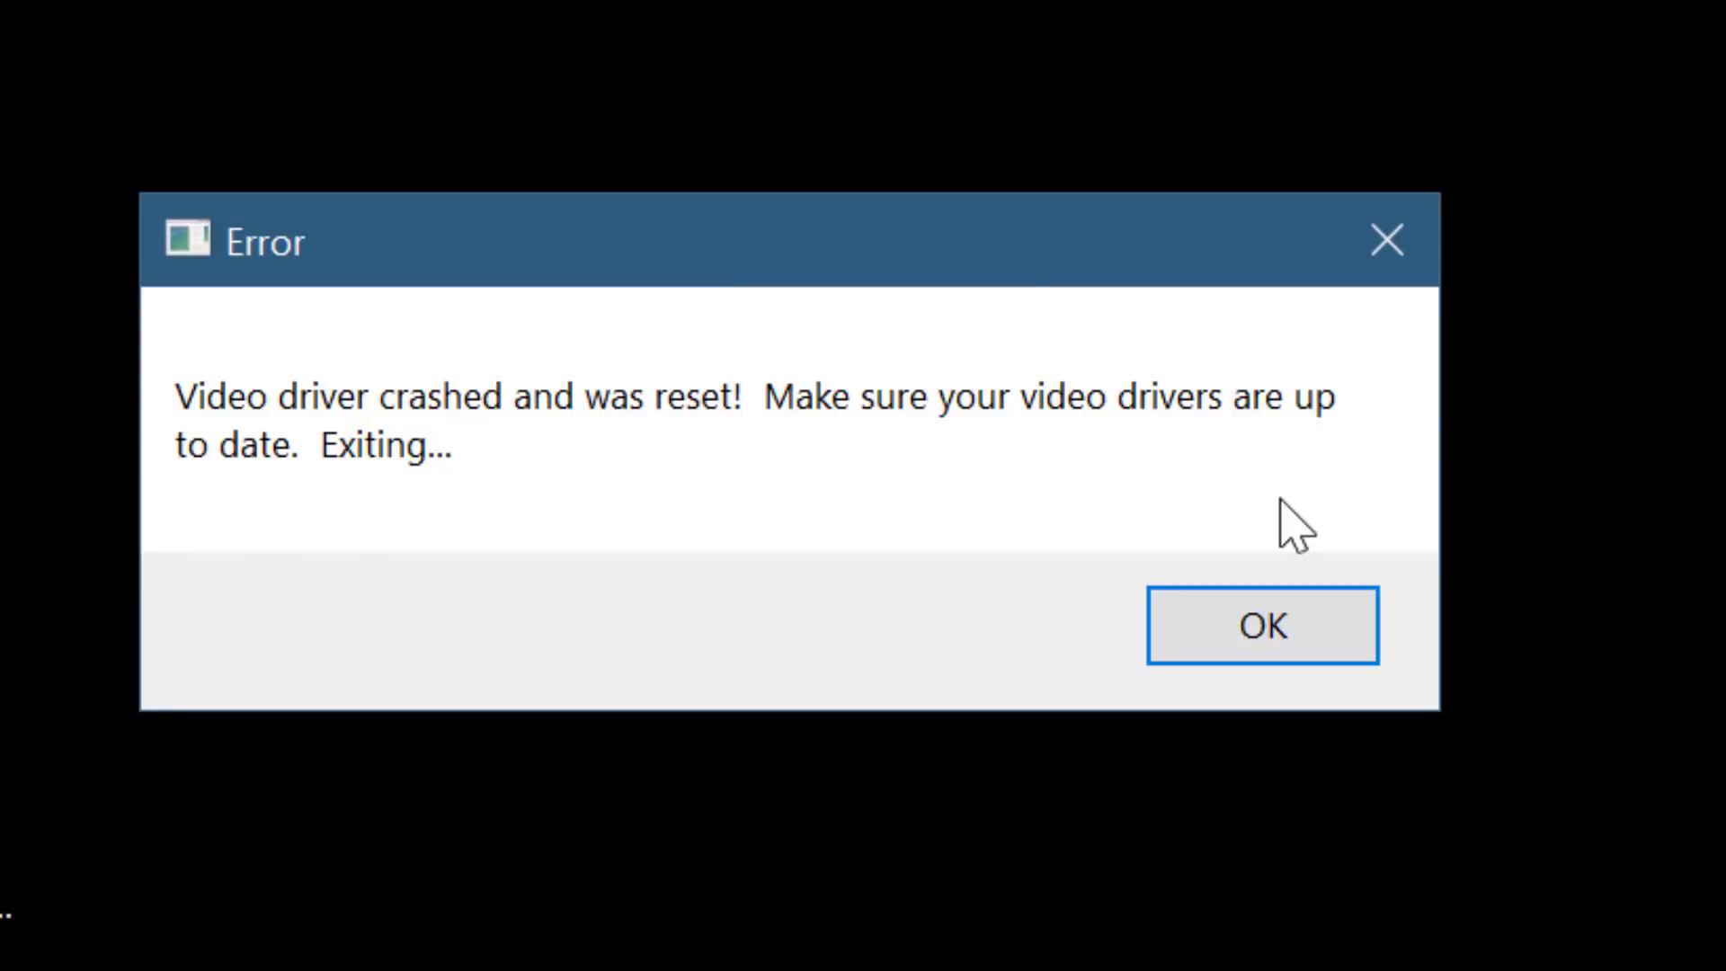
Dismiss the video driver crash error and relaunch Unreal Engine from the shortcut
left_click(1262, 624)
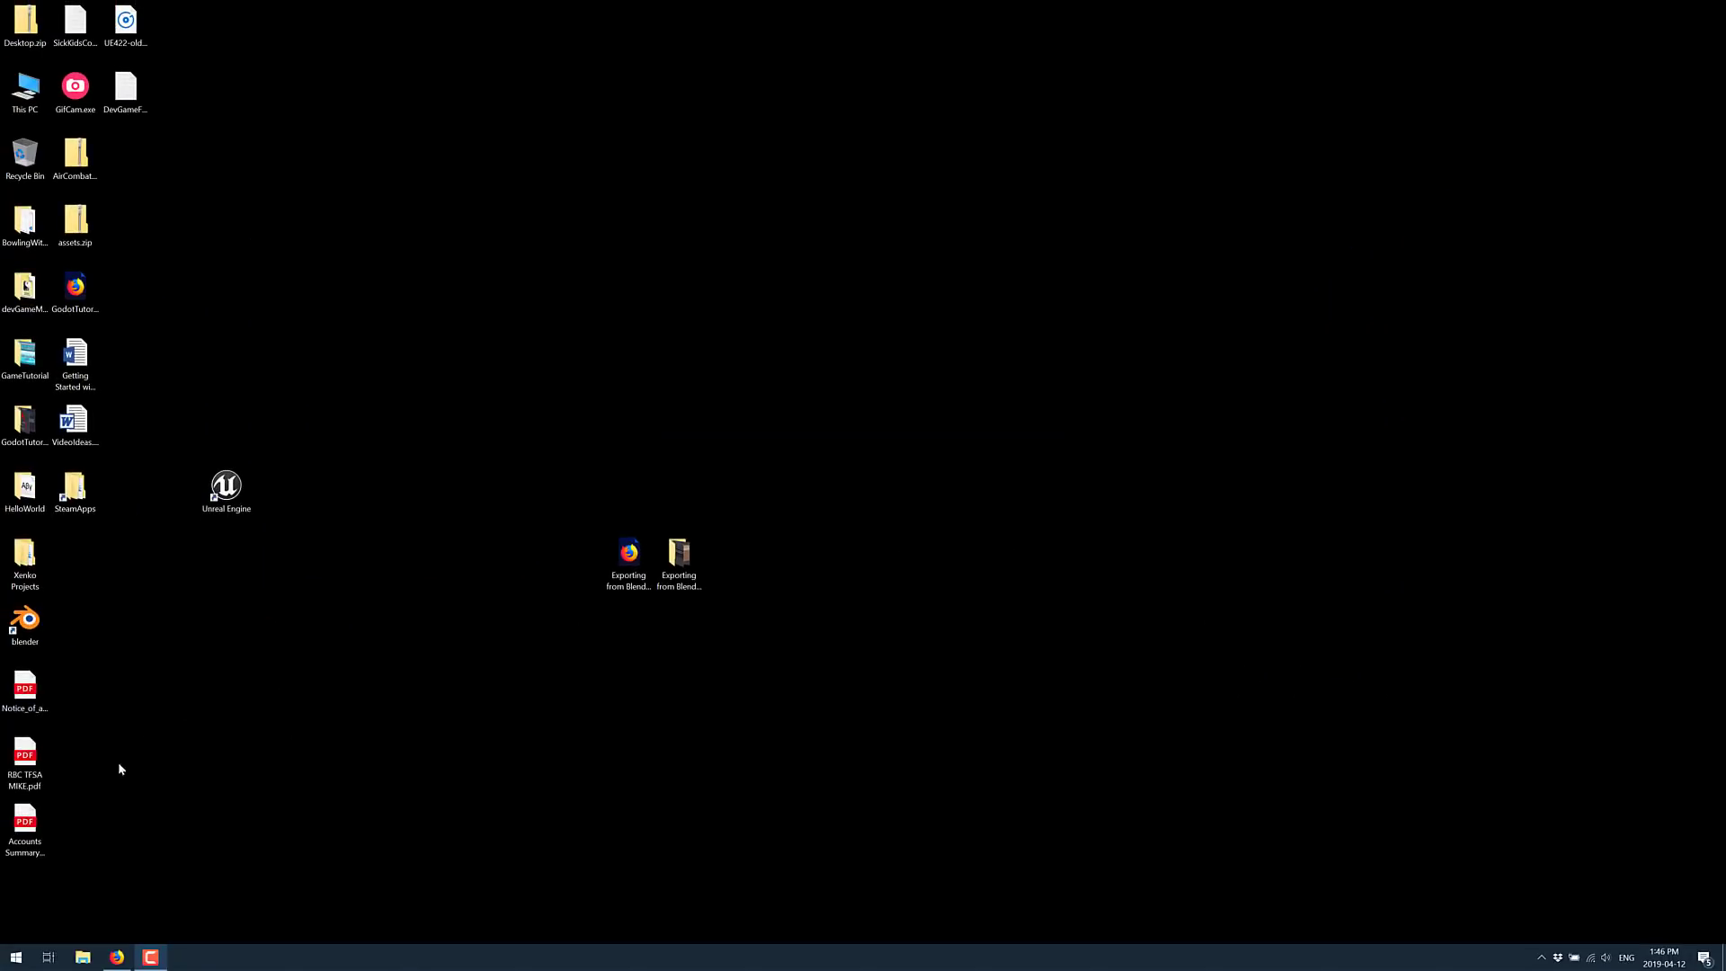
left_click(226, 483)
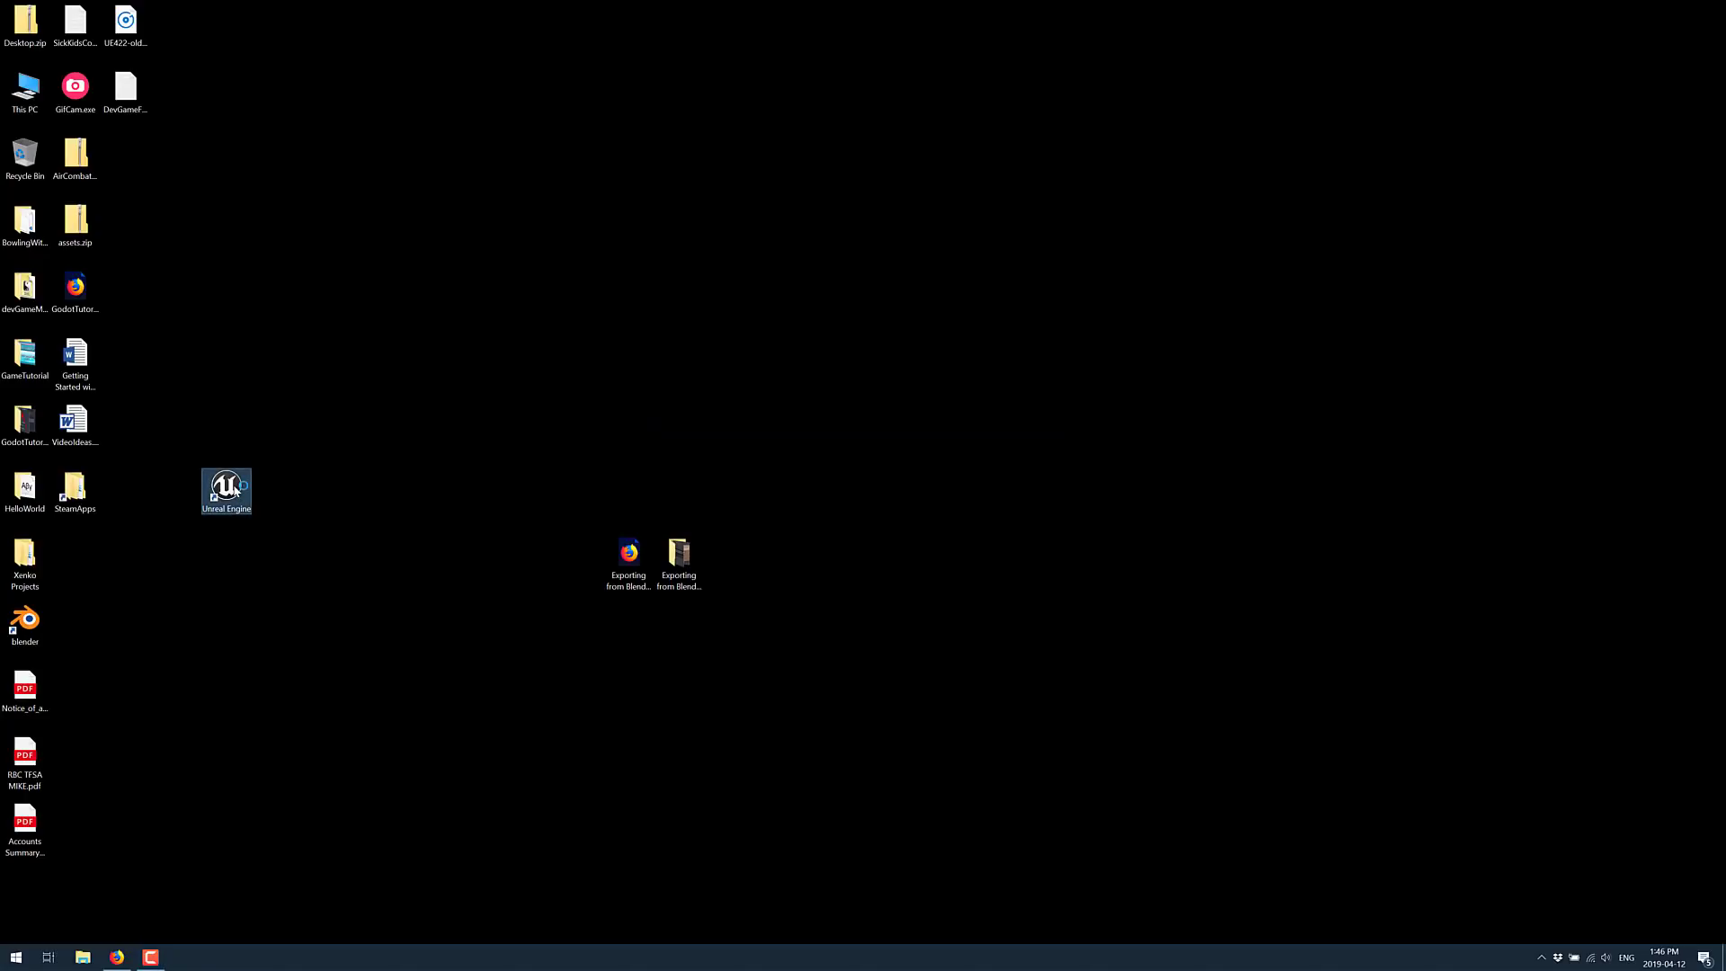
double_click(226, 490)
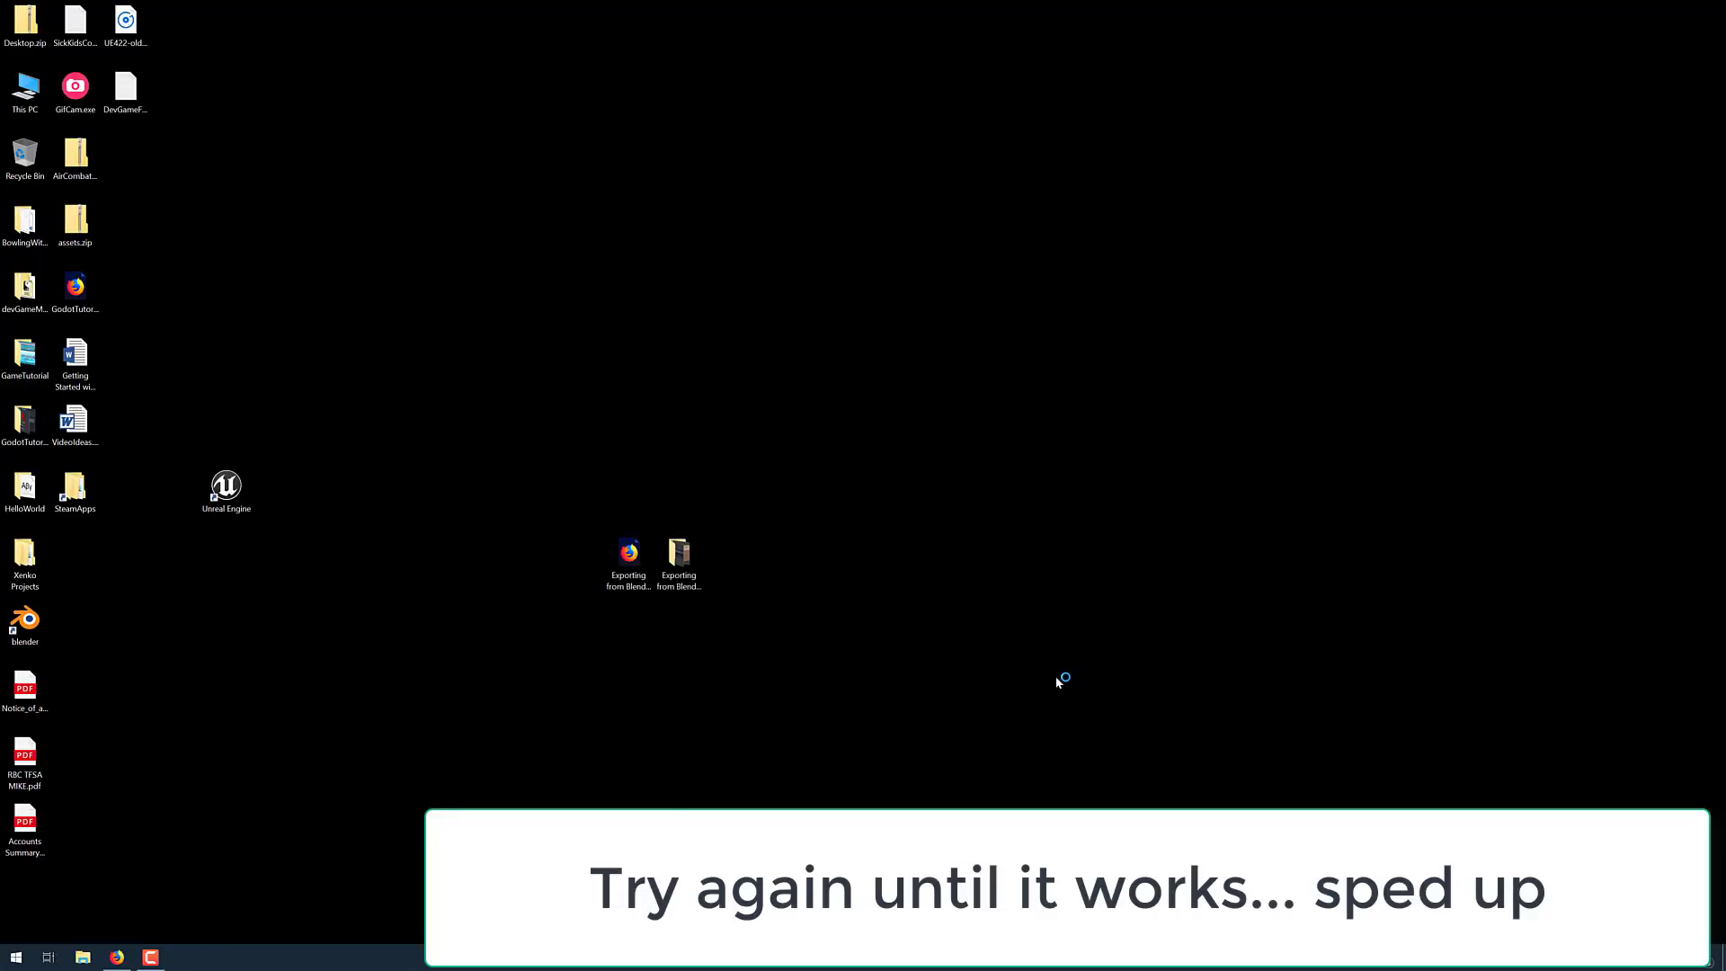
double_click(227, 483)
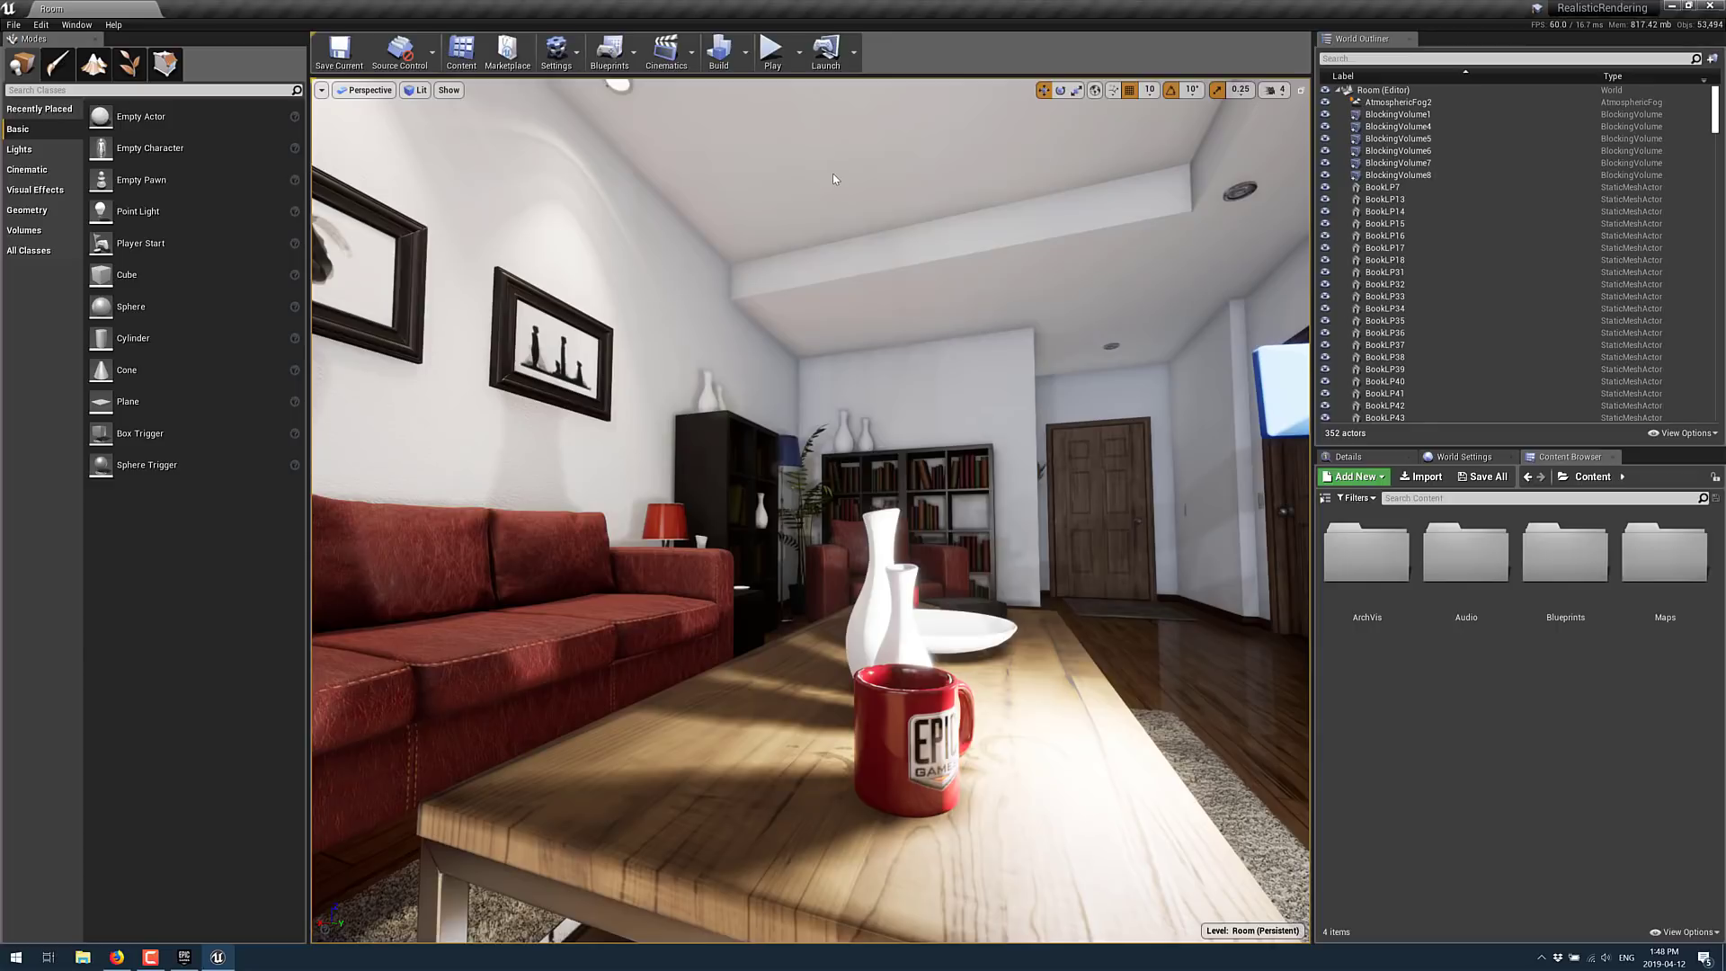
mouse_move(202, 911)
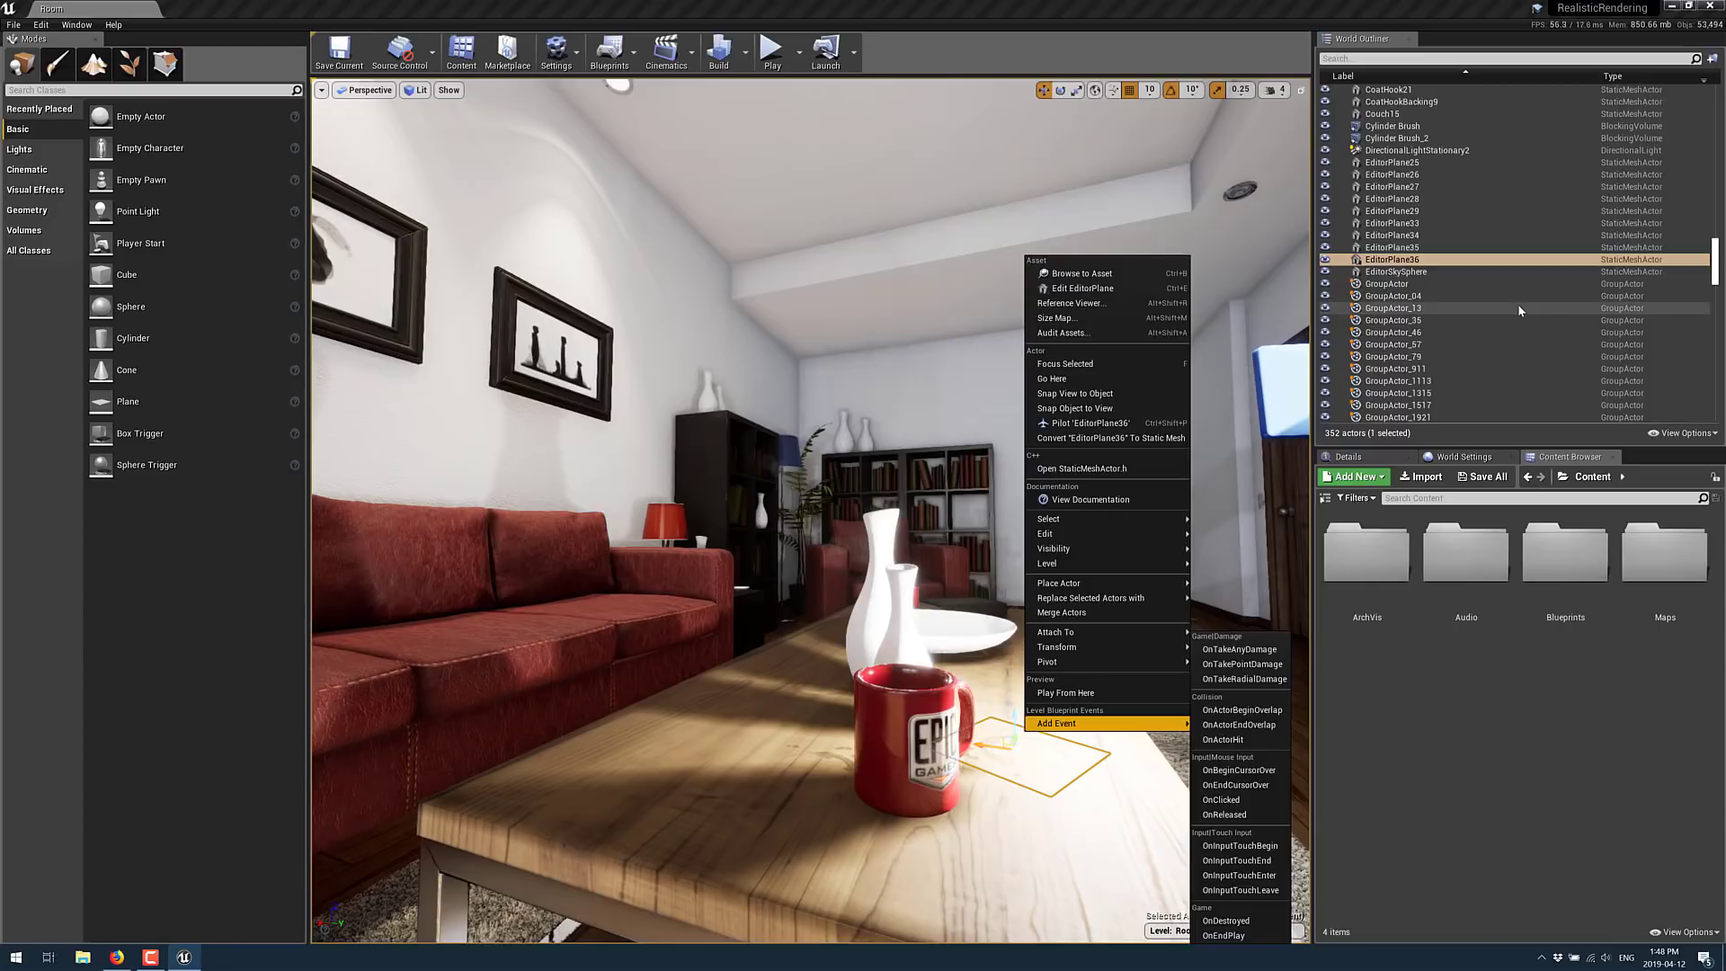
Filter the World Outliner actors by 'Po' to find the point light
scroll("down", 3)
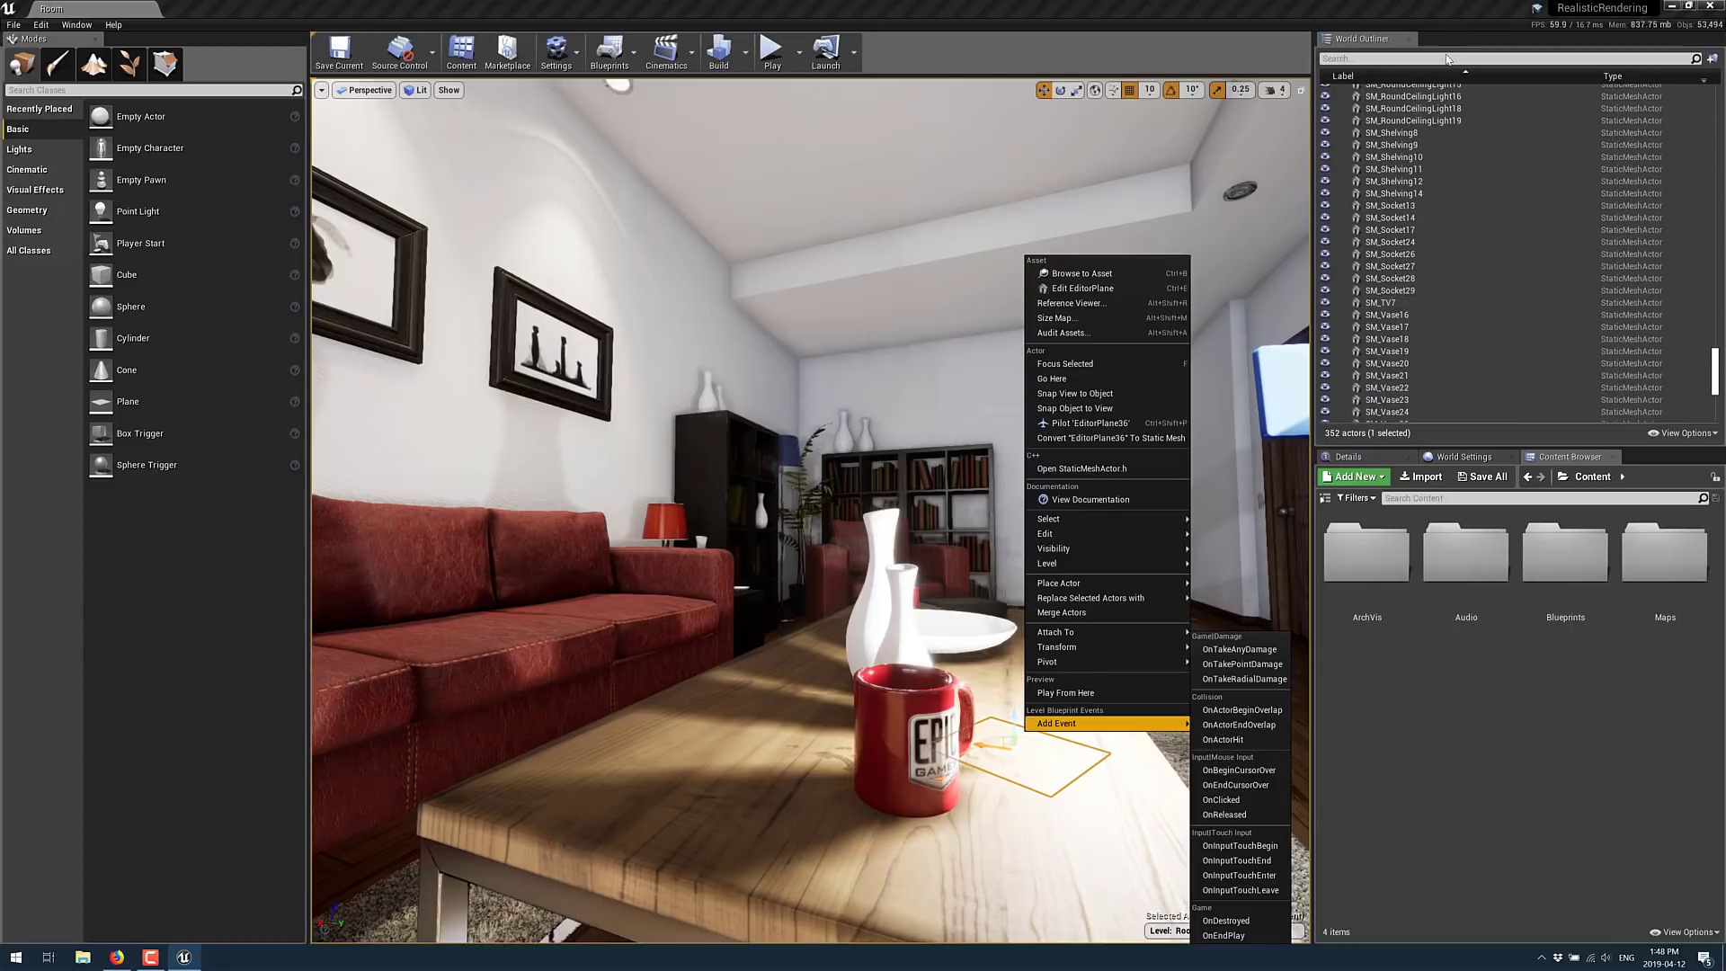
type("Point")
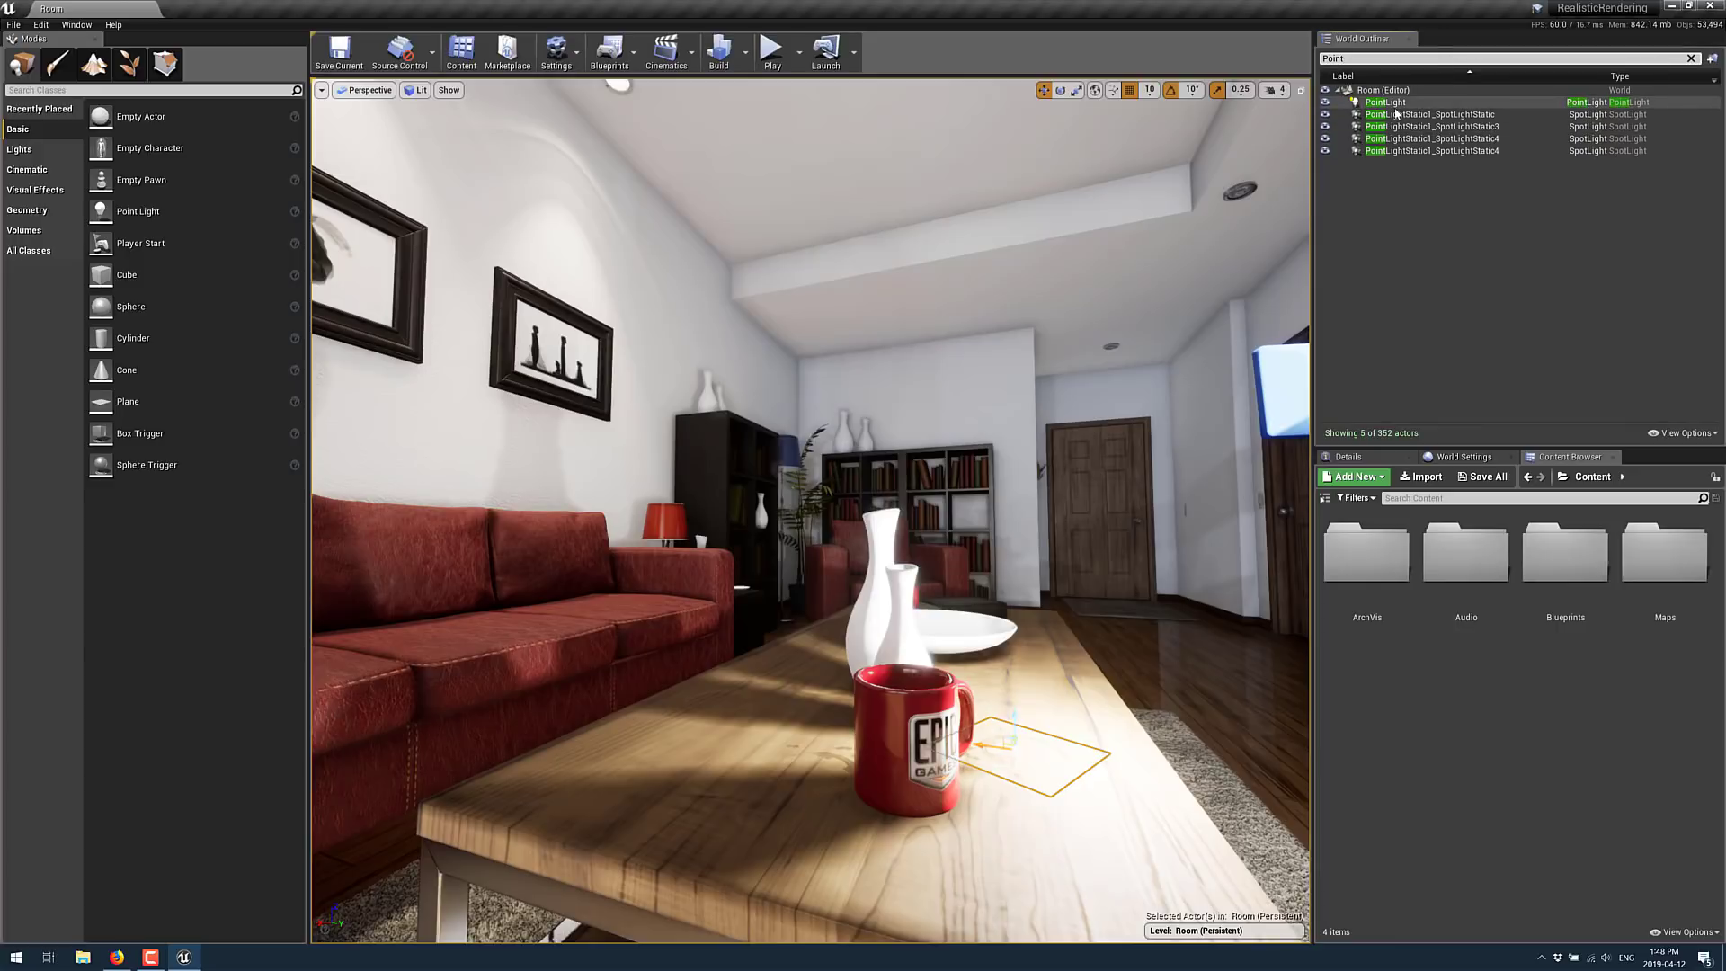
Select the PointLight and scroll its Details to Ray Tracing > Samples Per Pixel
left_click(1384, 101)
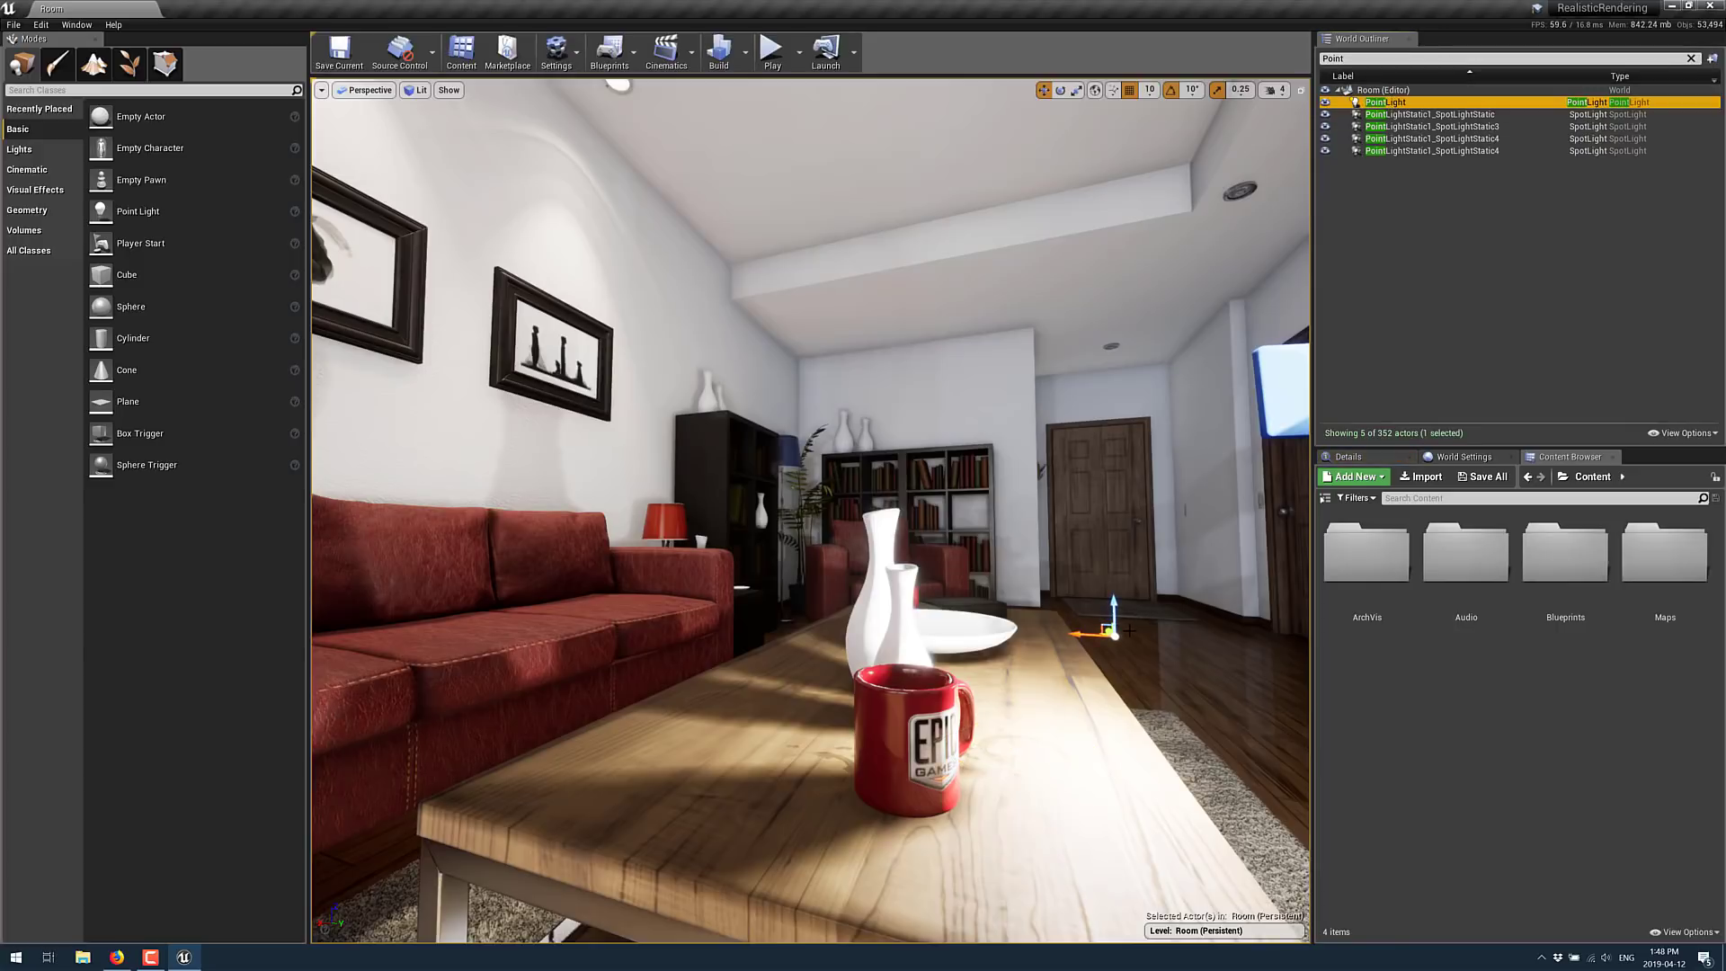
left_click(1384, 101)
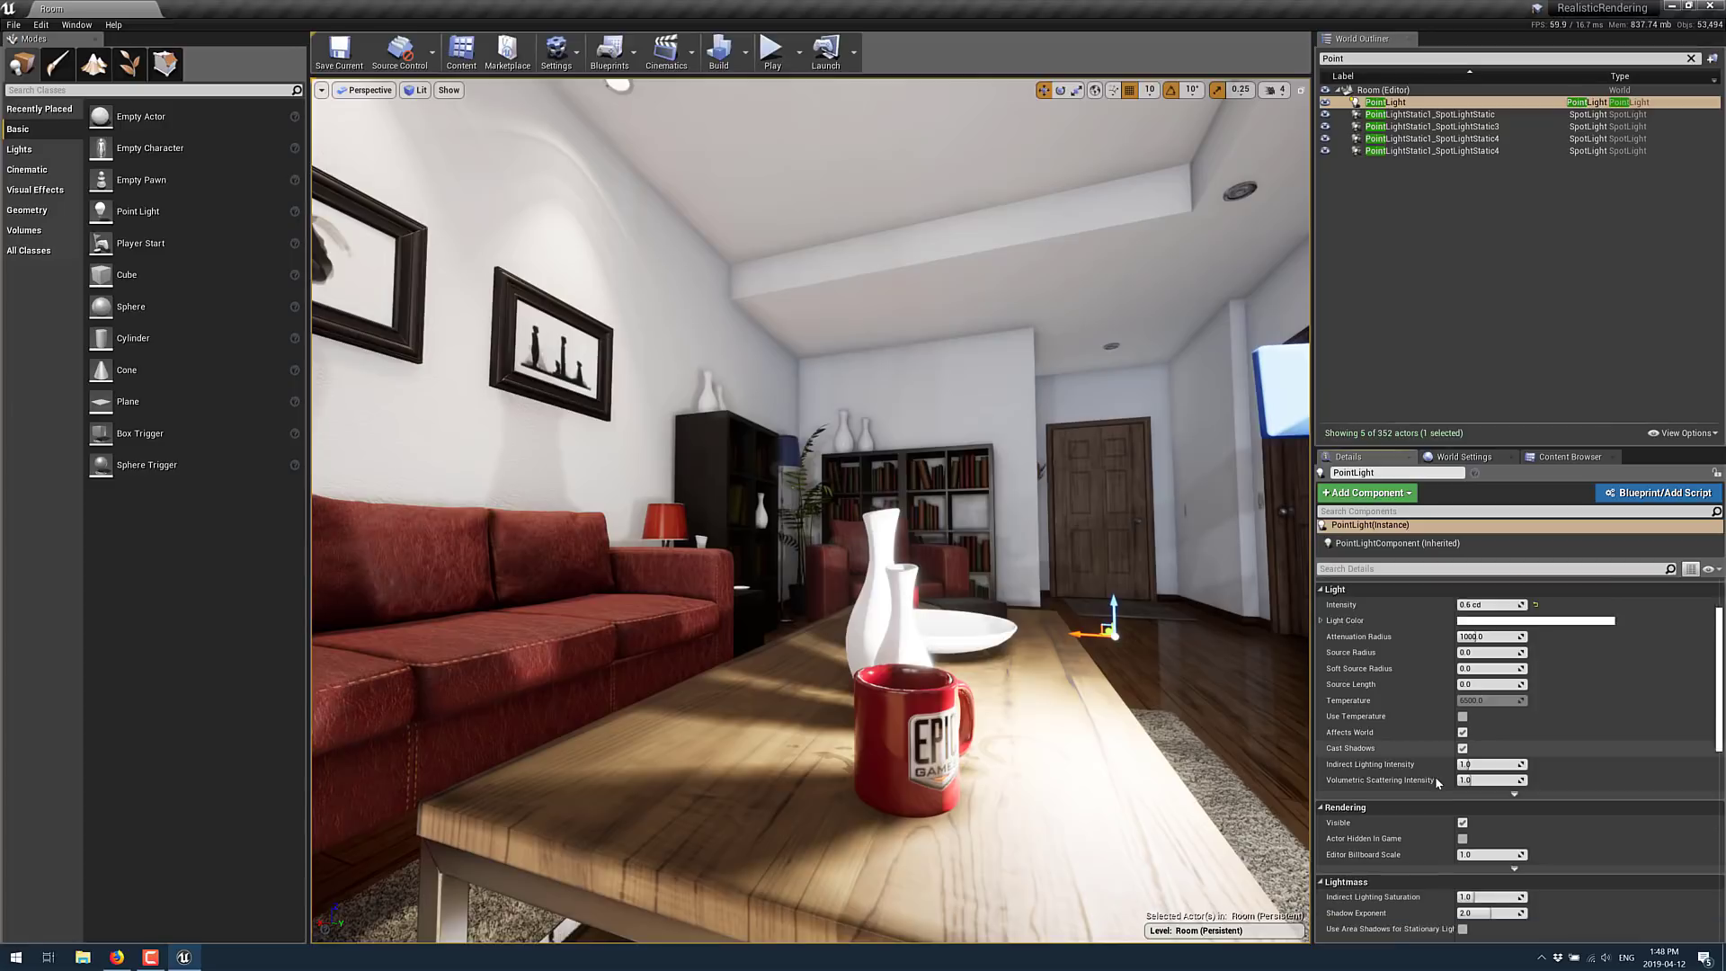
scroll("down", 3)
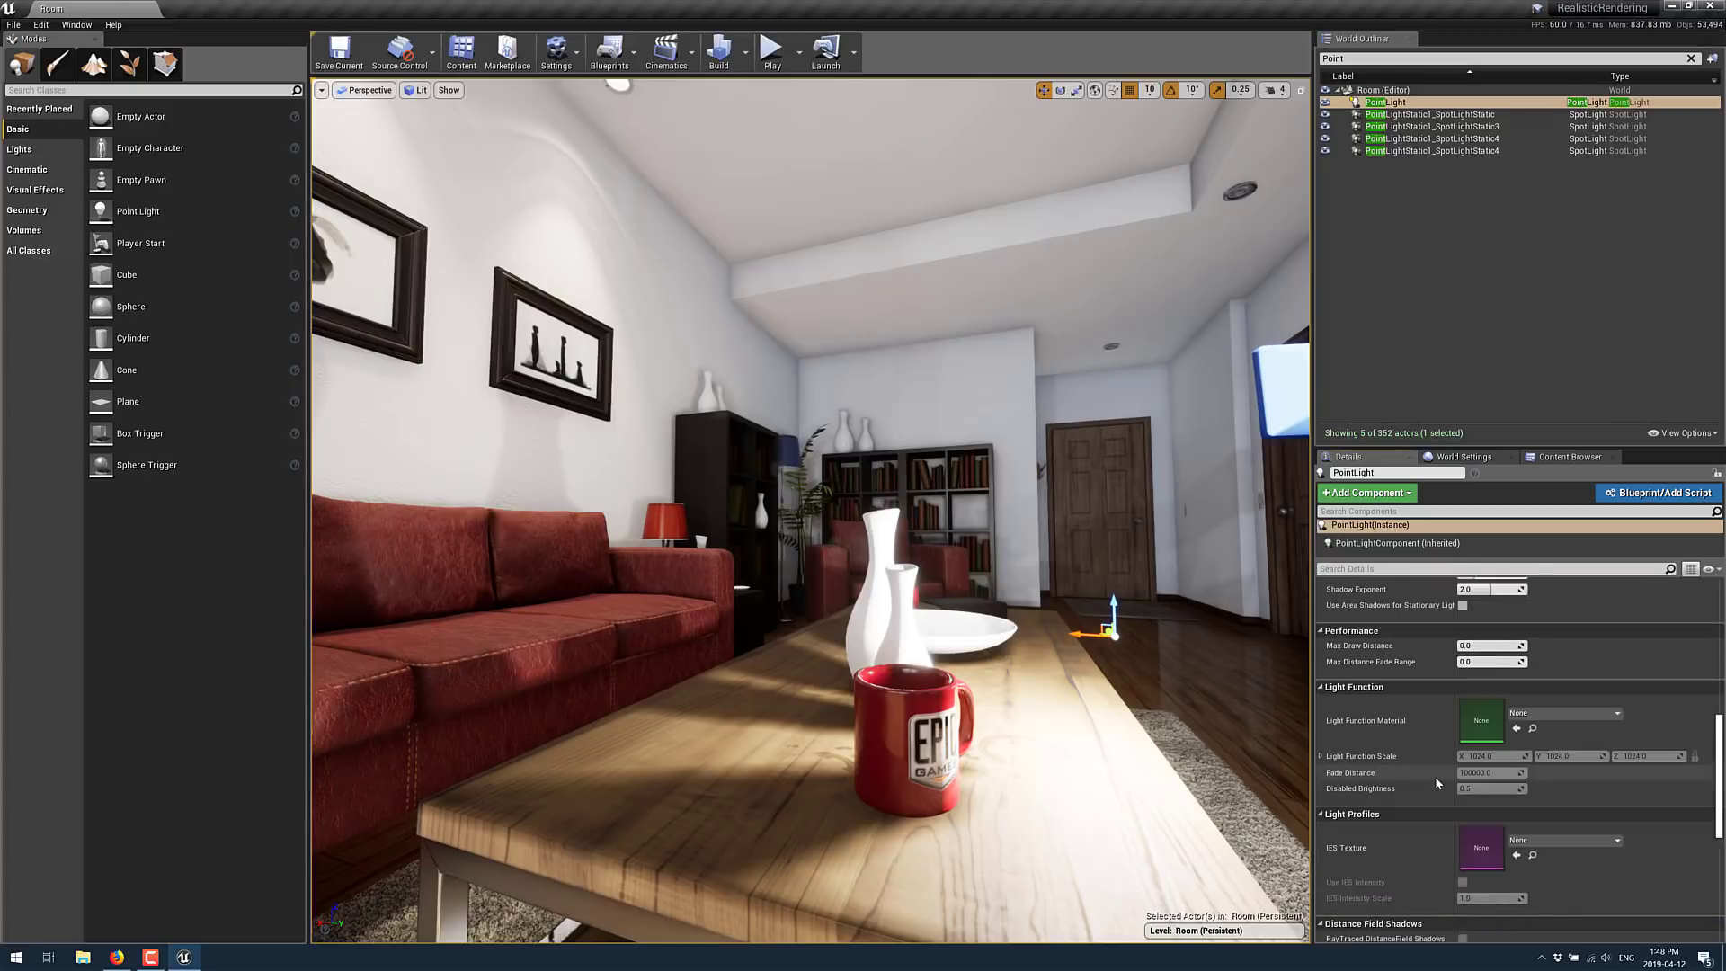
scroll("down", 3)
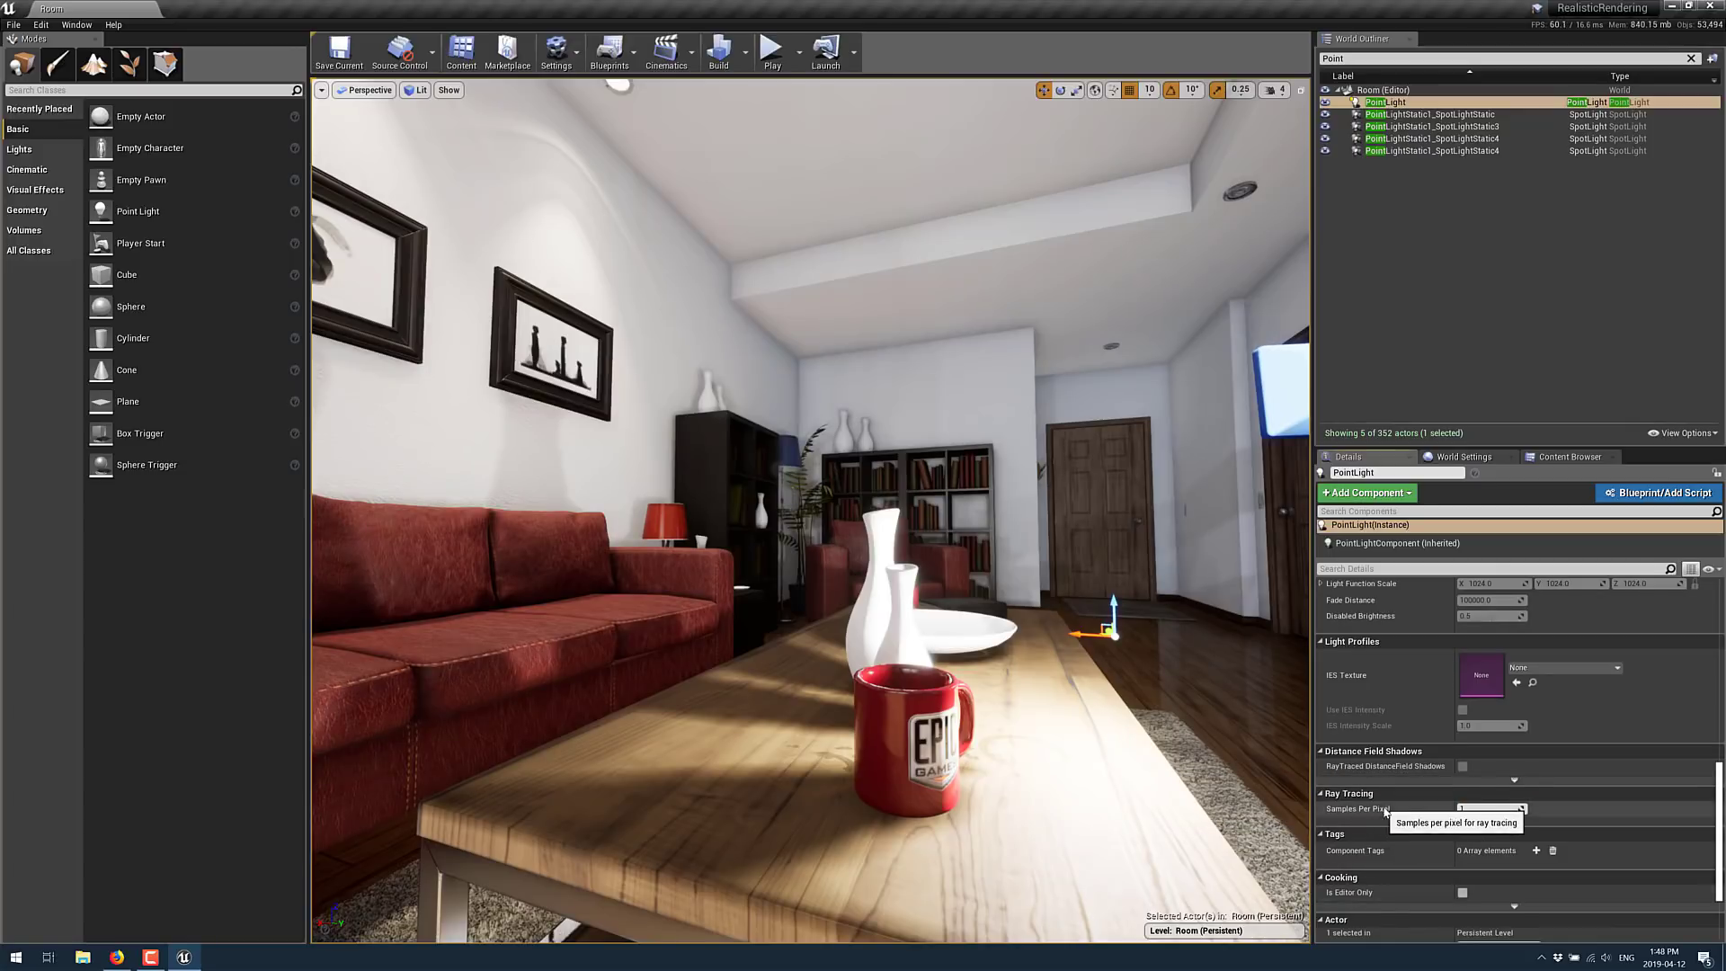
scroll("down", 3)
type("en")
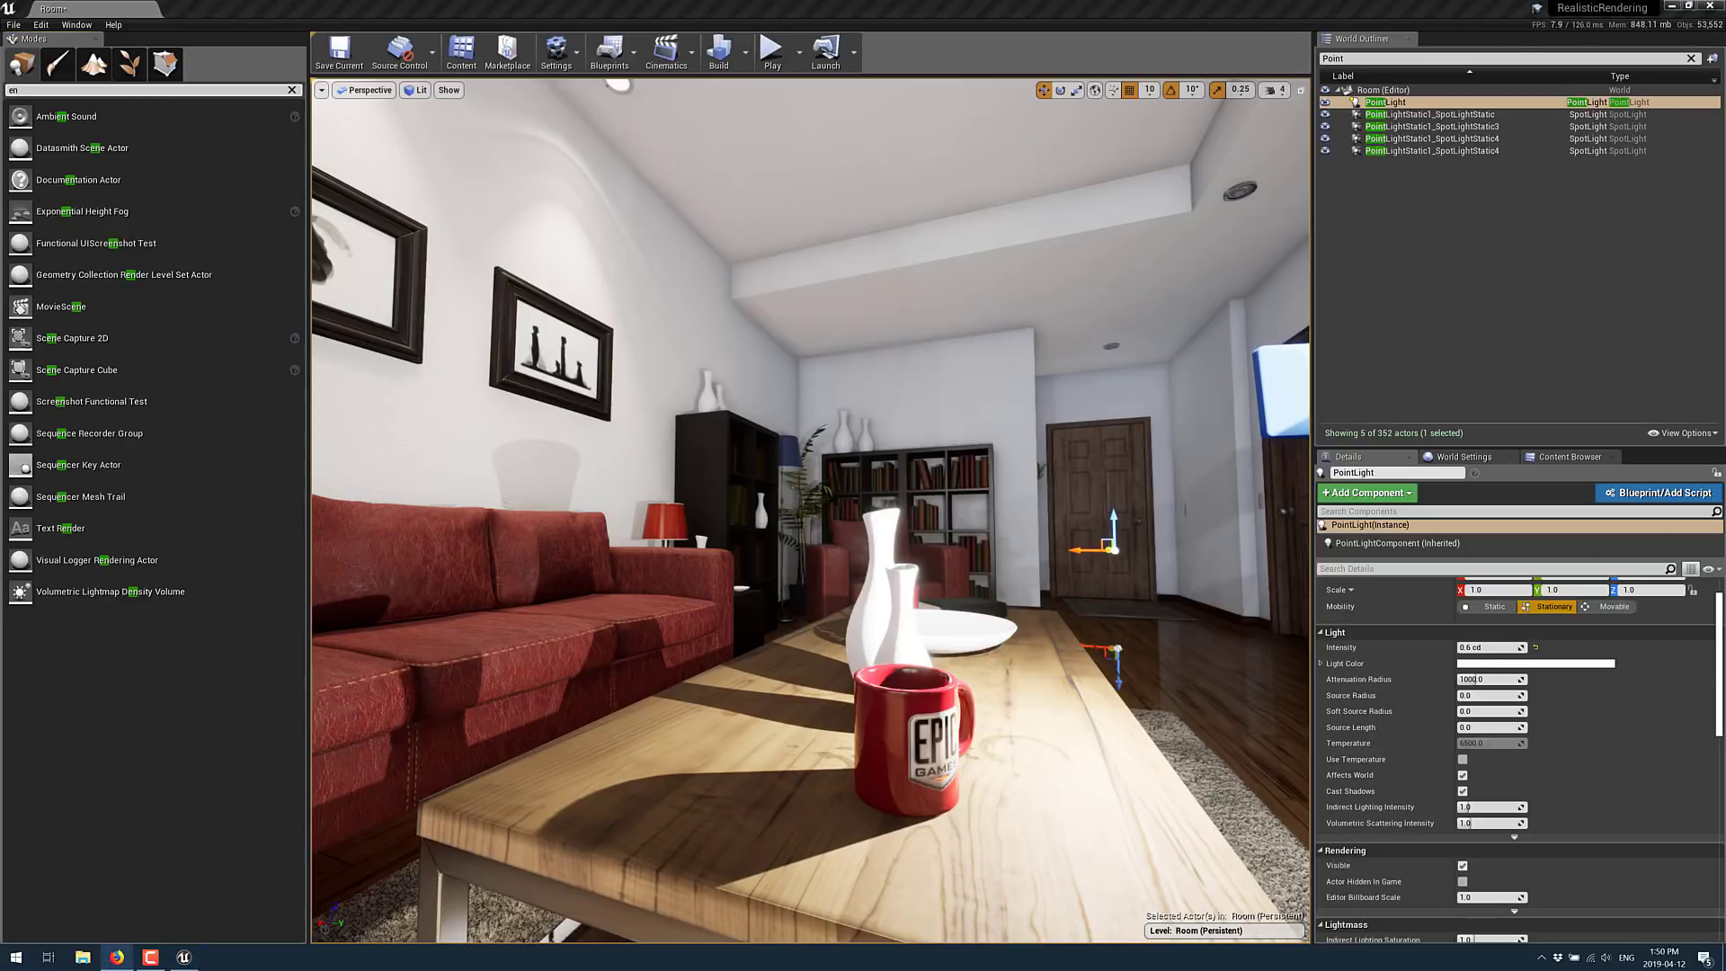
mouse_move(126, 64)
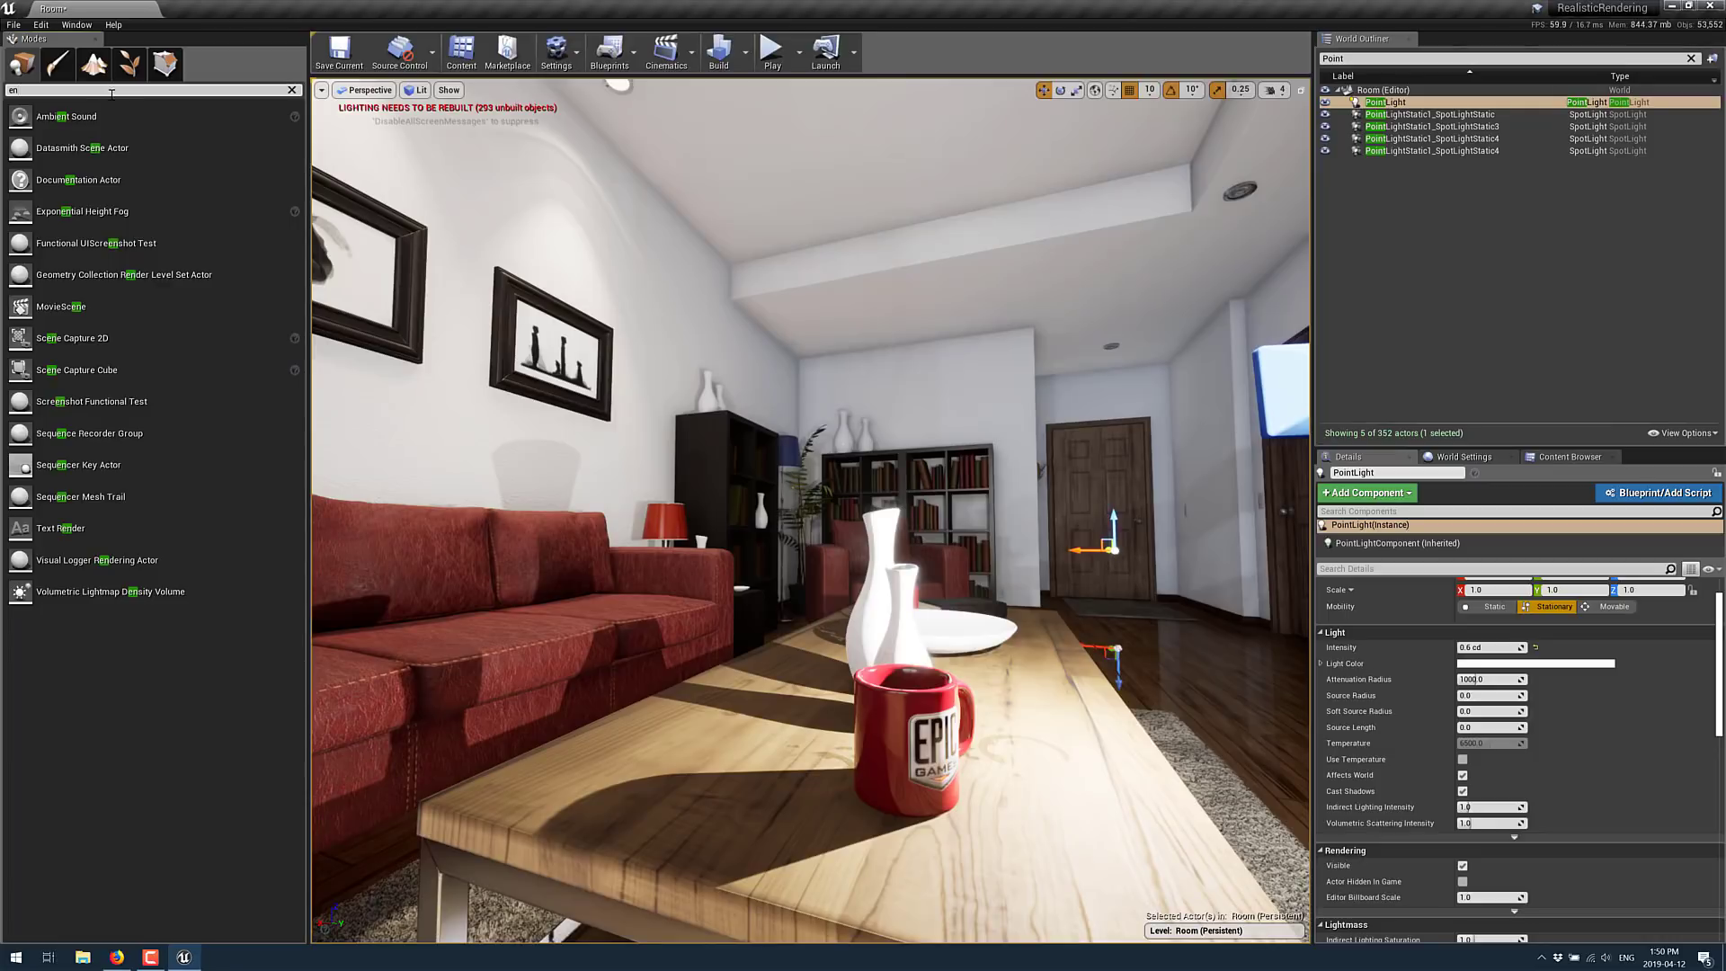
Search 'post' in the Modes panel to find the Post Process Volume
type("post")
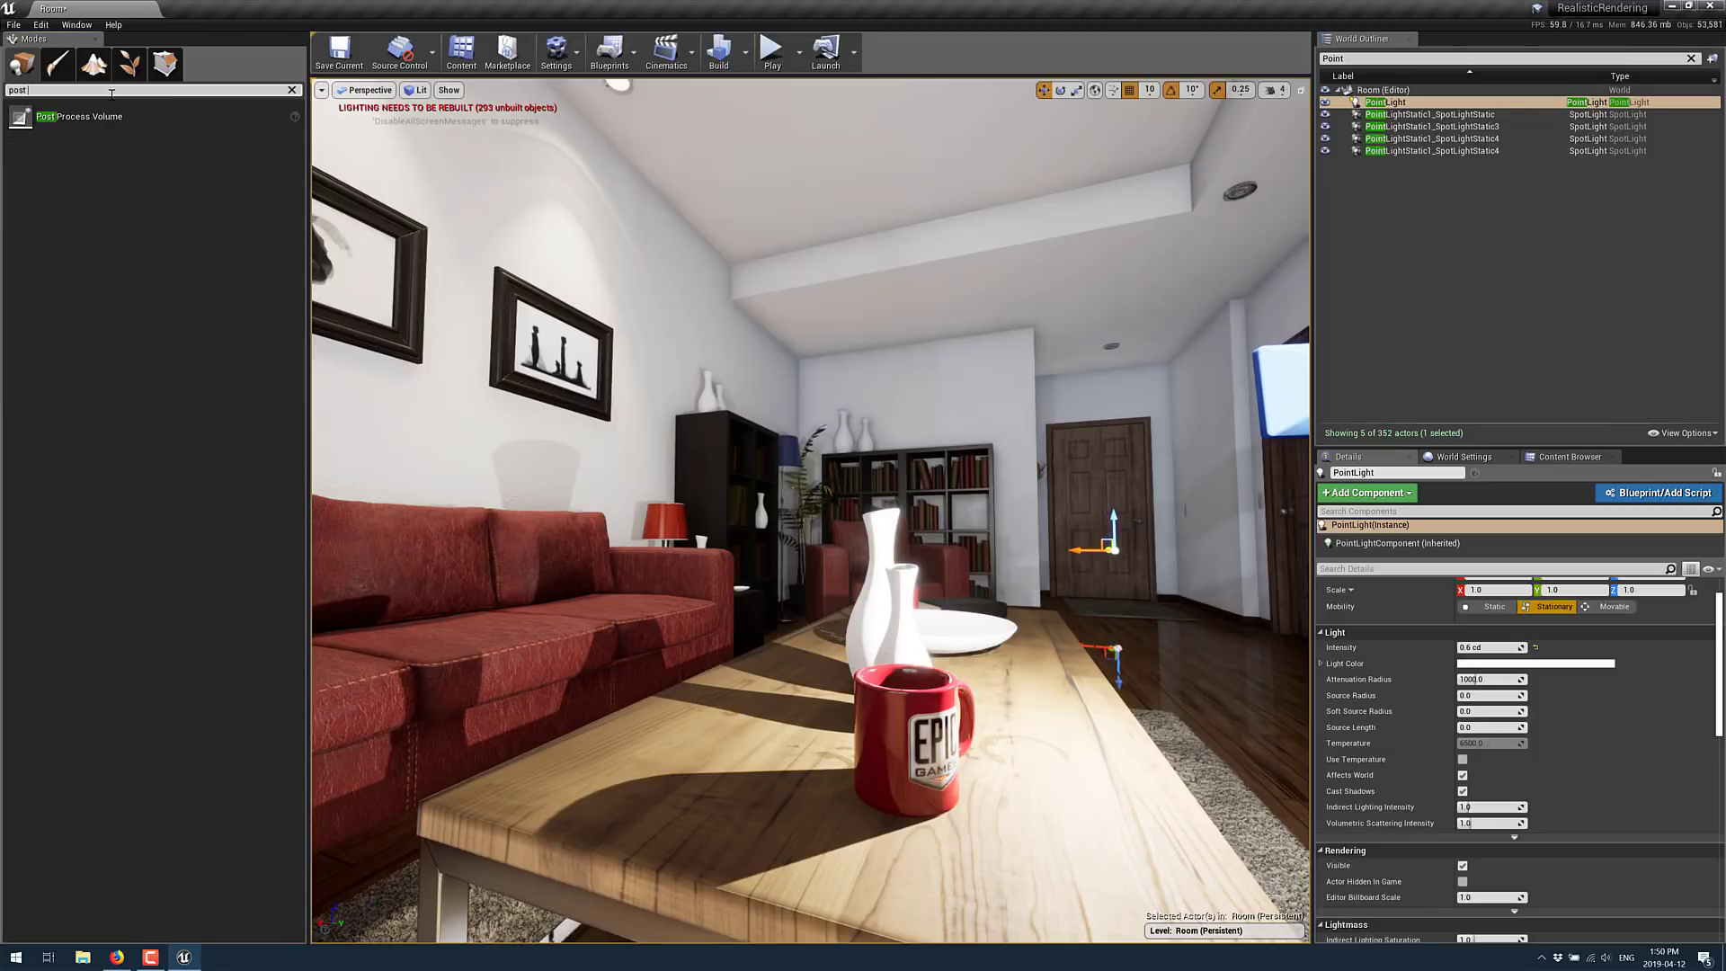
mouse_move(77, 117)
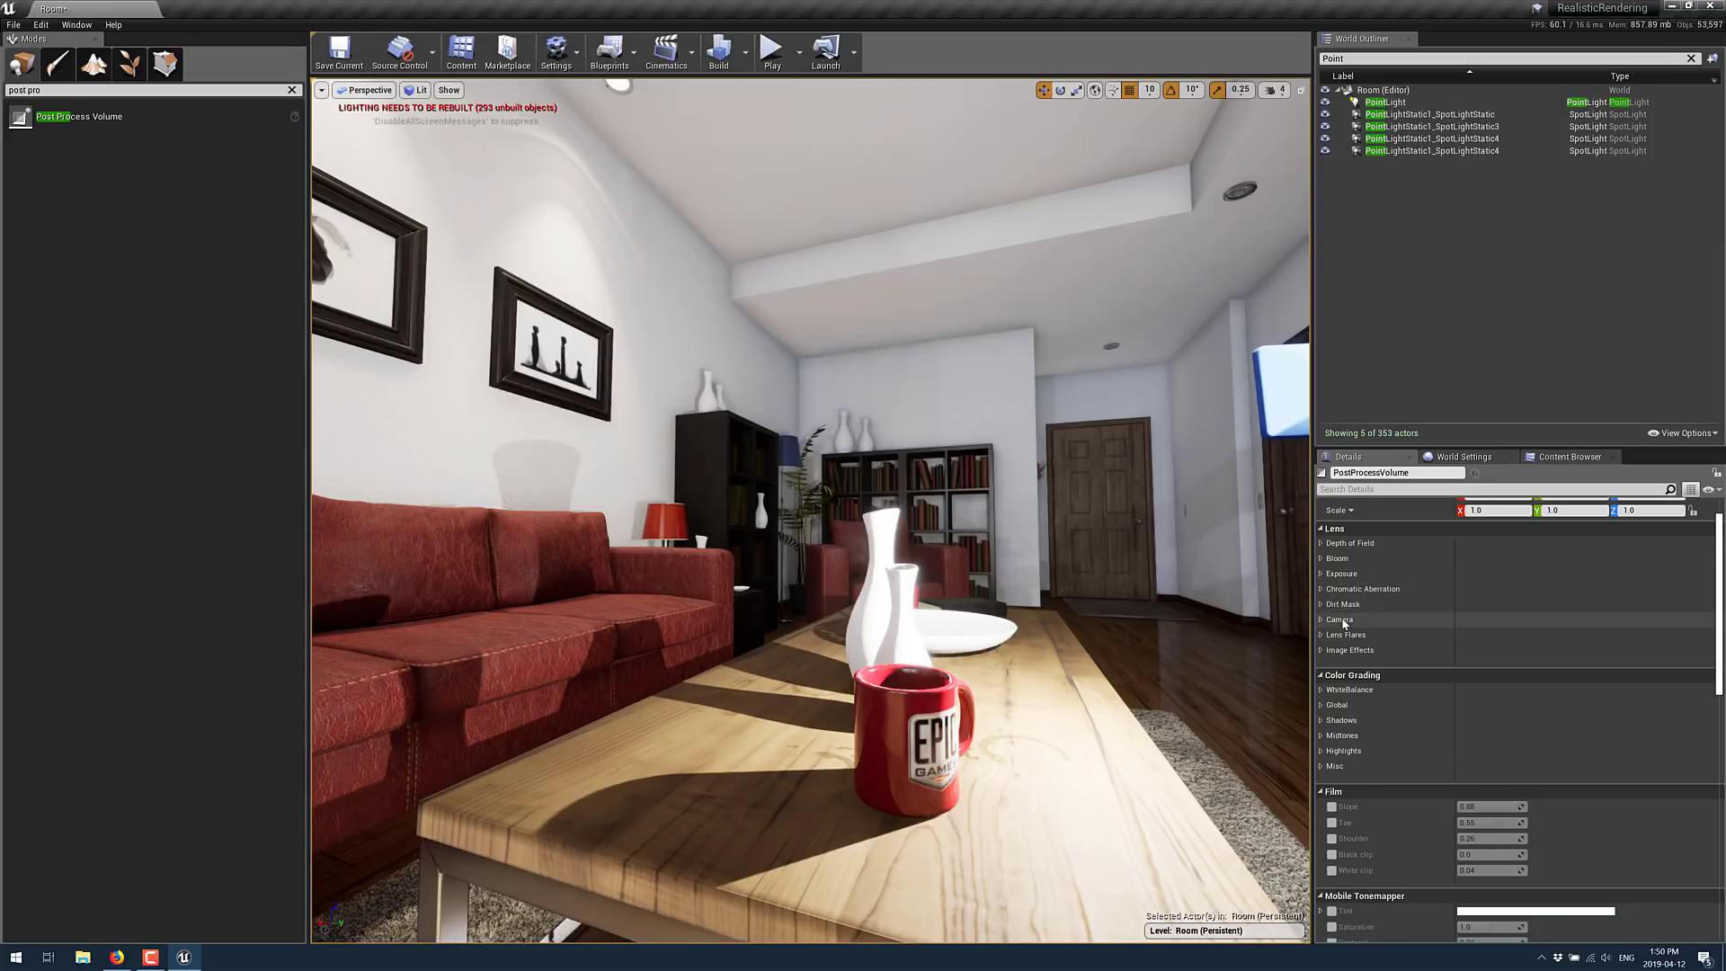
Enable Ray Tracing Ambient Occlusion Samples Per Pixel at 1 in Rendering Features
scroll("down", 3)
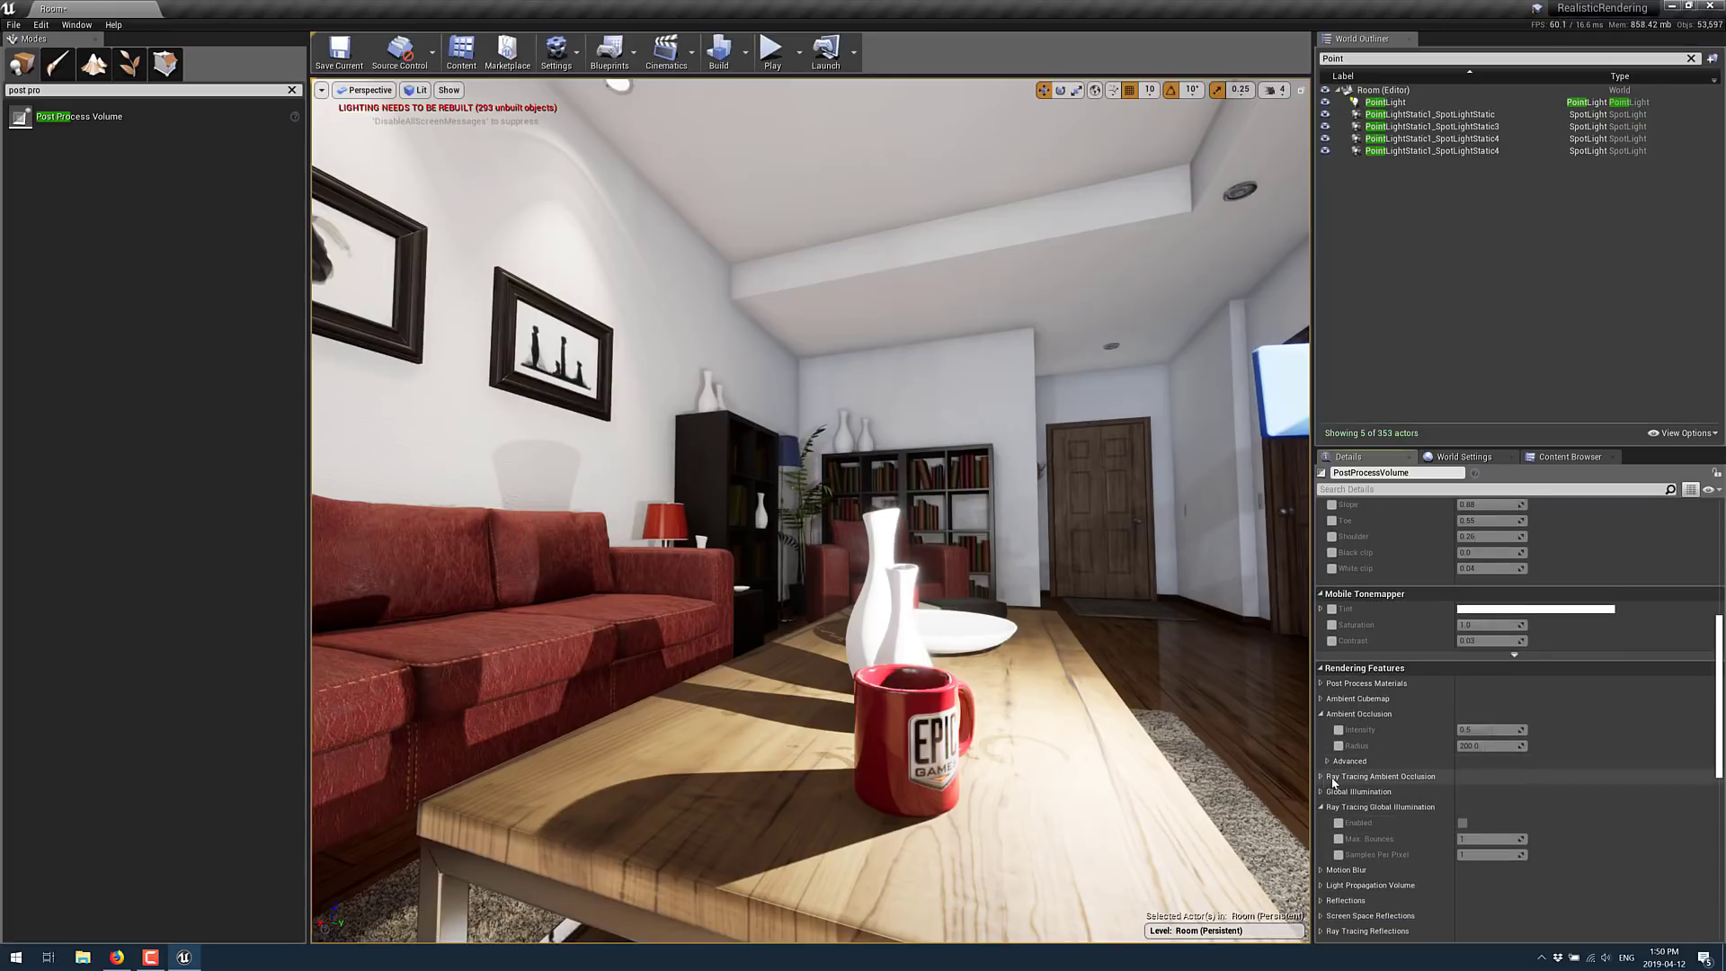
left_click(1327, 776)
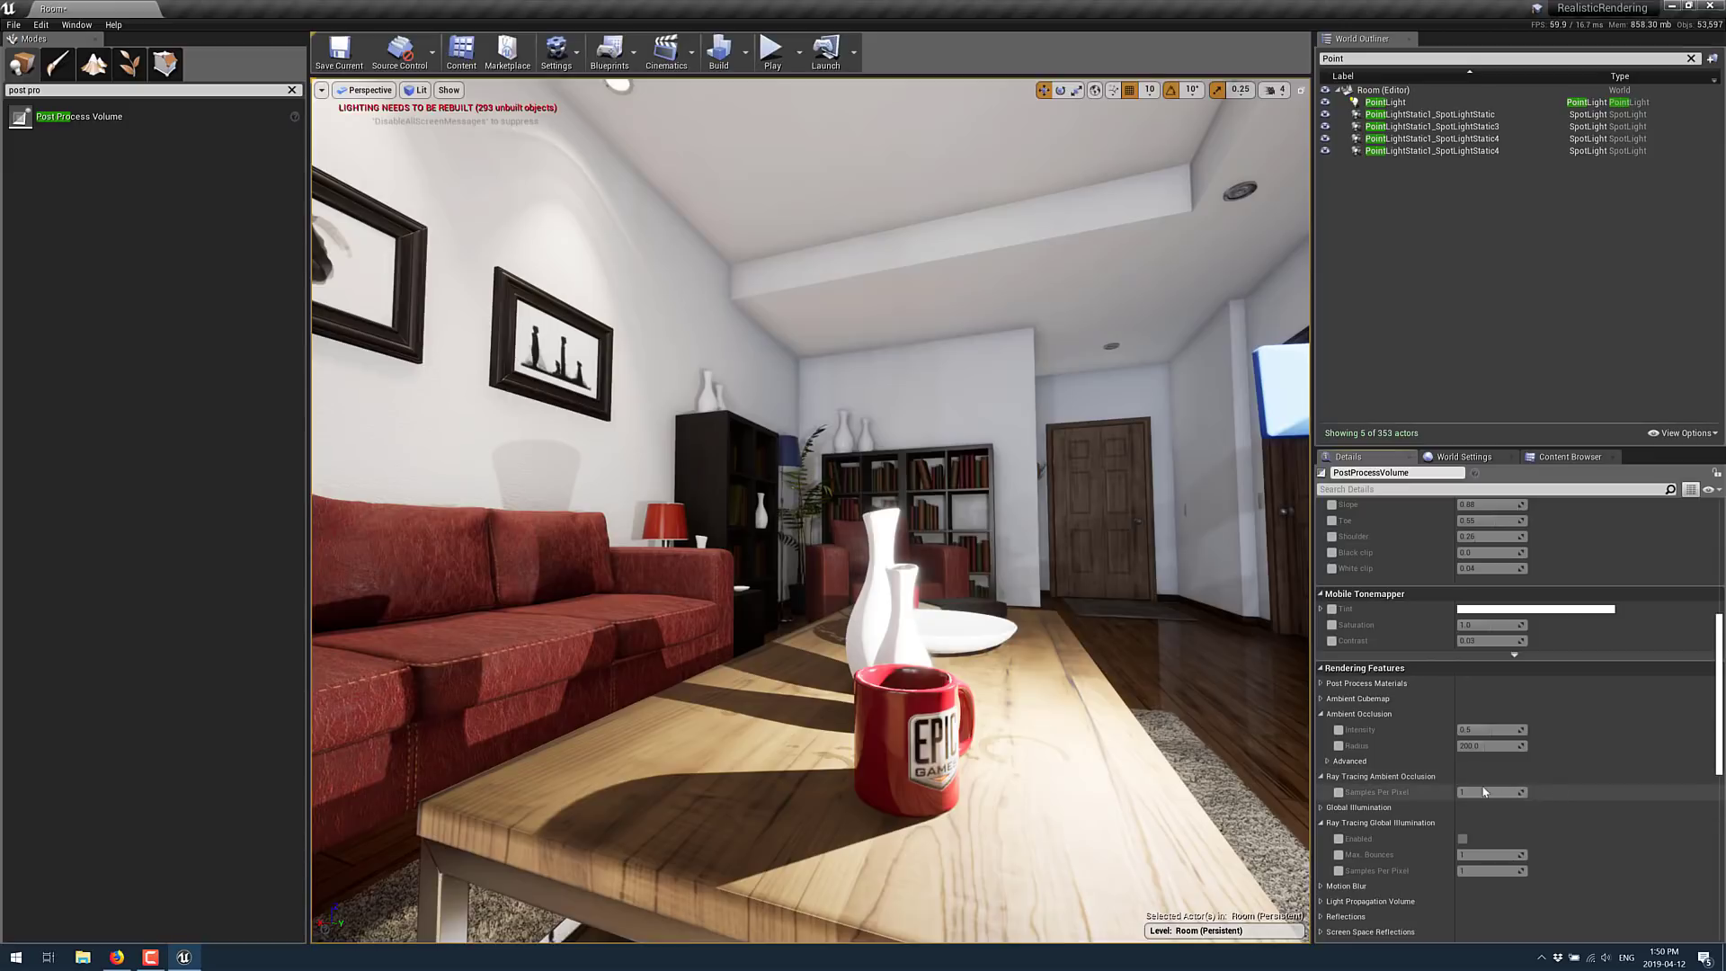
left_click(1338, 791)
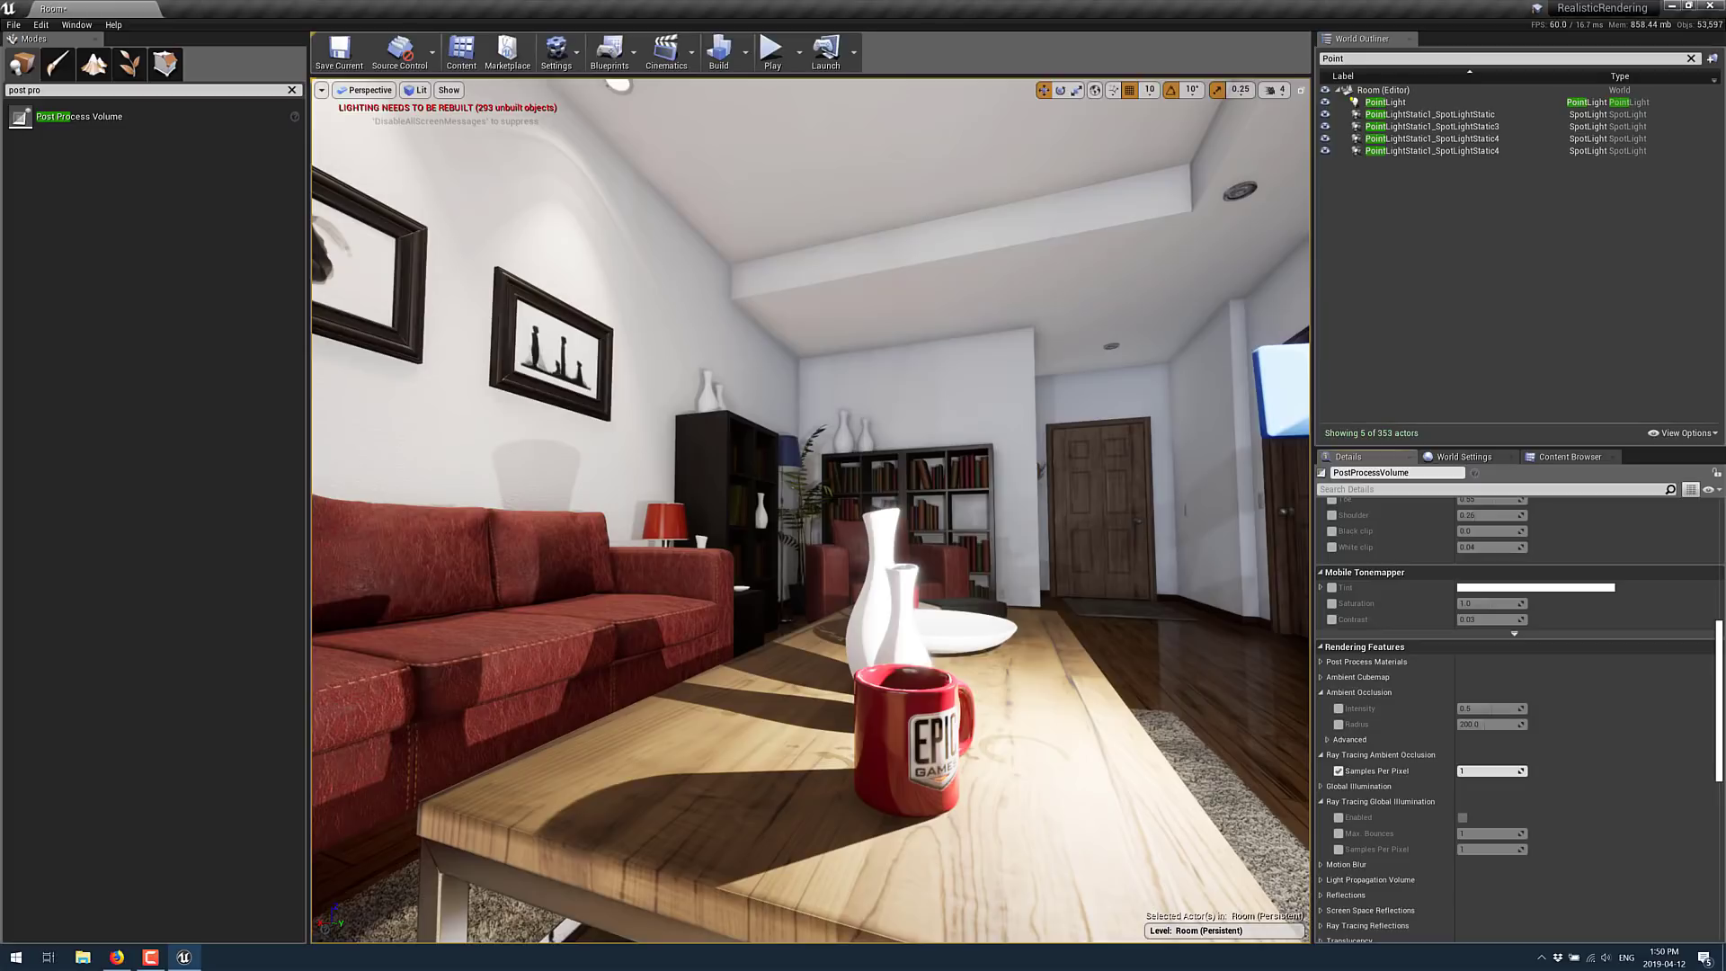
scroll("down", 3)
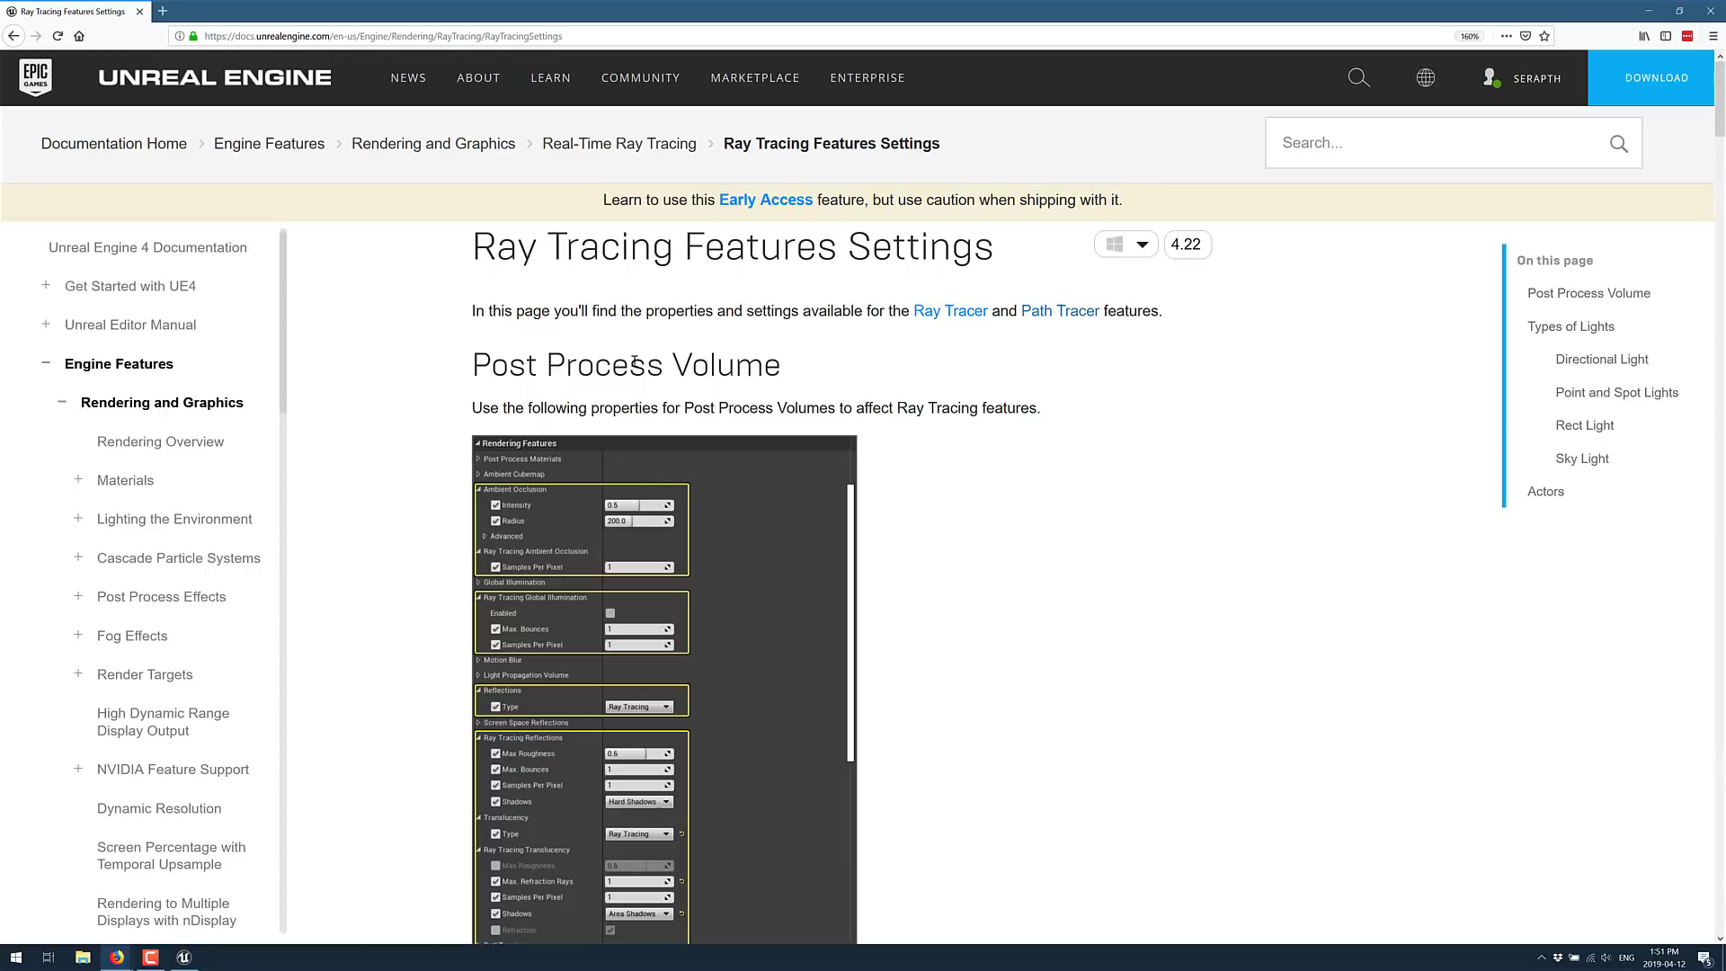
Read the Ray Tracing Features Settings doc down to Actors, then return to the editor
scroll("down", 3)
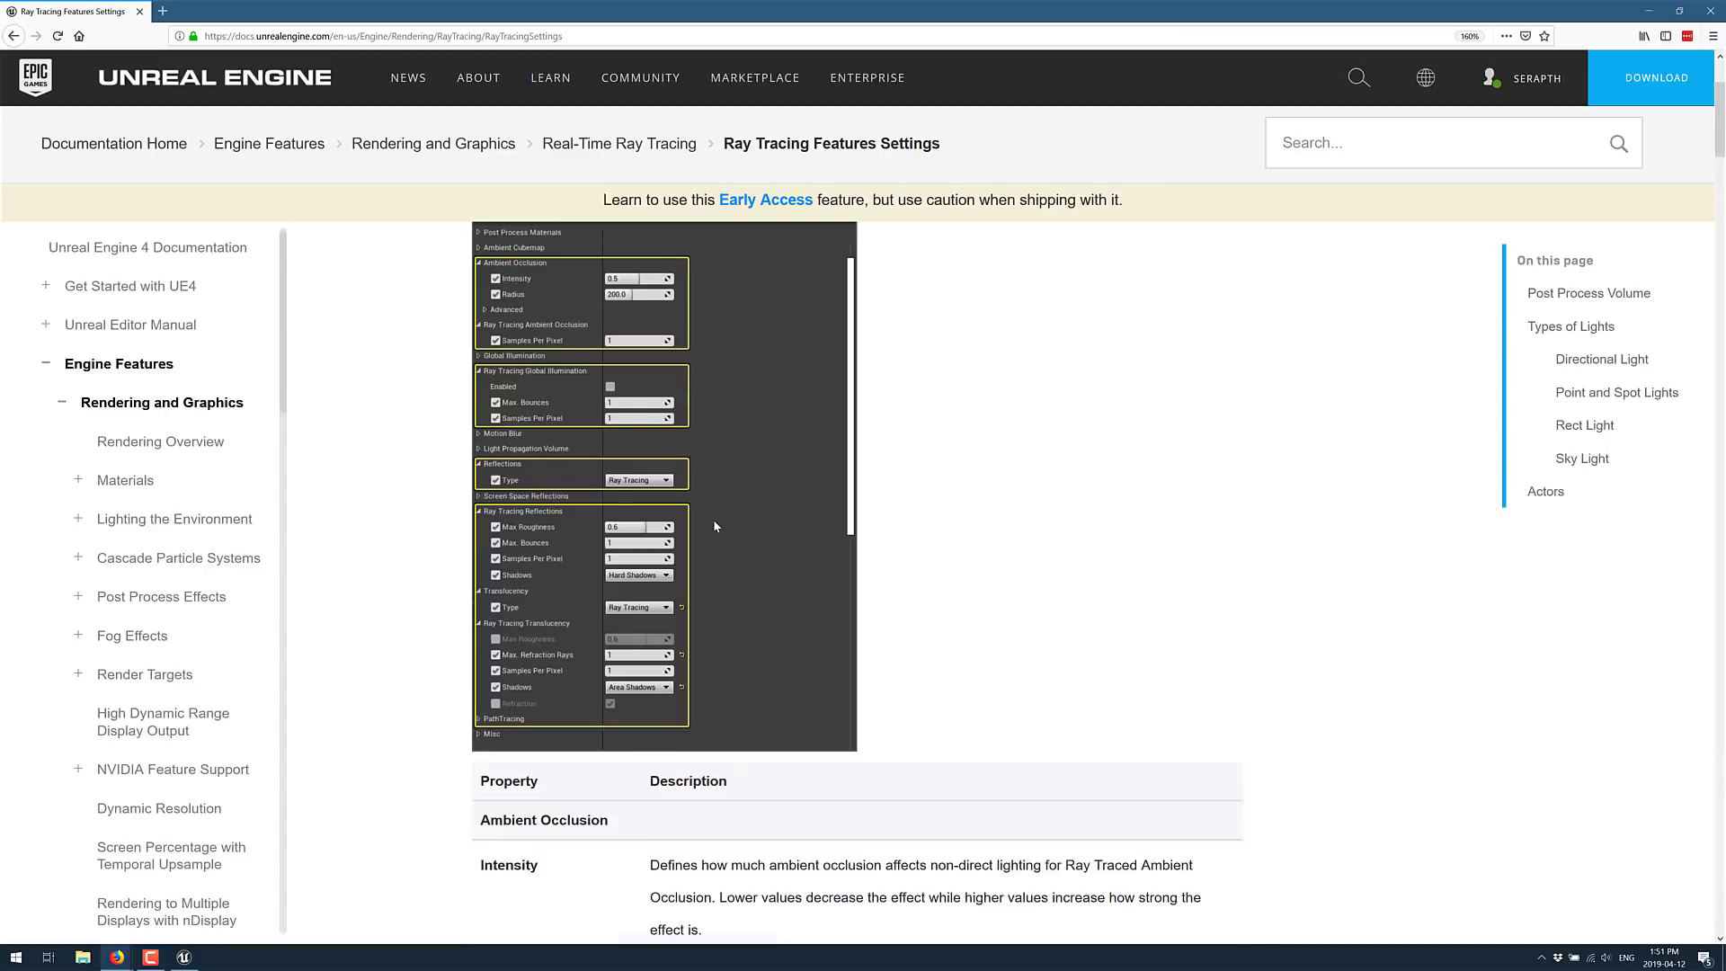
scroll("down", 3)
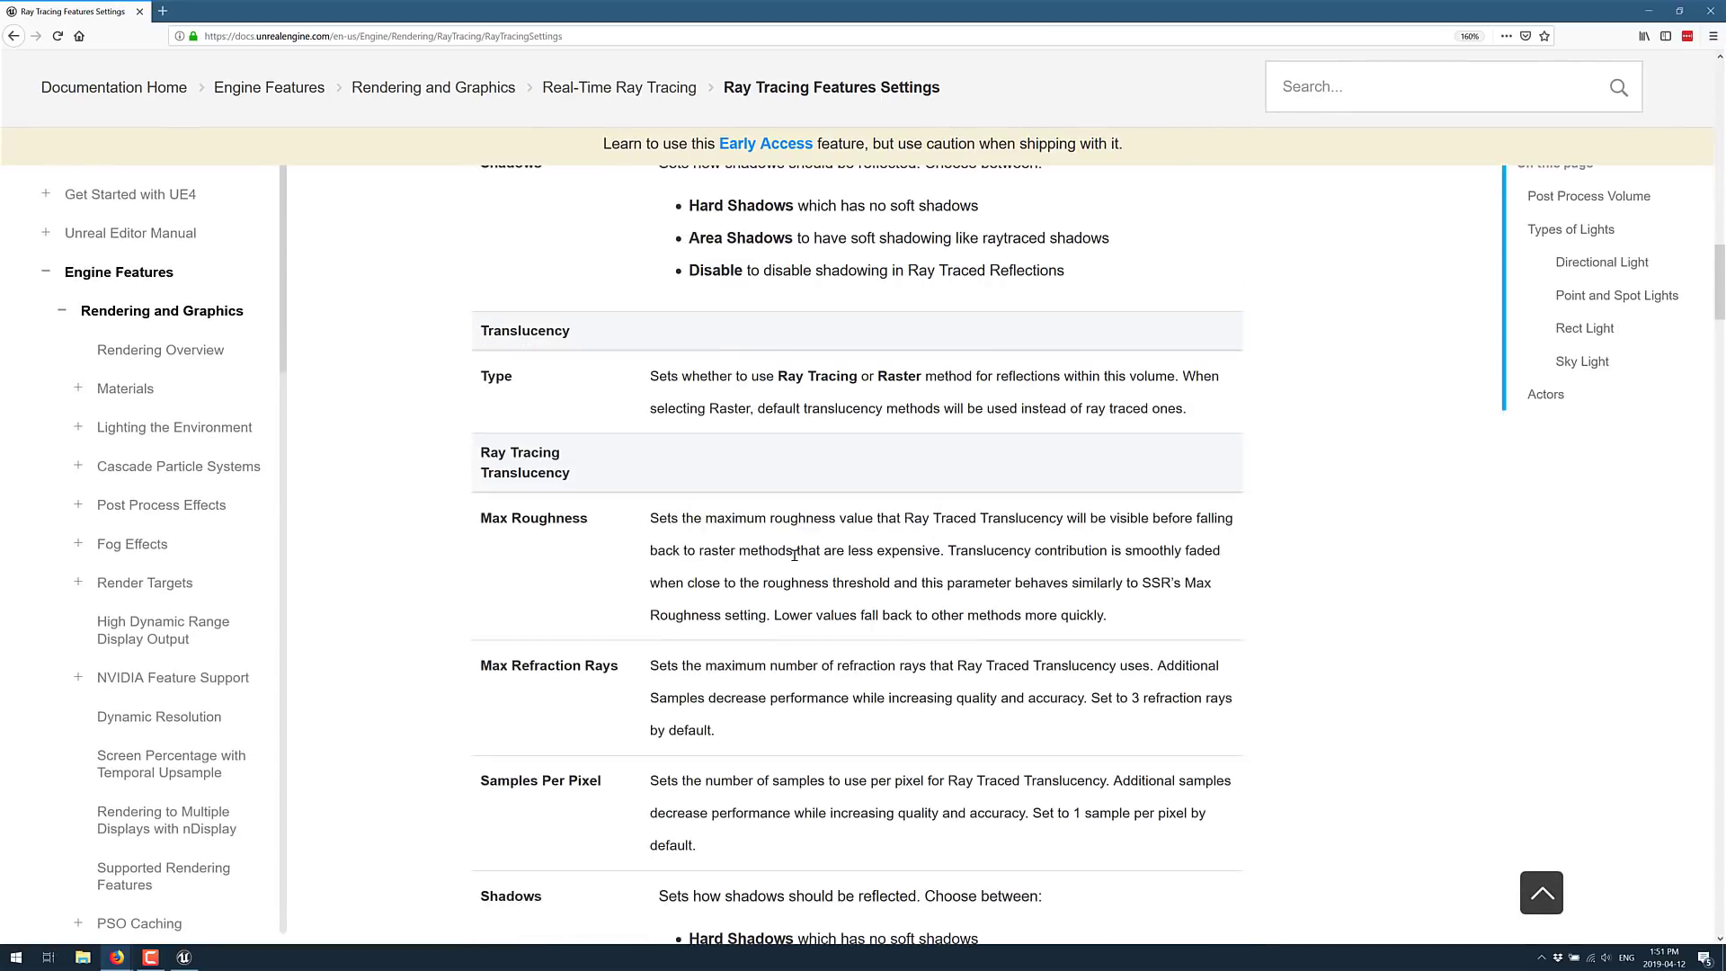
scroll("down", 3)
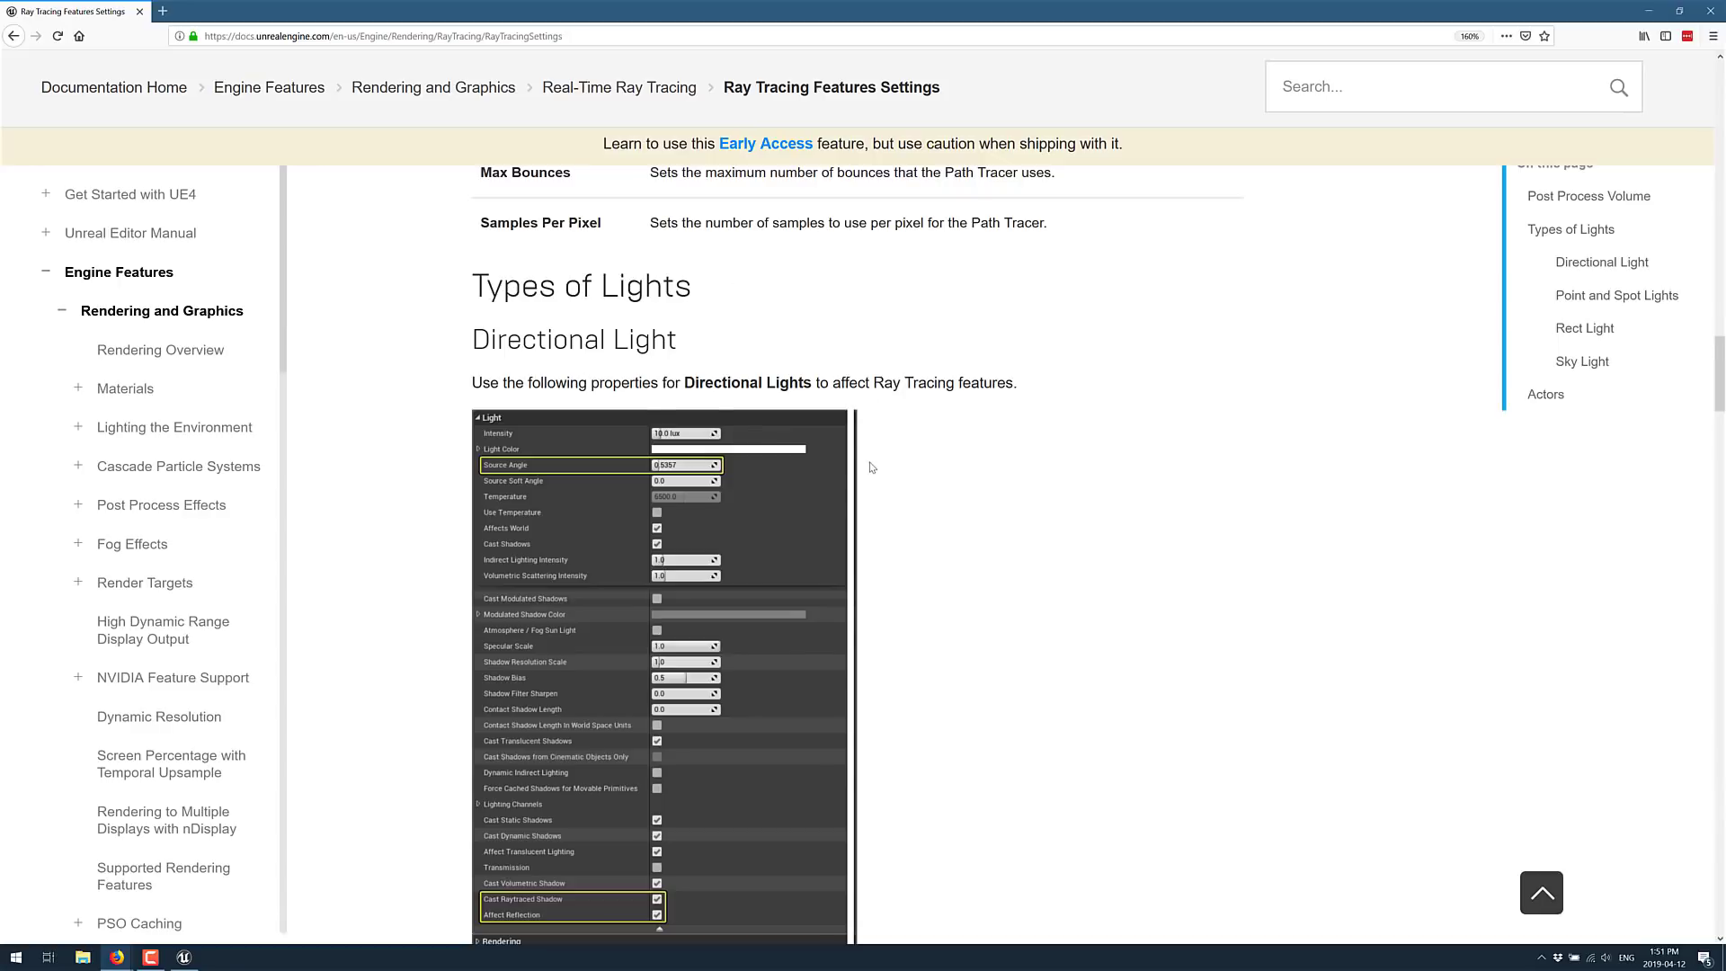
scroll("down", 3)
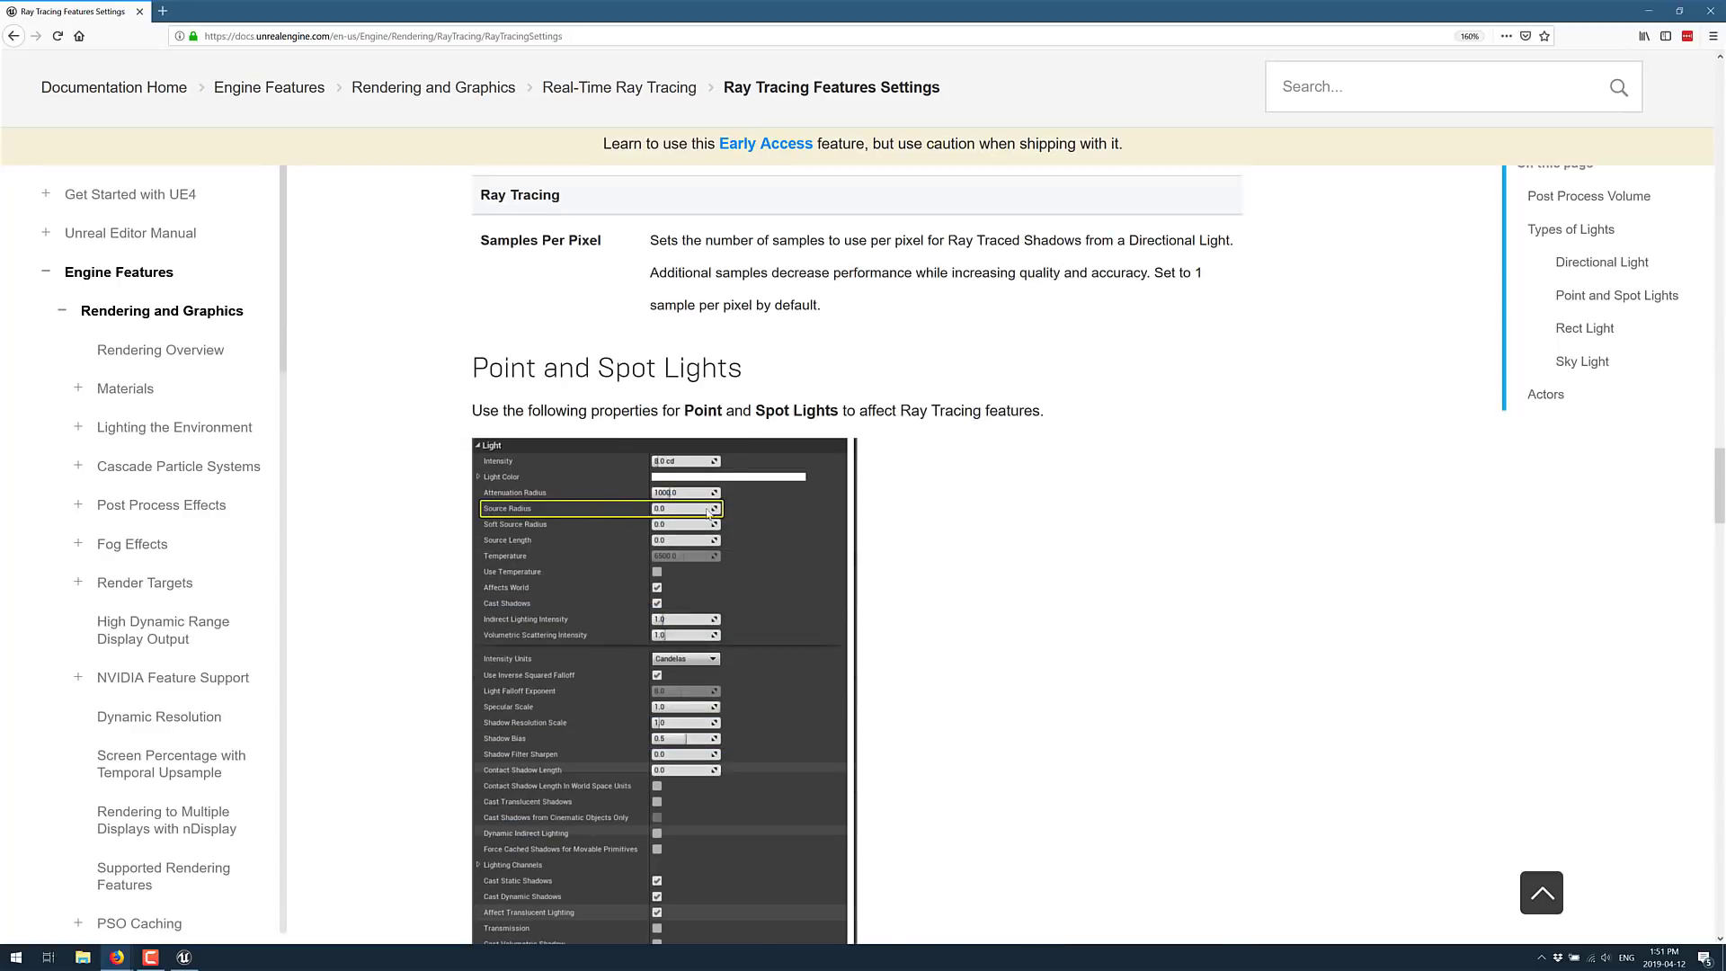
scroll("down", 3)
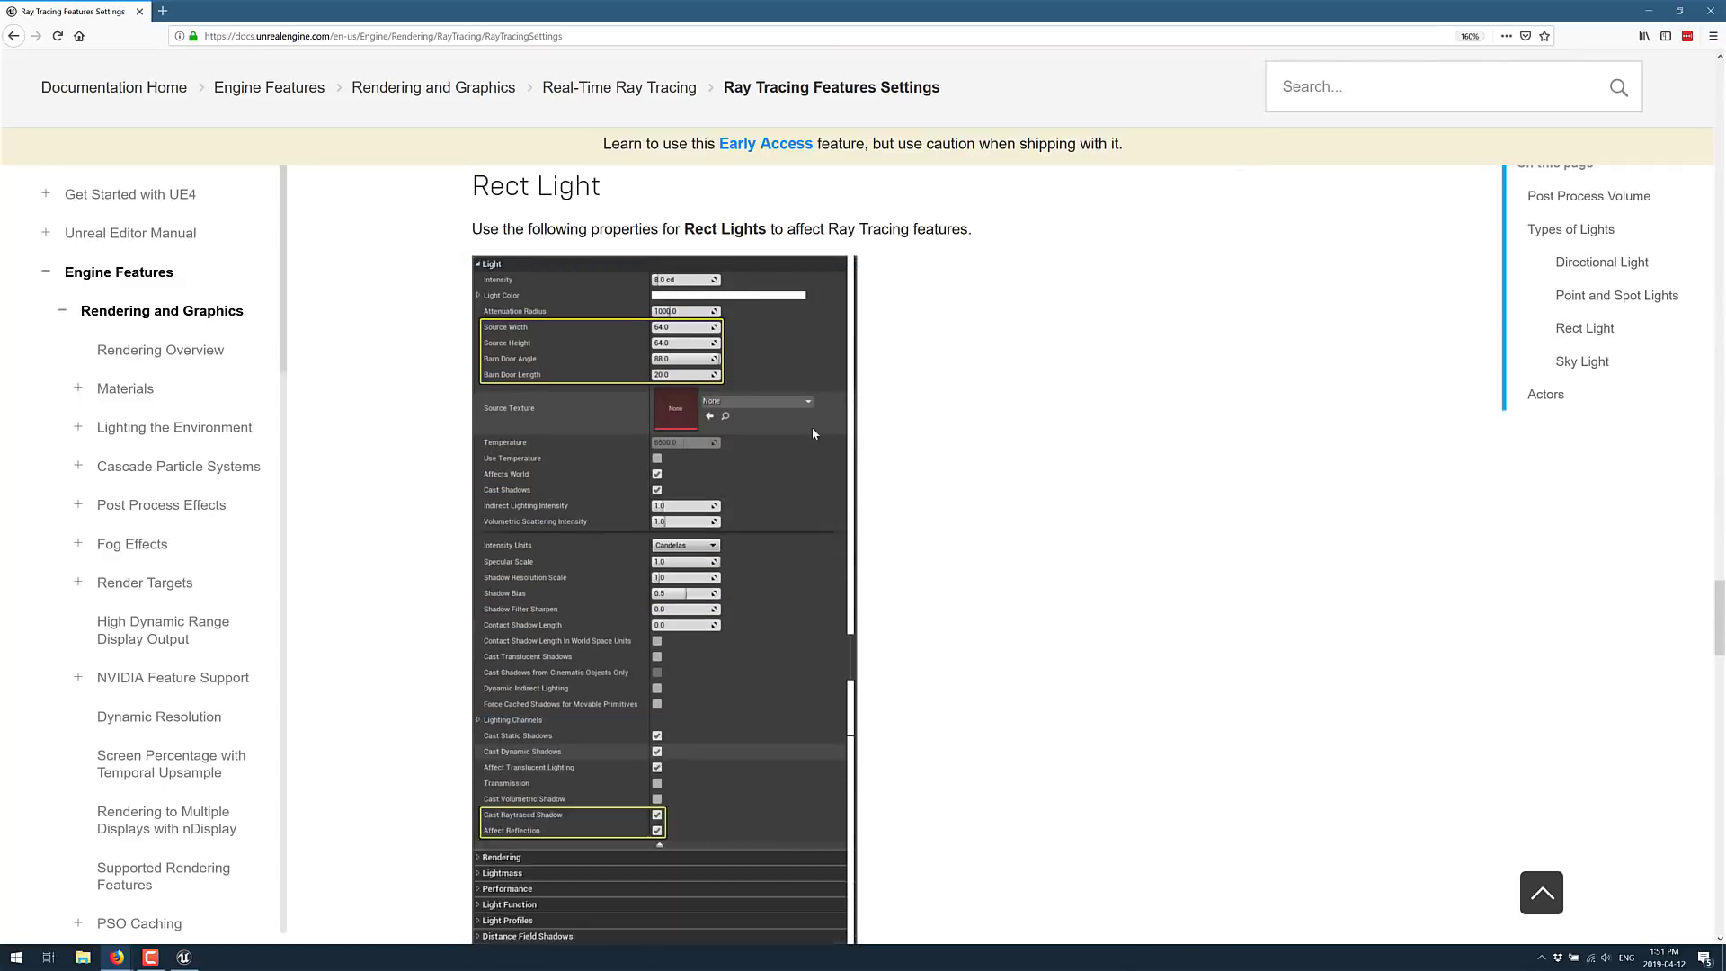
scroll("down", 3)
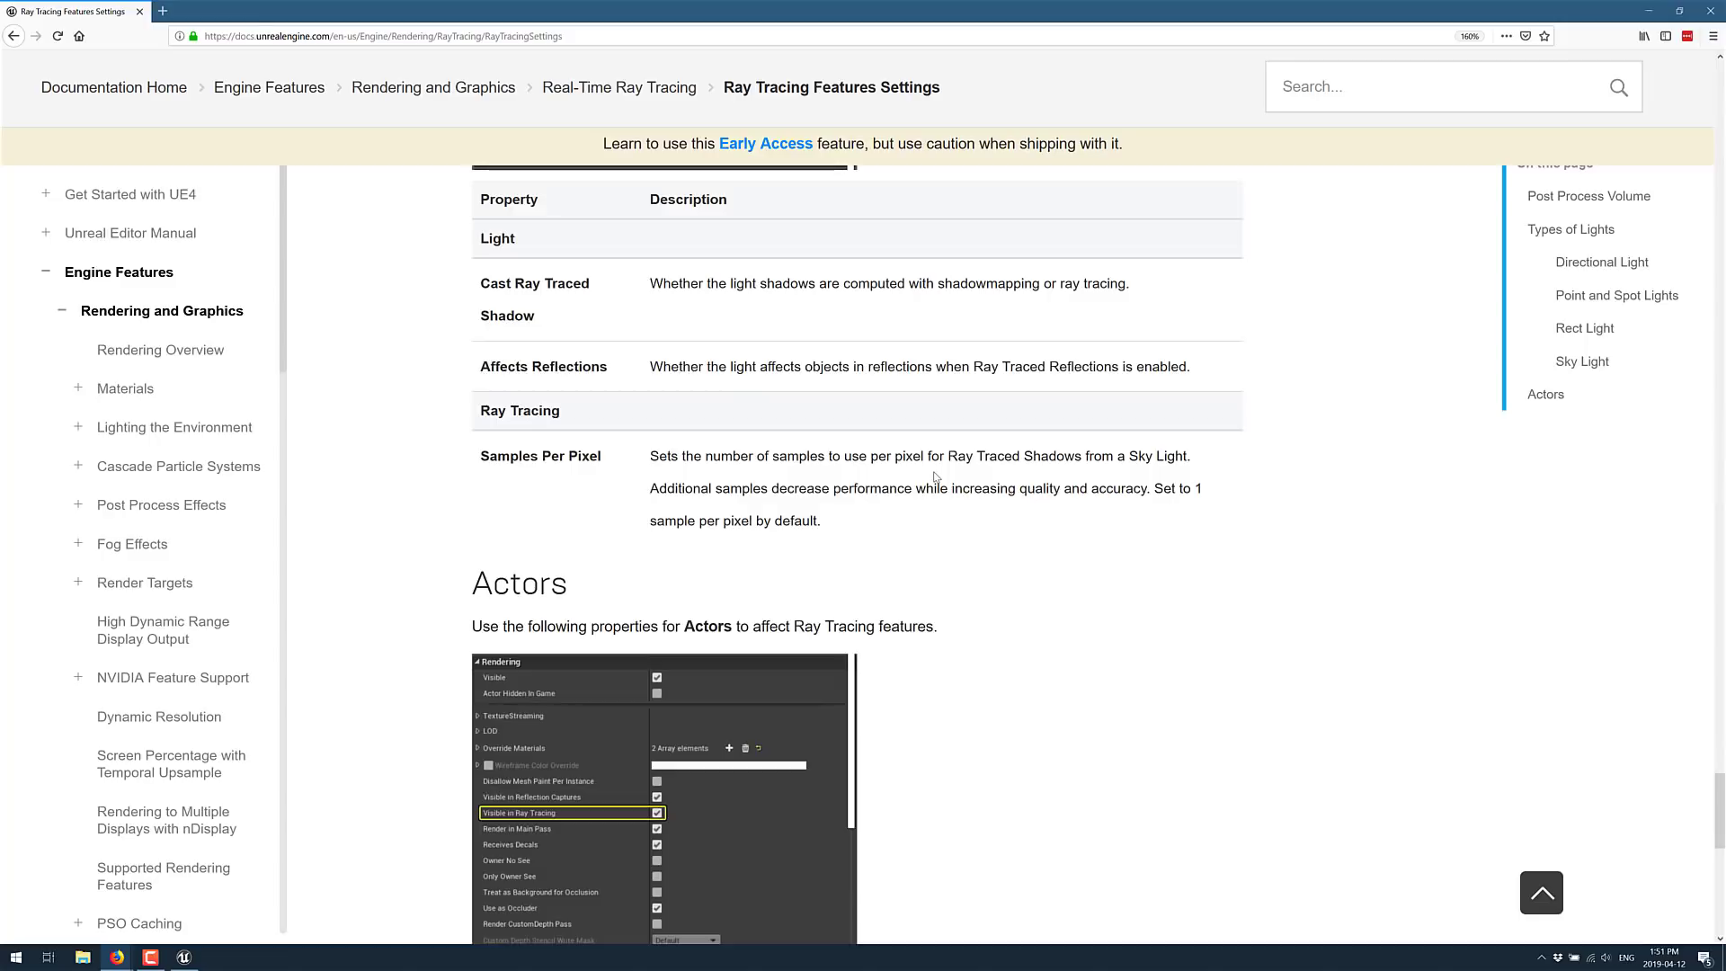
scroll("down", 3)
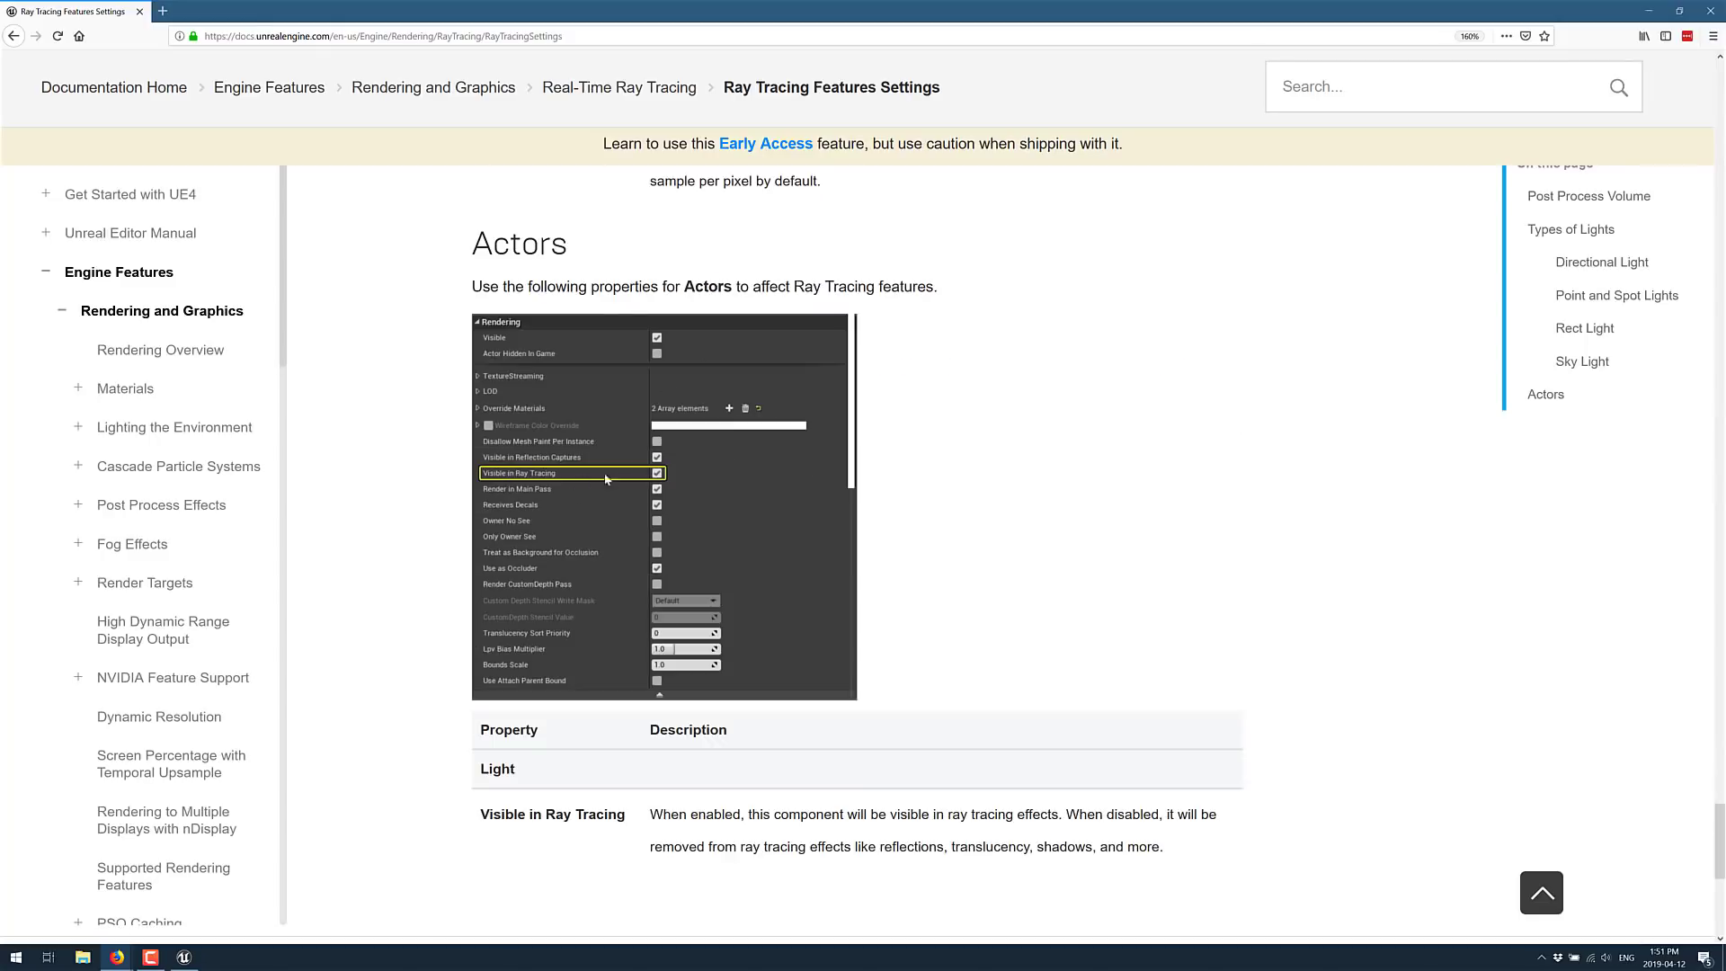
mouse_move(698, 481)
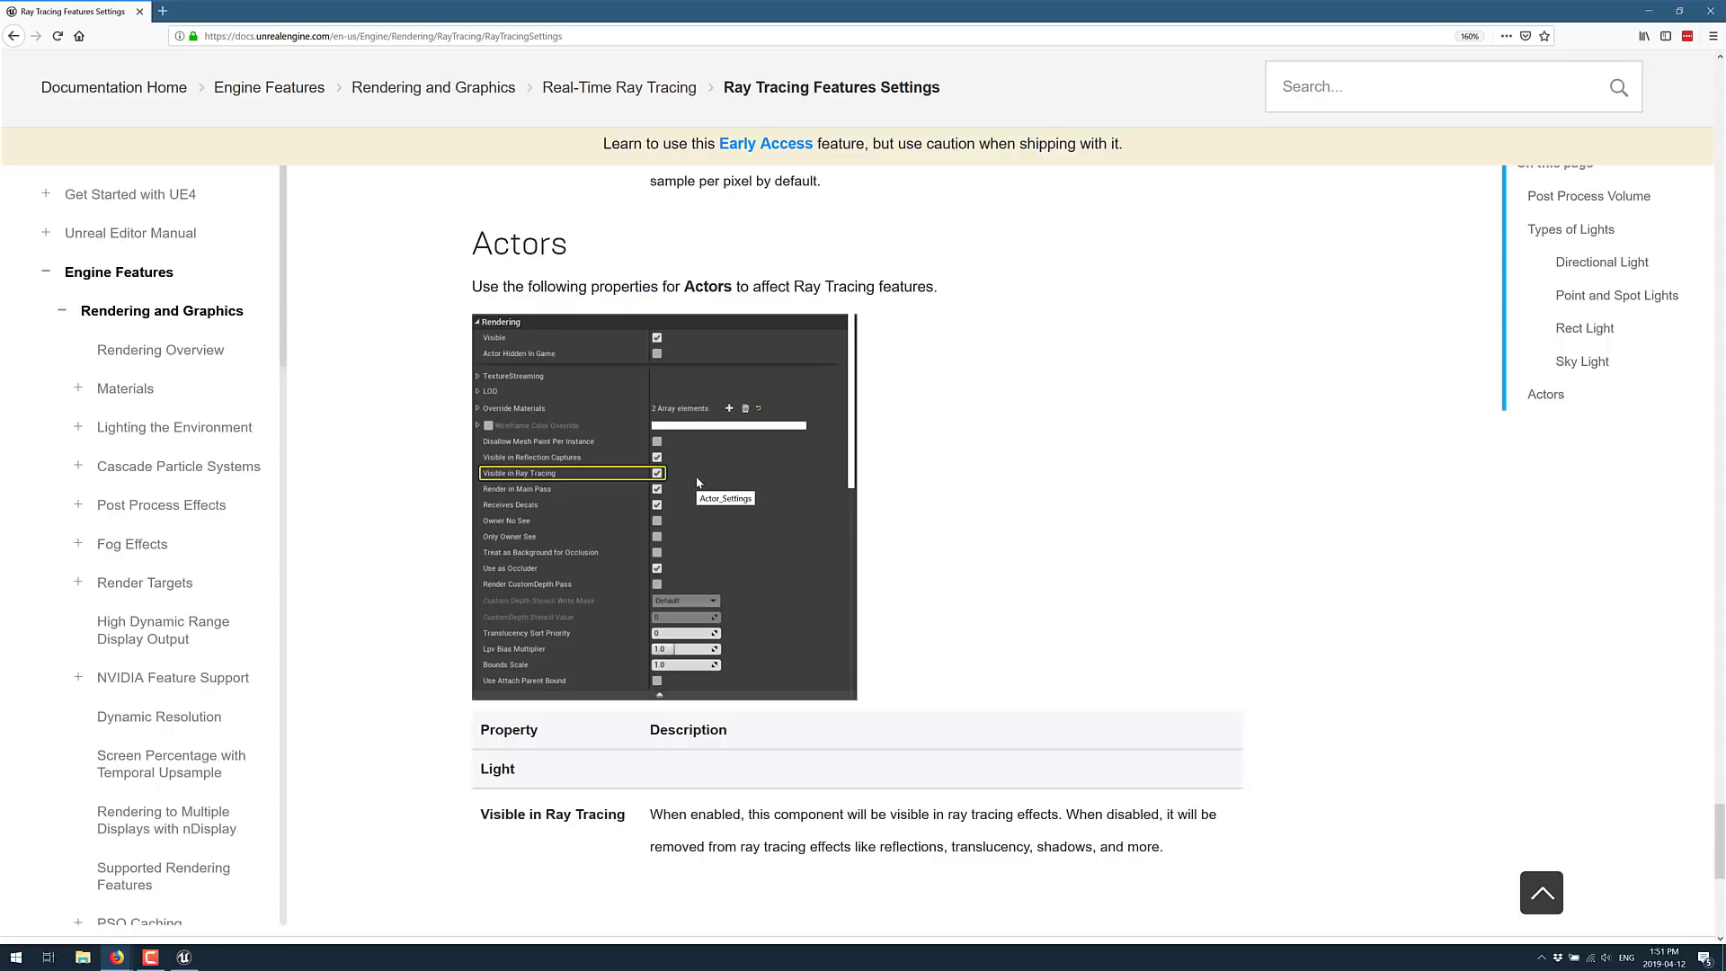
mouse_move(308, 717)
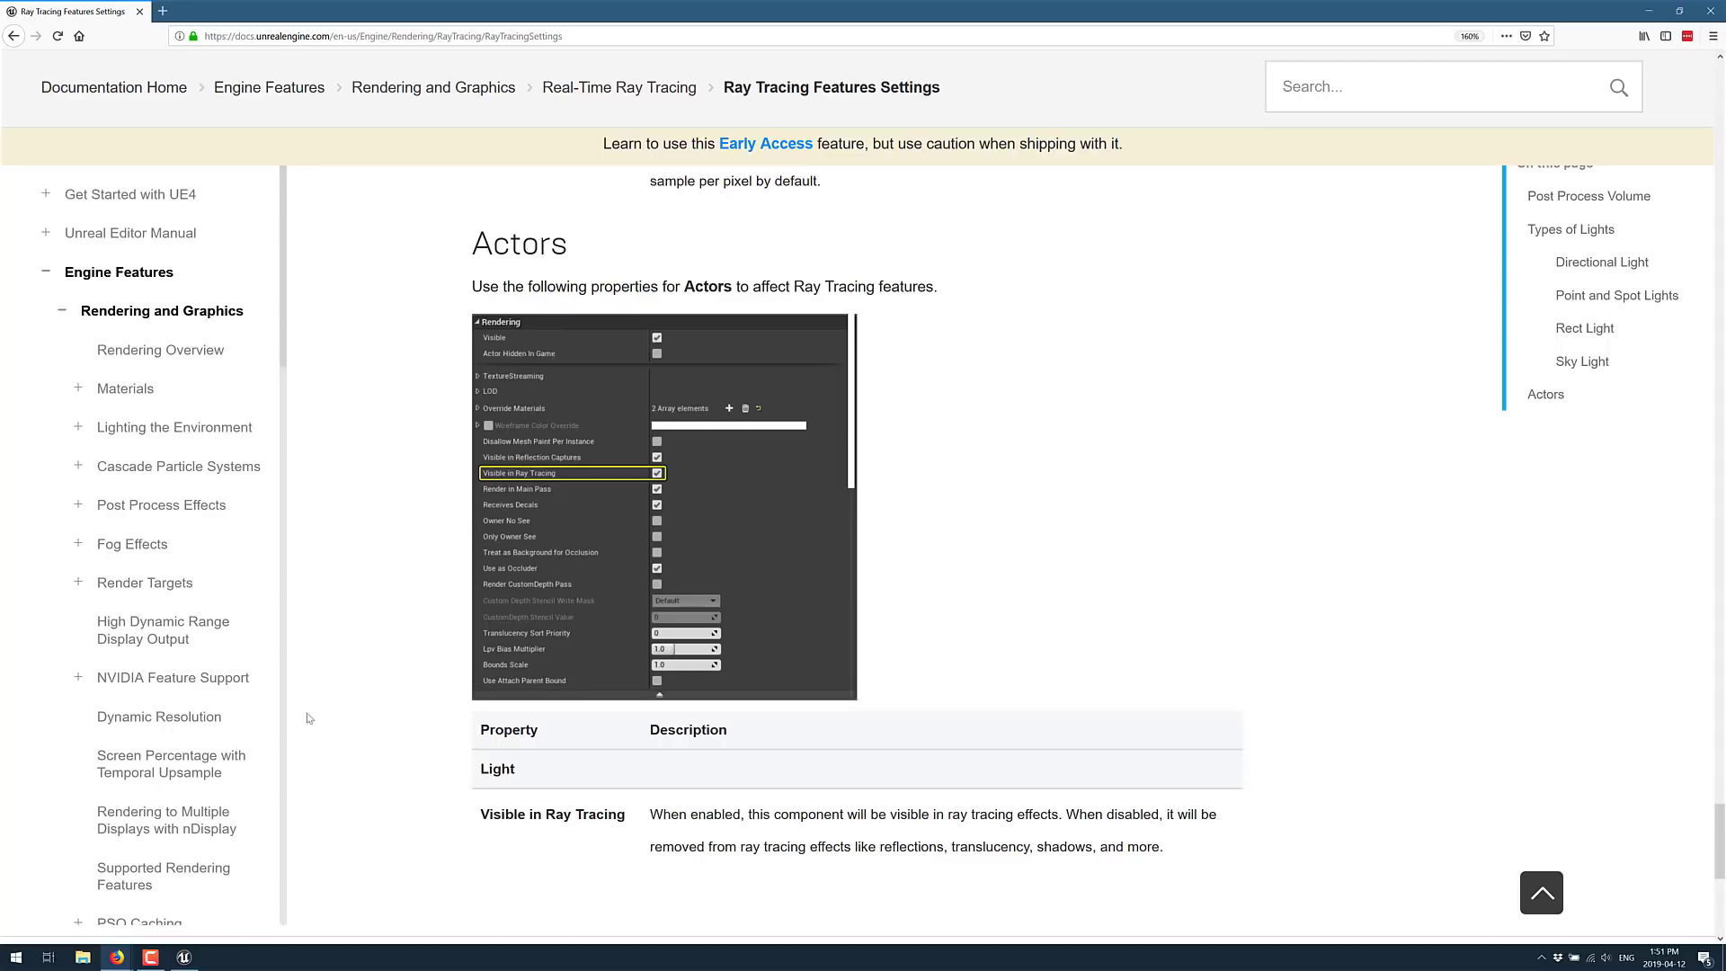
left_click(183, 956)
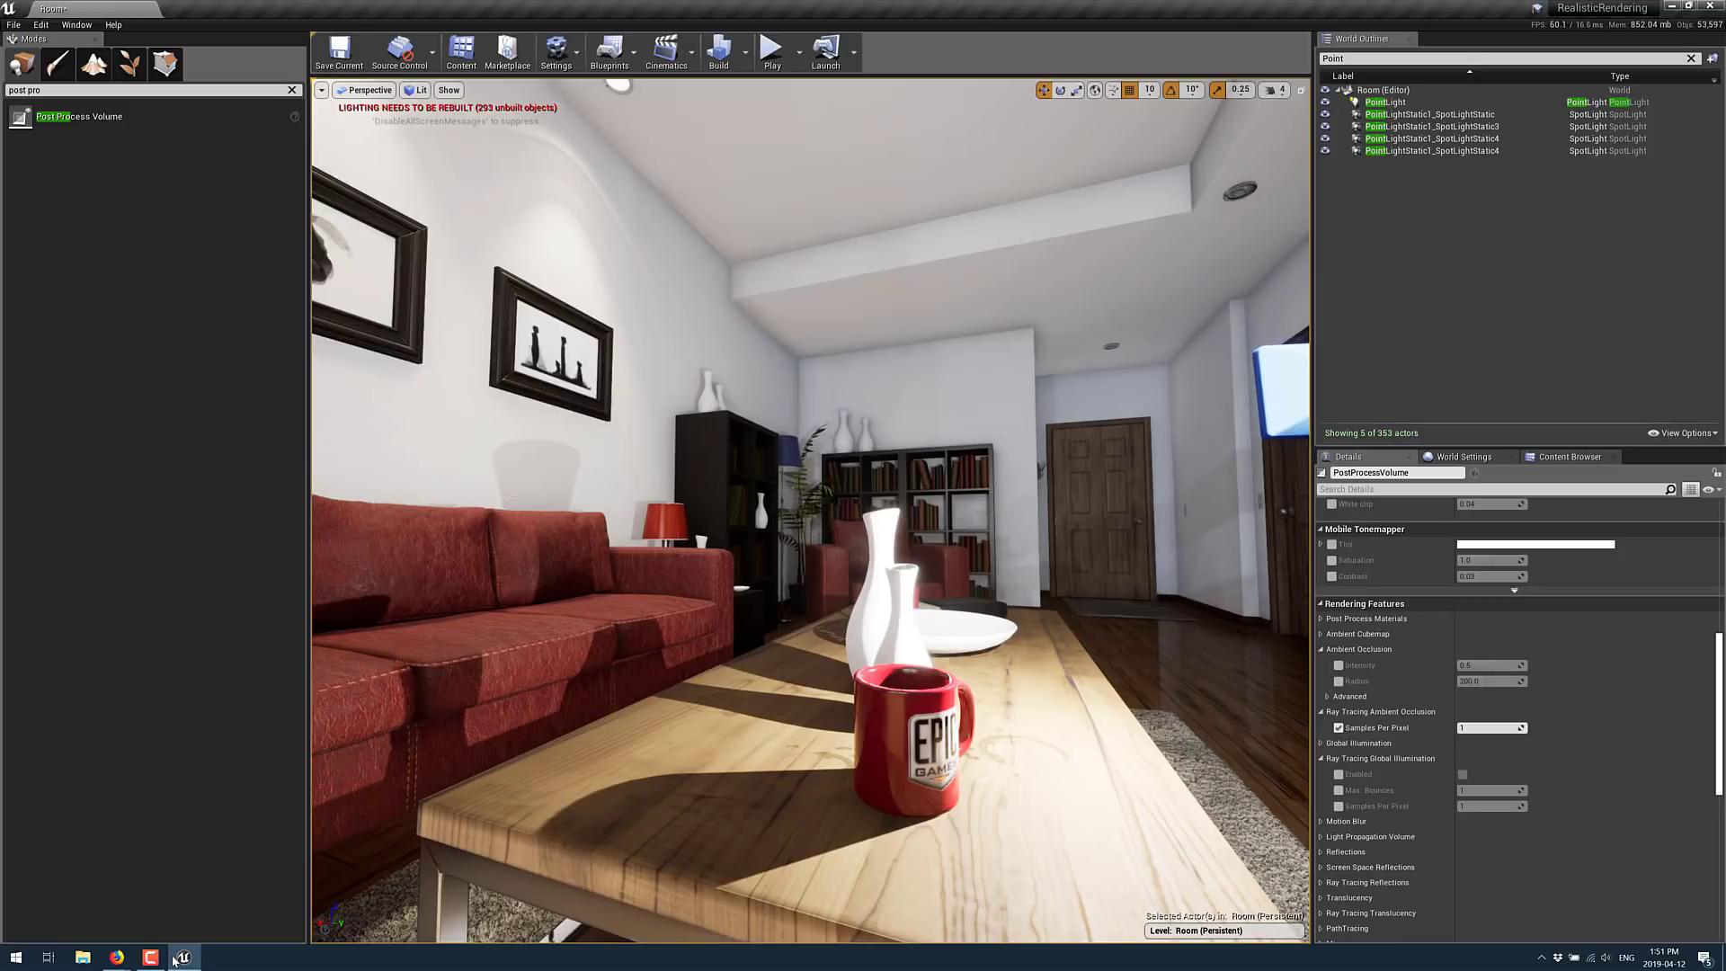
mouse_move(1431, 115)
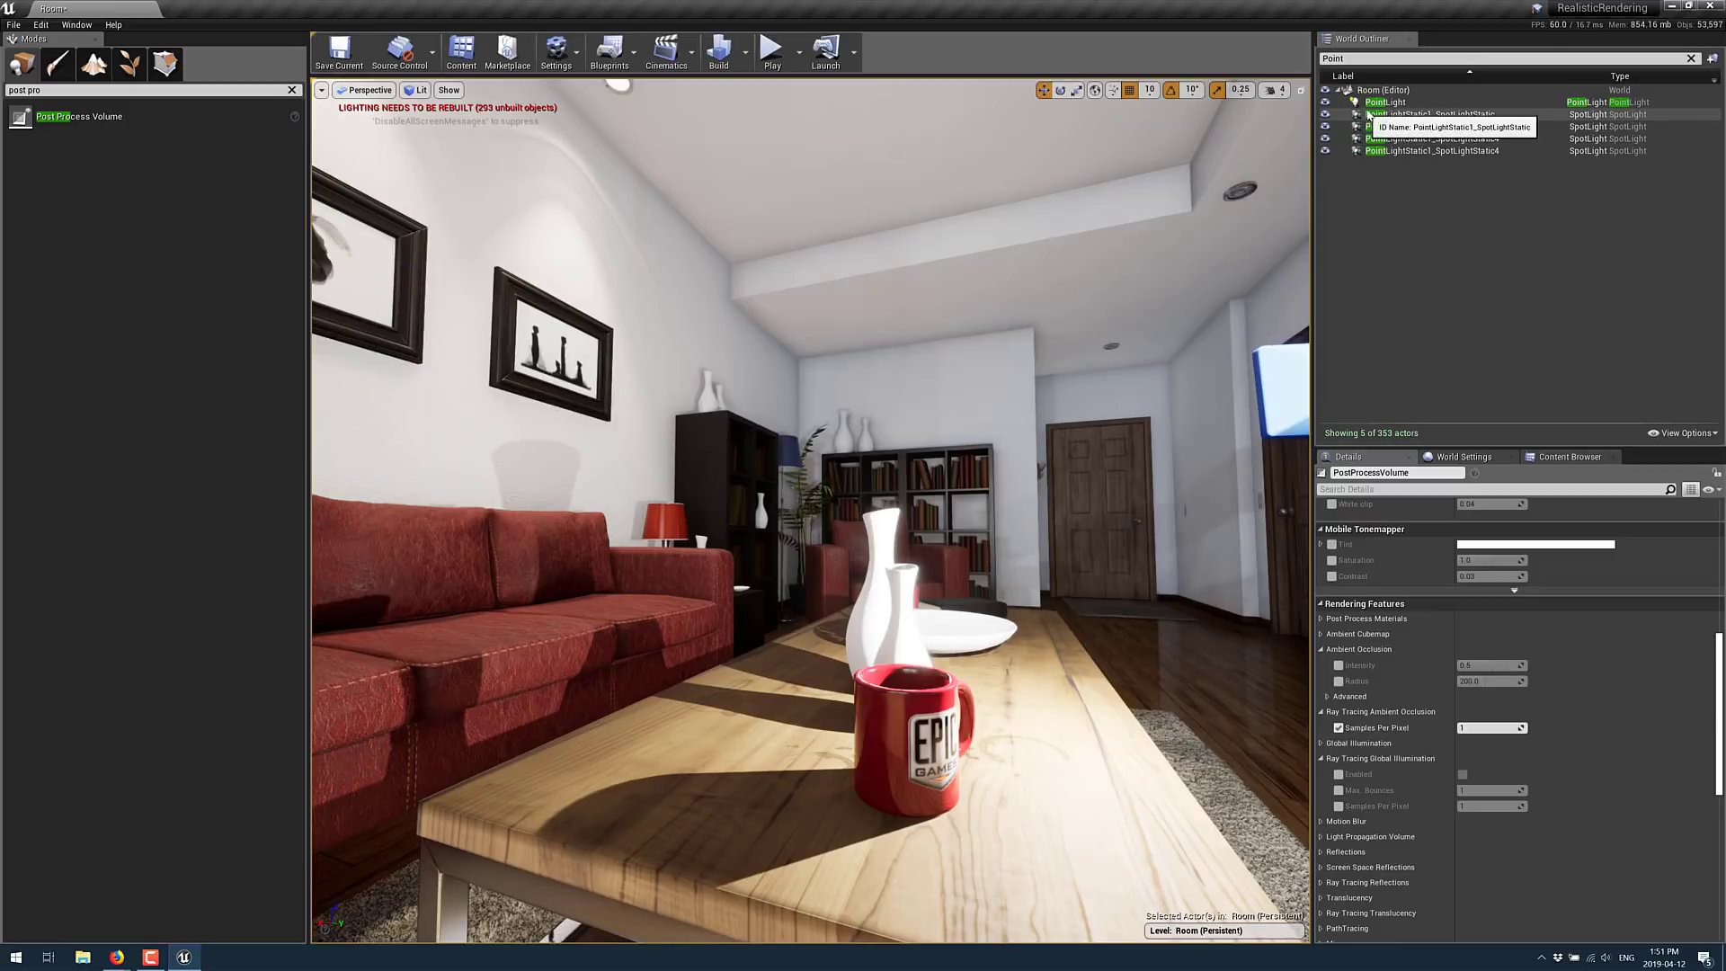
Reselect PointLight and drag it toward the red sofa, revealing its rendering and lightmass properties
left_click(1385, 101)
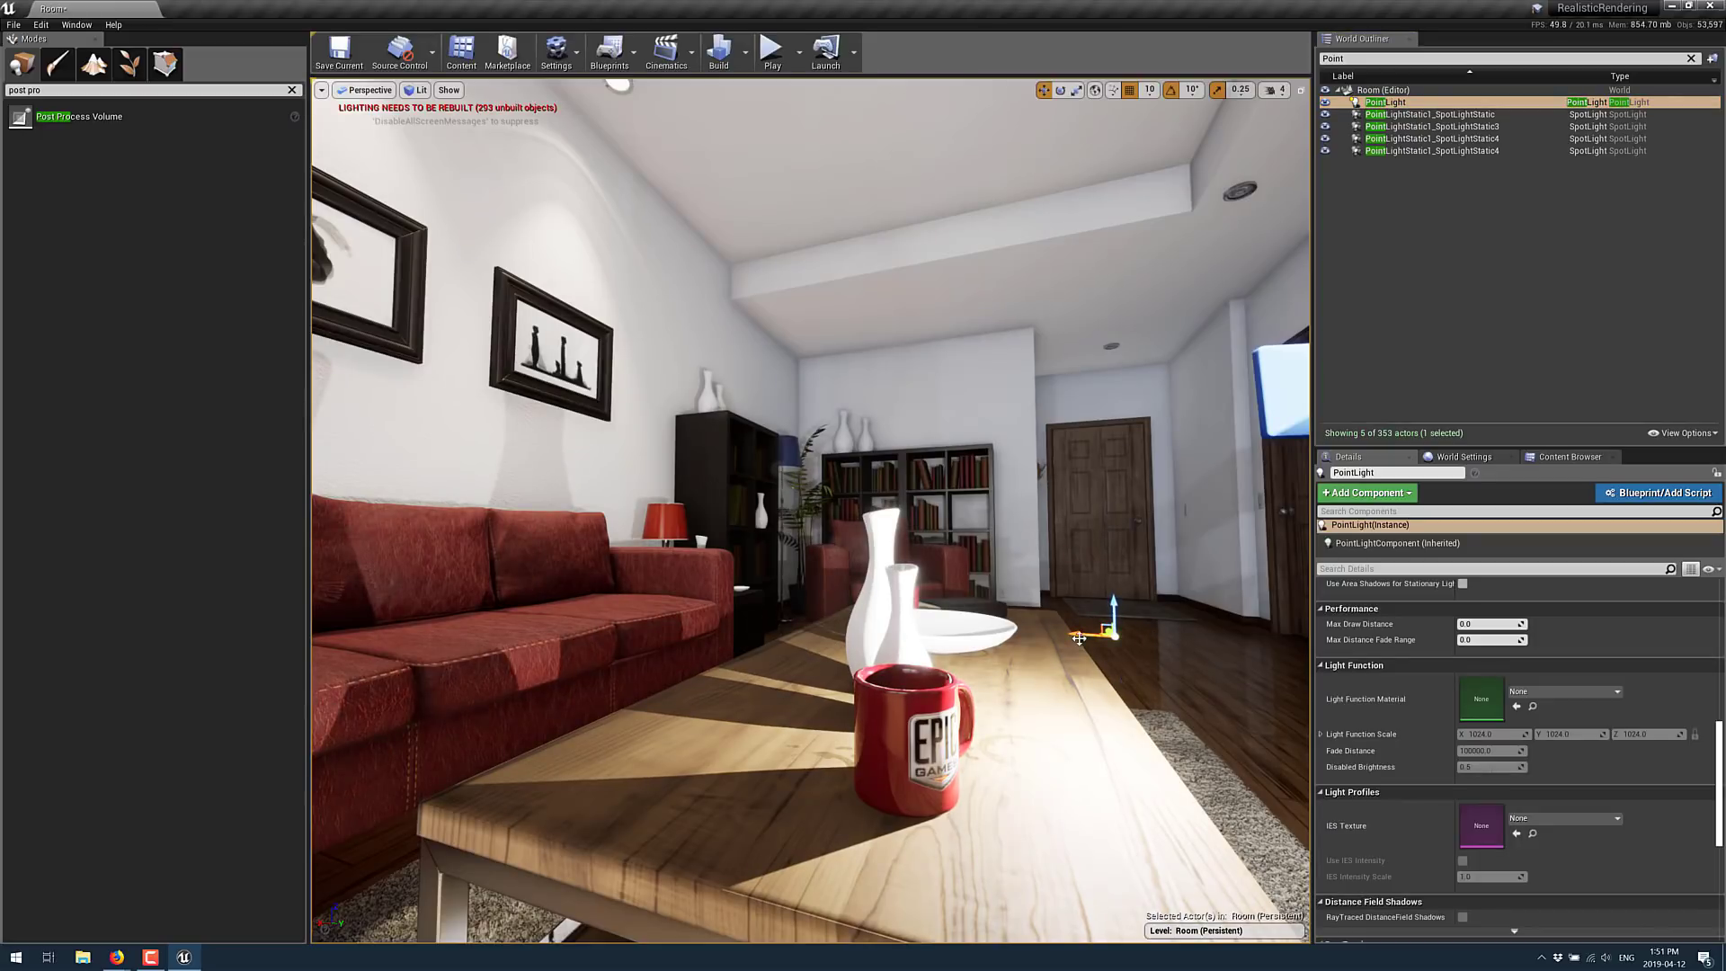
left_click_drag(1111, 627, 733, 611)
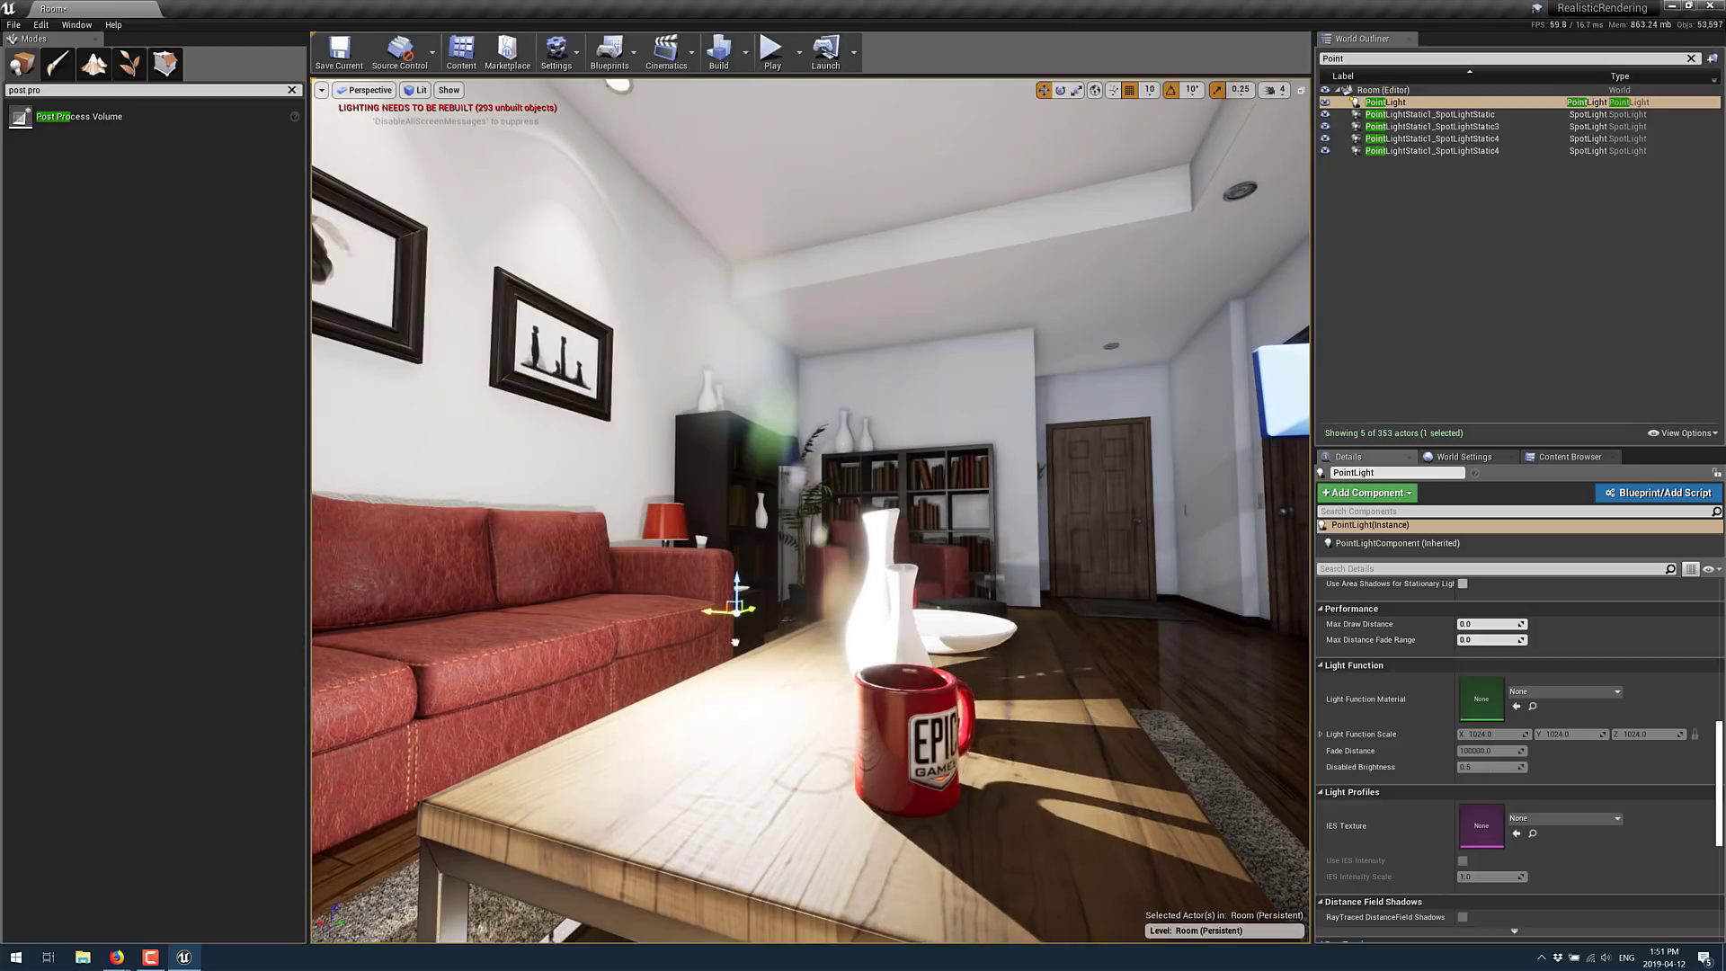
scroll("down", 3)
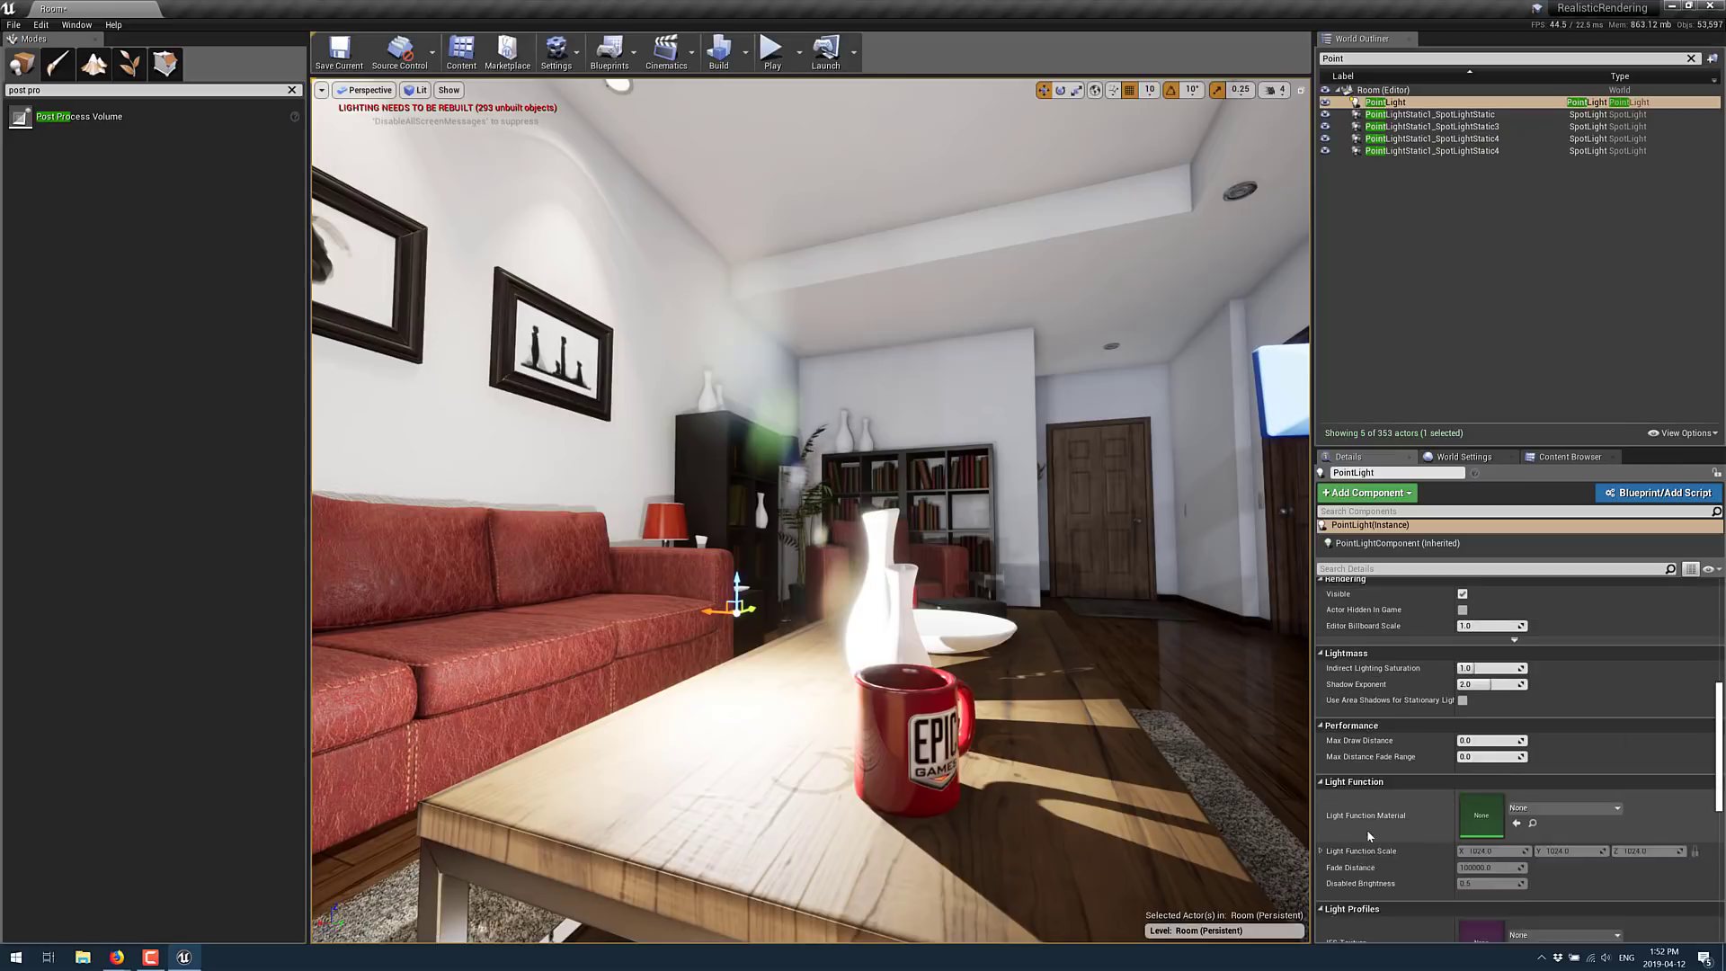
scroll("down", 3)
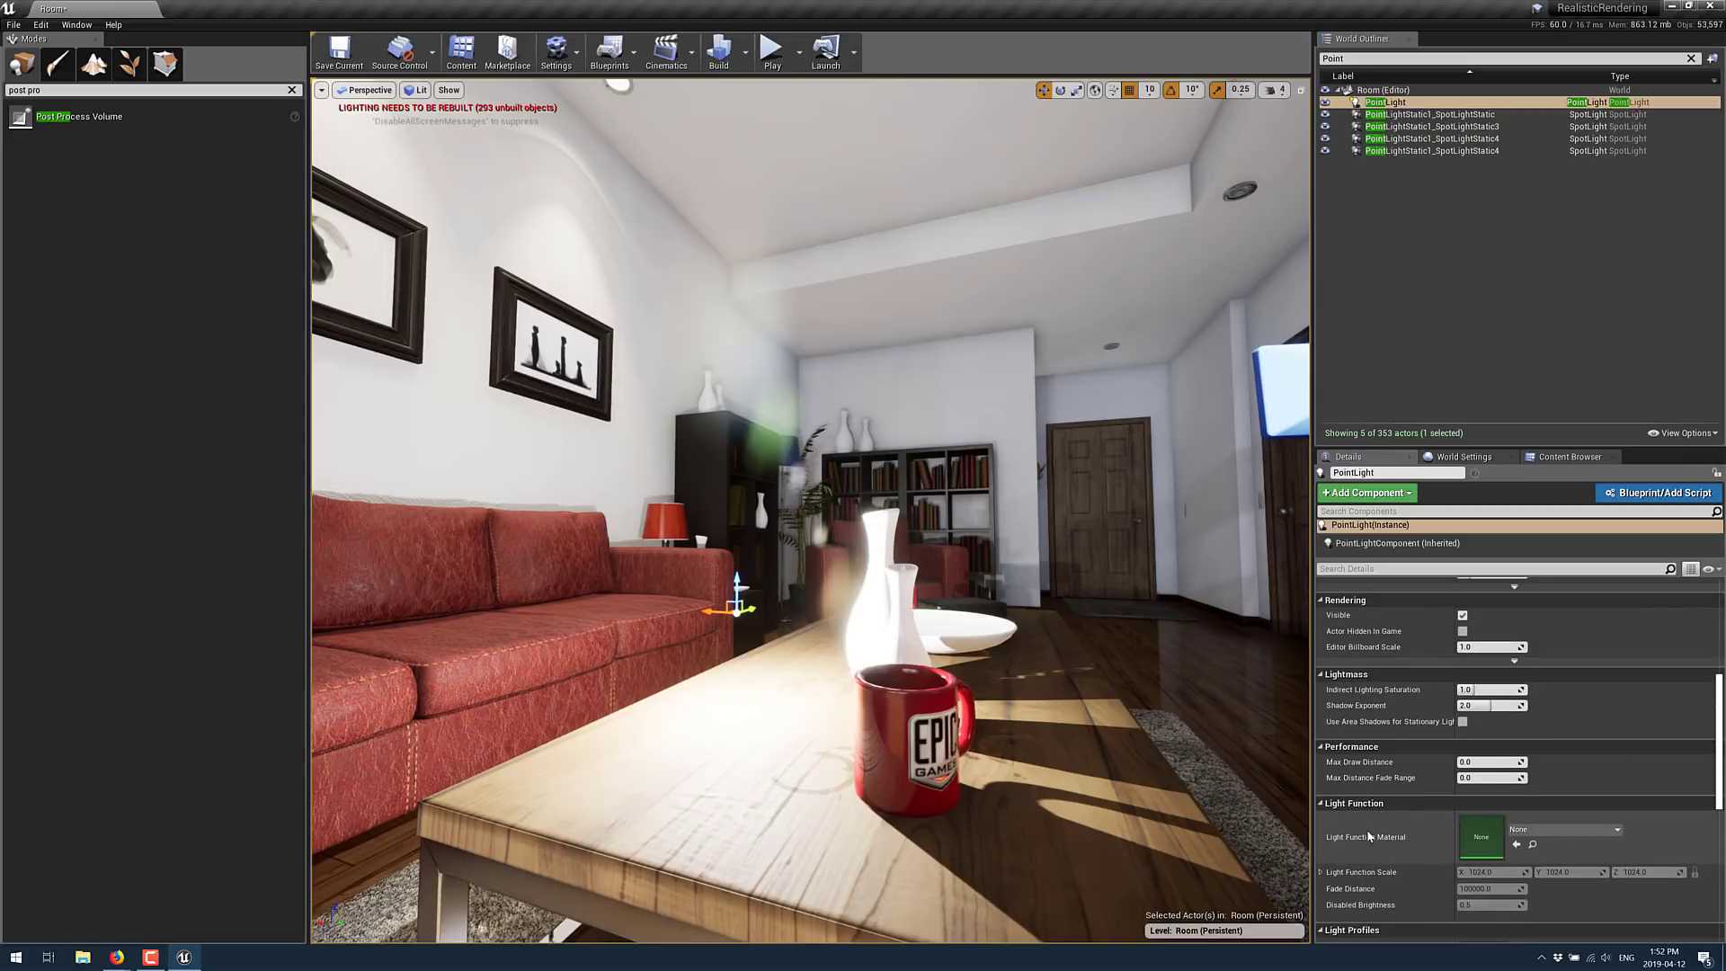